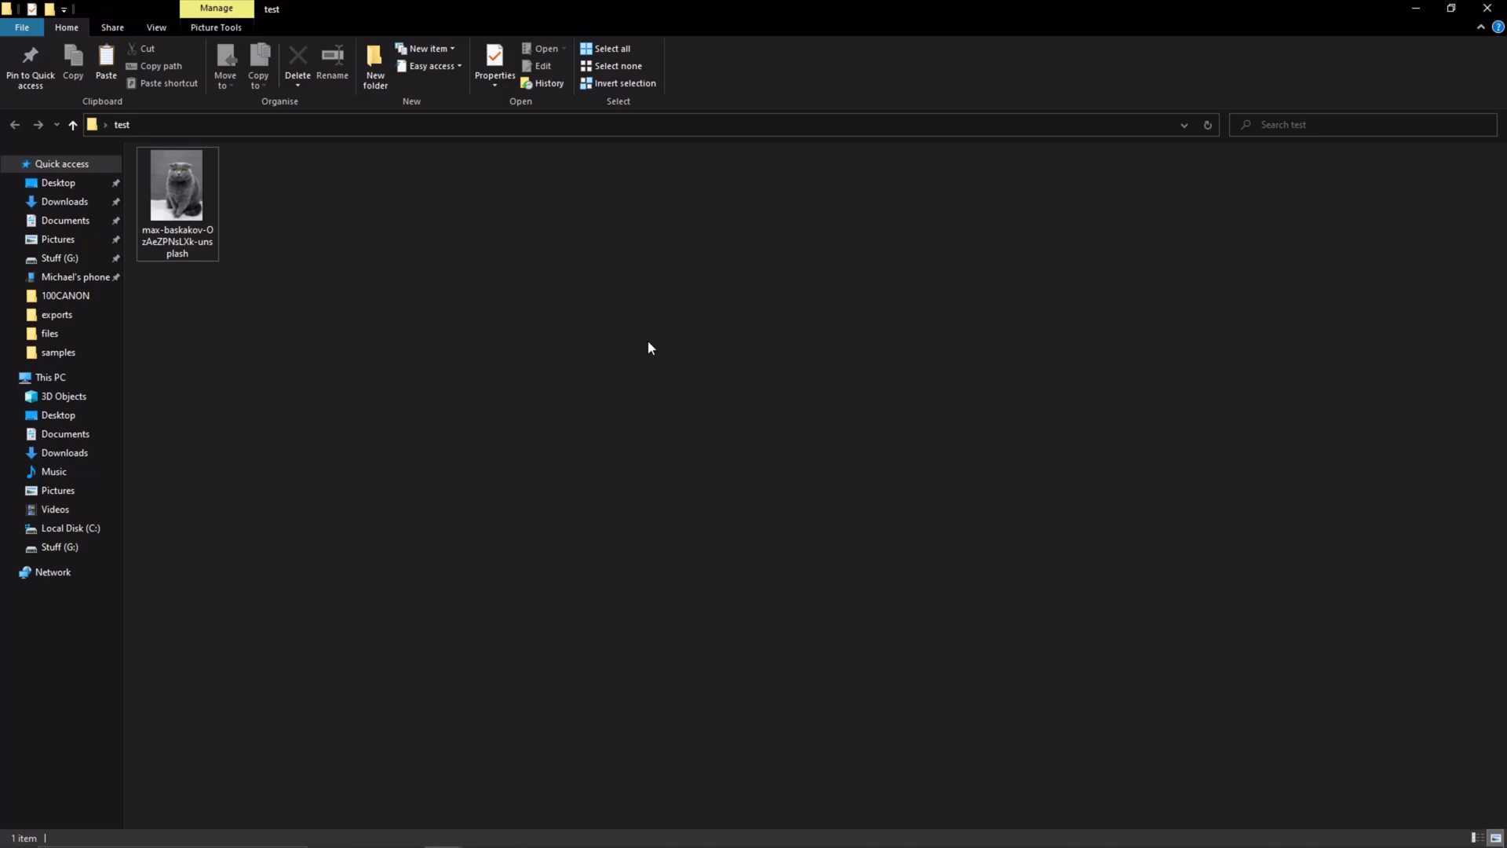
{"action": "mouse_move", "coordinate": [637, 345]}
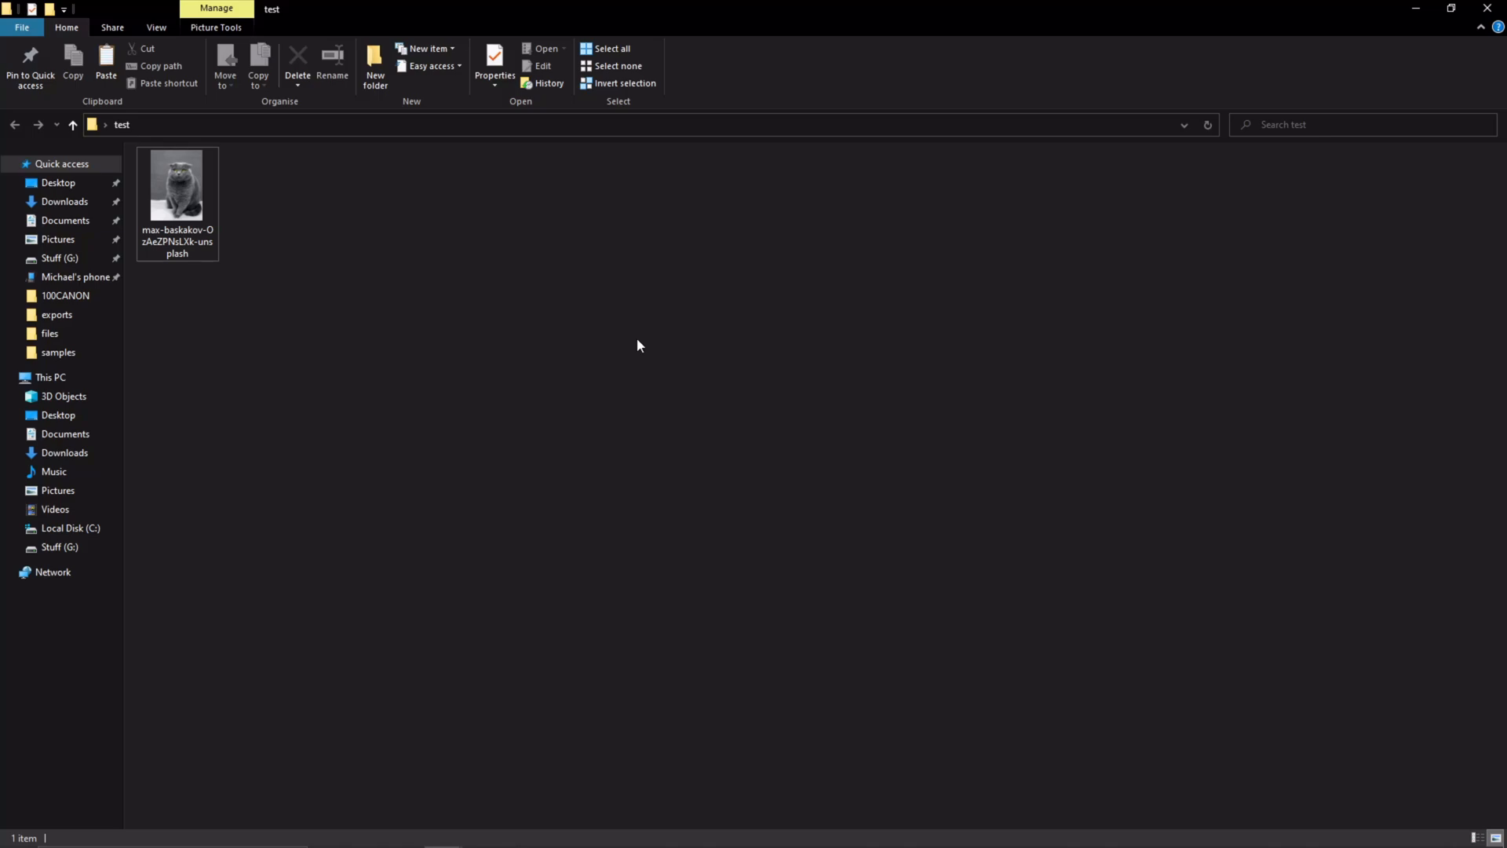
- Preview the cat photo in the photo viewer and close it again
{"action": "left_click", "coordinate": [178, 186]}
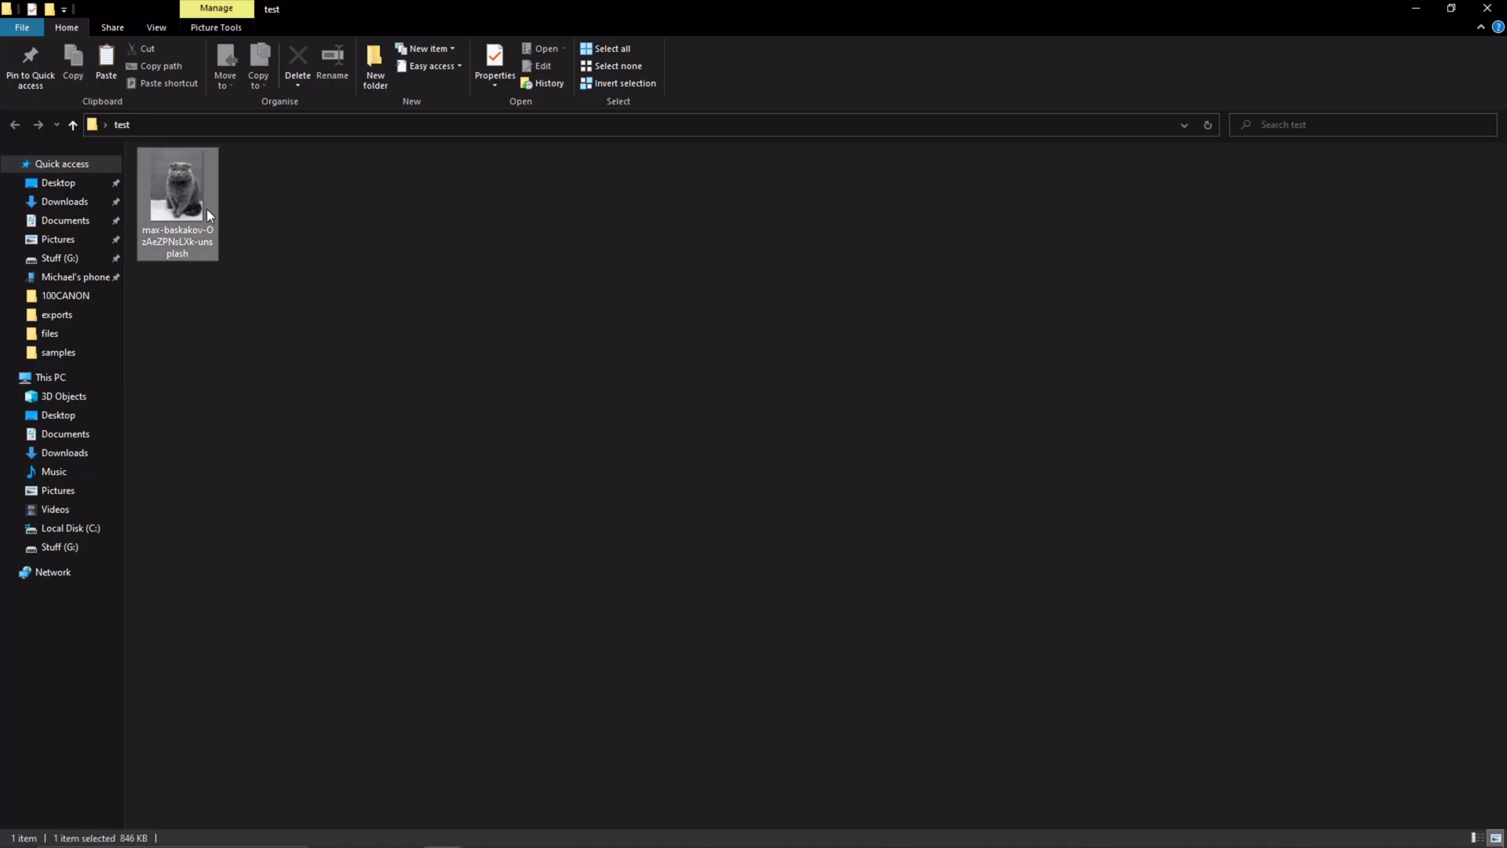
{"action": "double_click", "coordinate": [178, 192]}
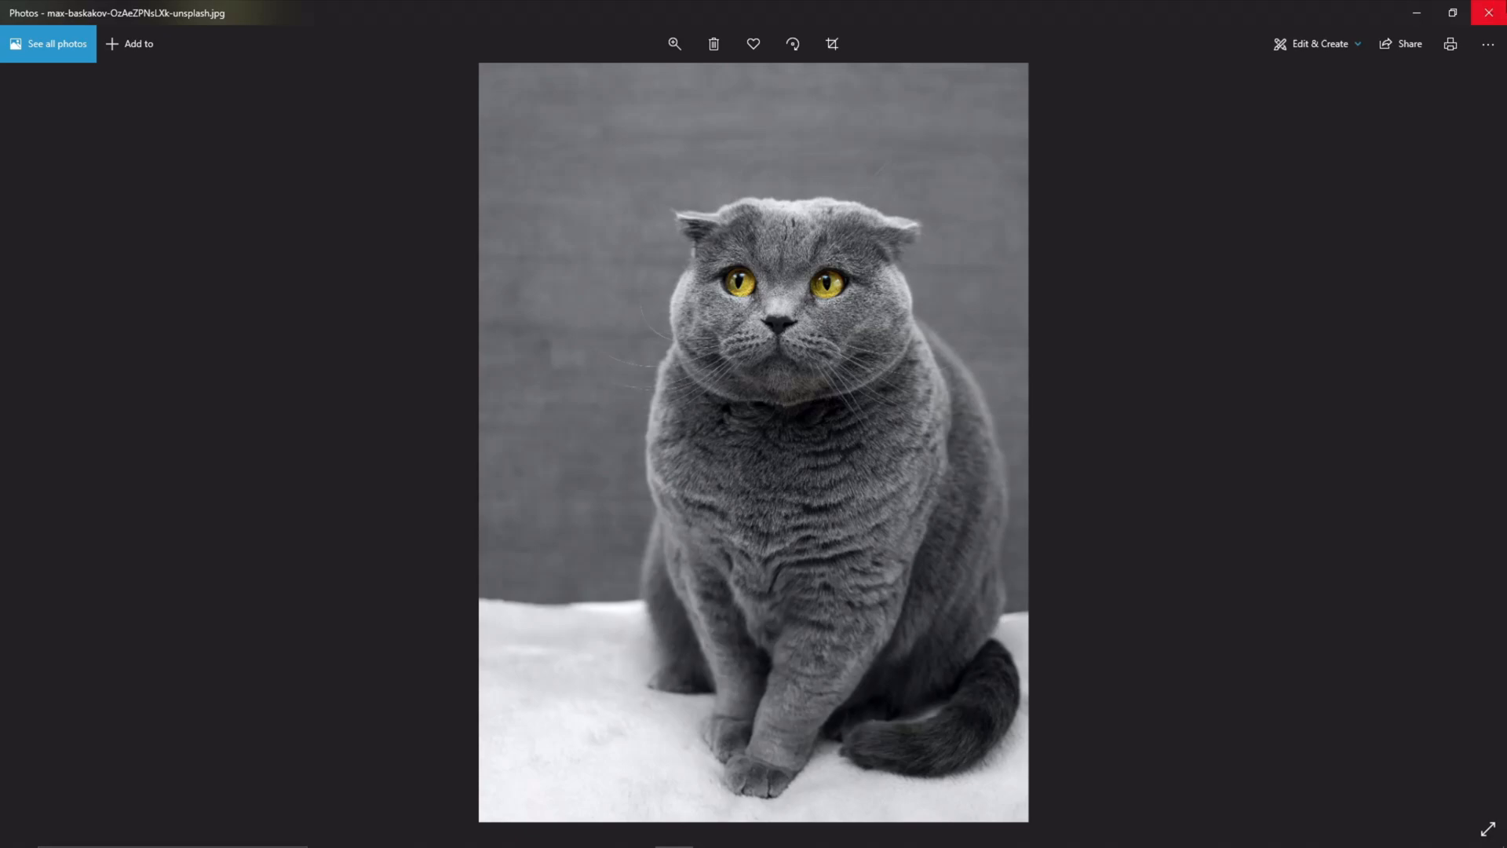
{"action": "mouse_move", "coordinate": [1488, 24]}
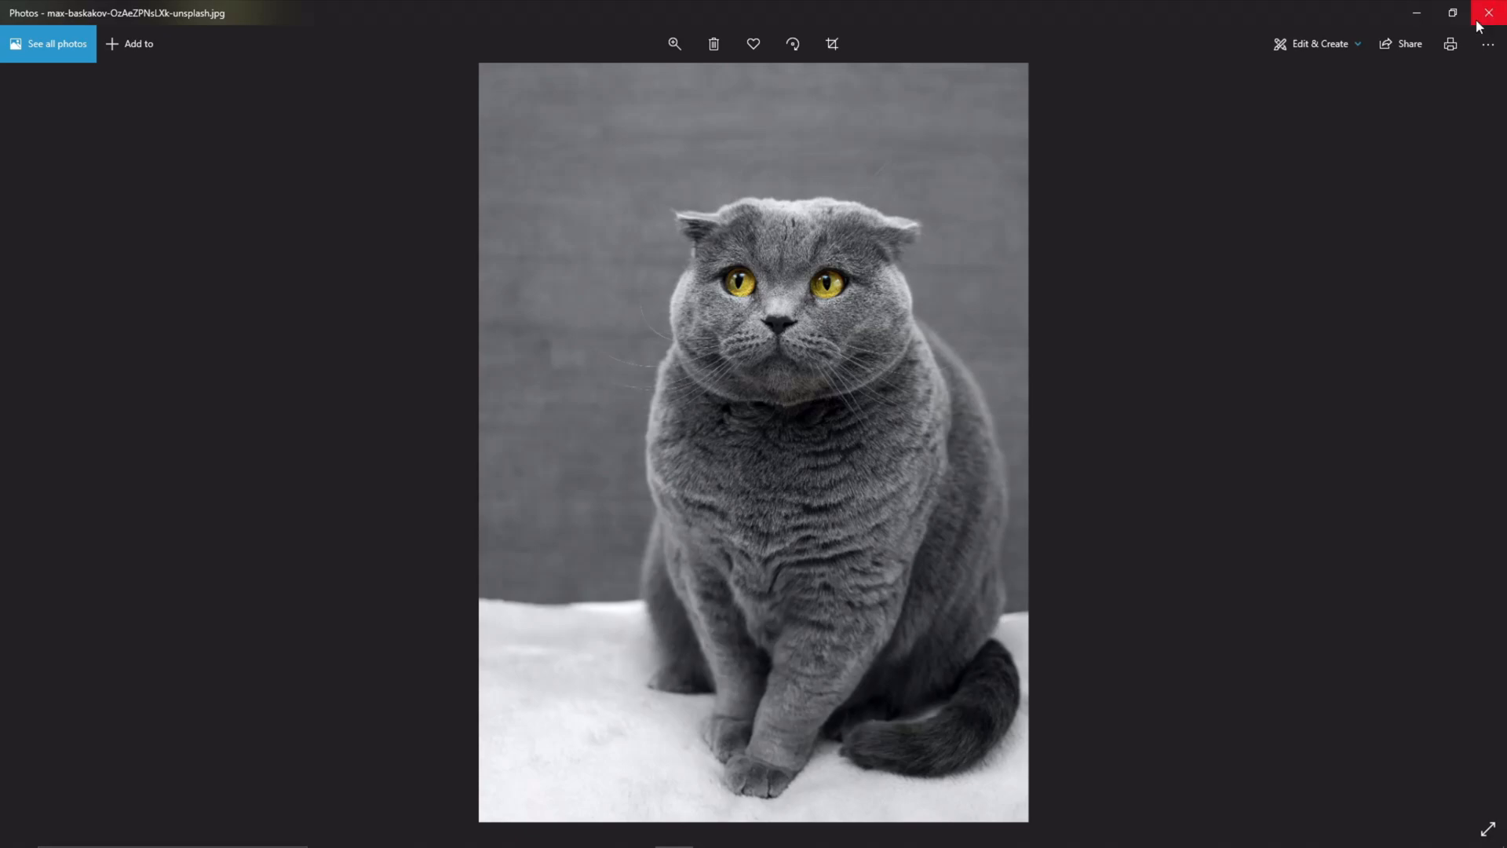
{"action": "left_click", "coordinate": [1490, 13]}
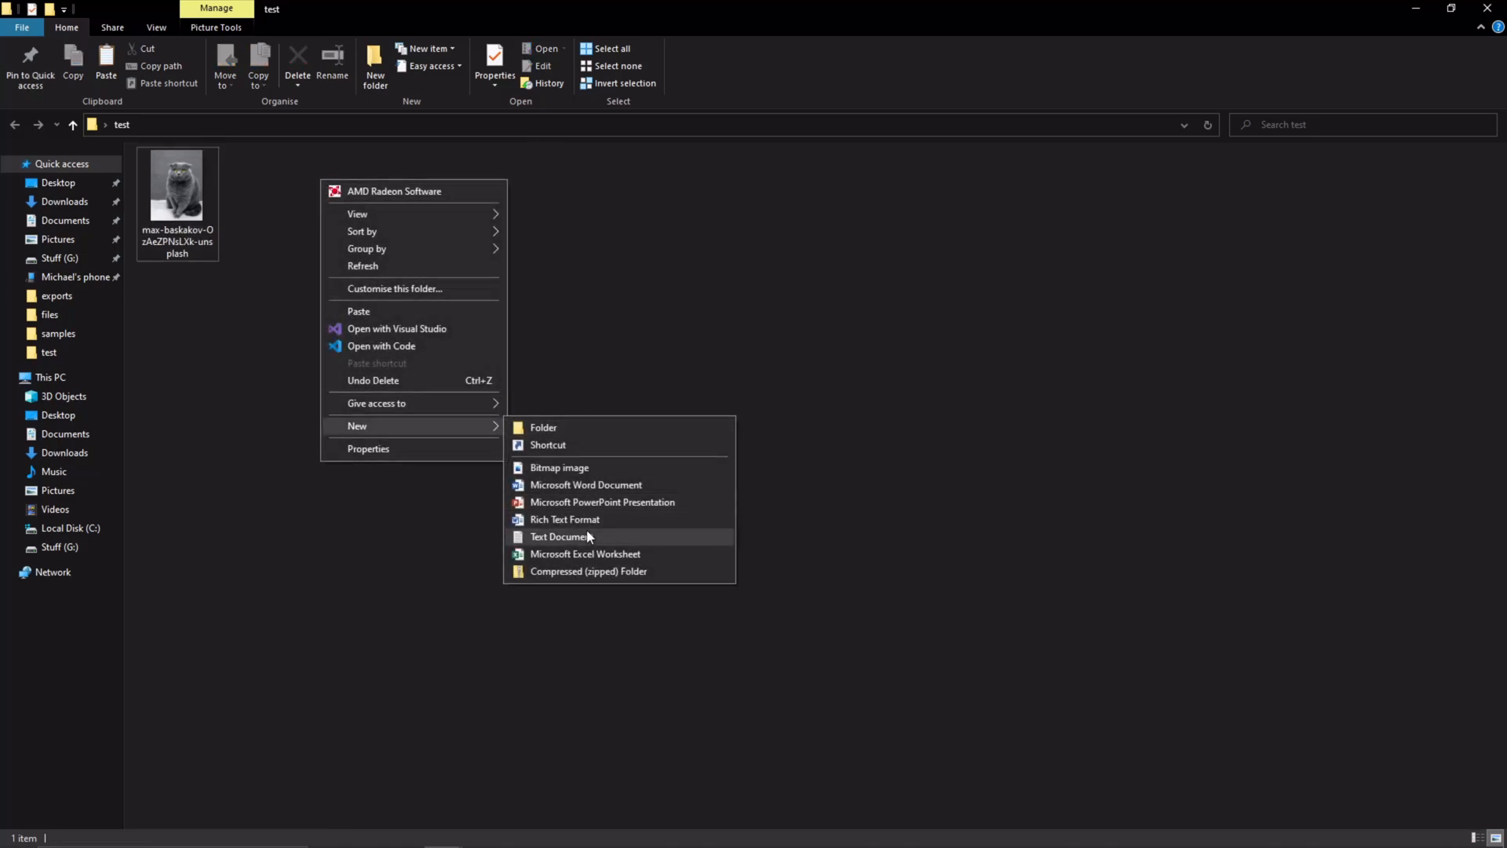
- Create hidden.txt containing 'Like and SUB to michael media group', saved and closed
{"action": "left_click", "coordinate": [559, 537]}
{"action": "type", "text": "hidden"}
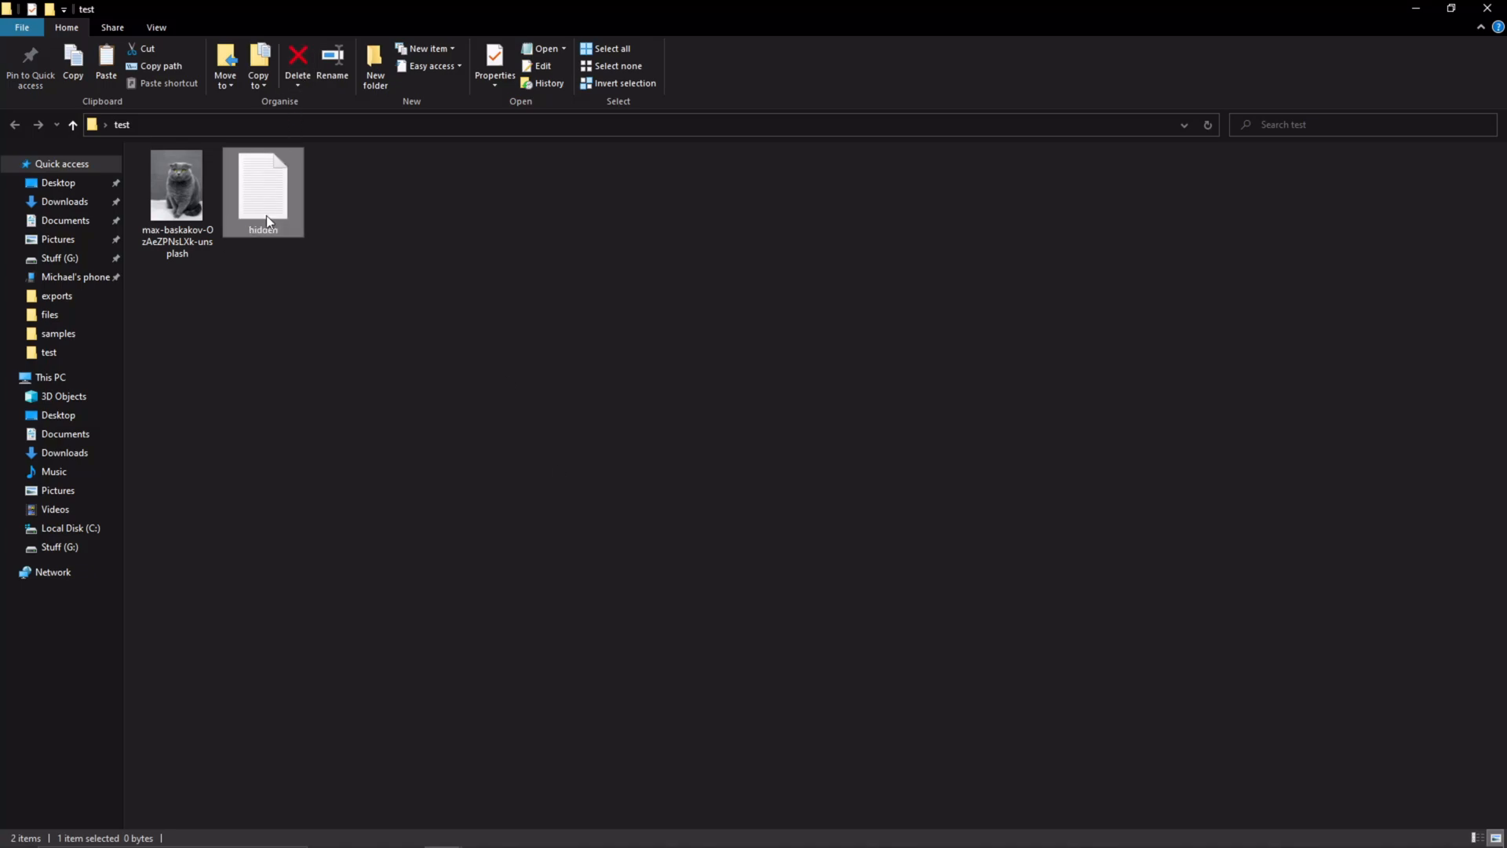
{"action": "double_click", "coordinate": [262, 187]}
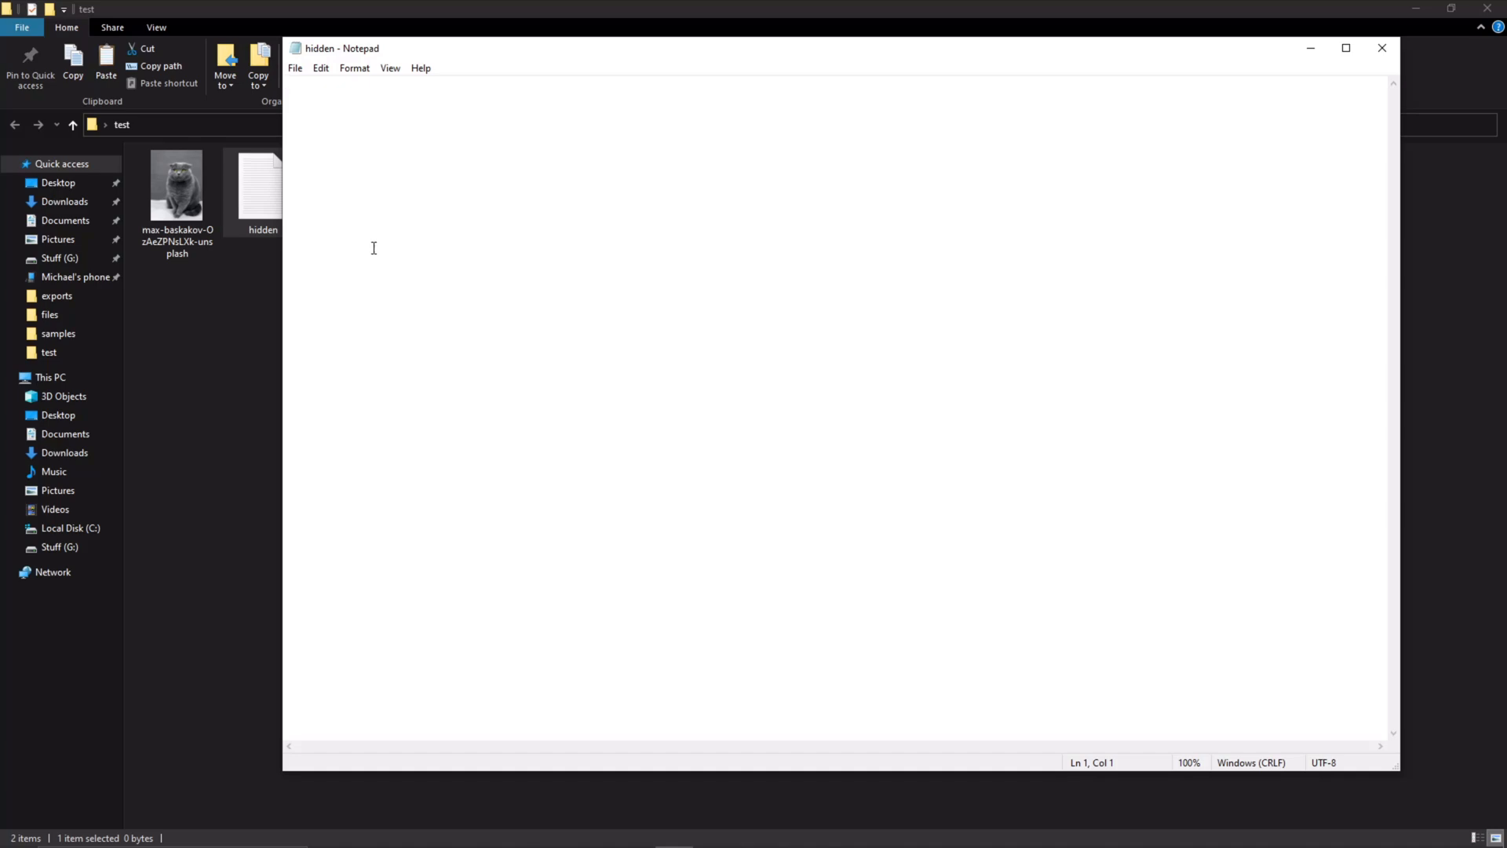
{"action": "type", "text": "Like and S"}
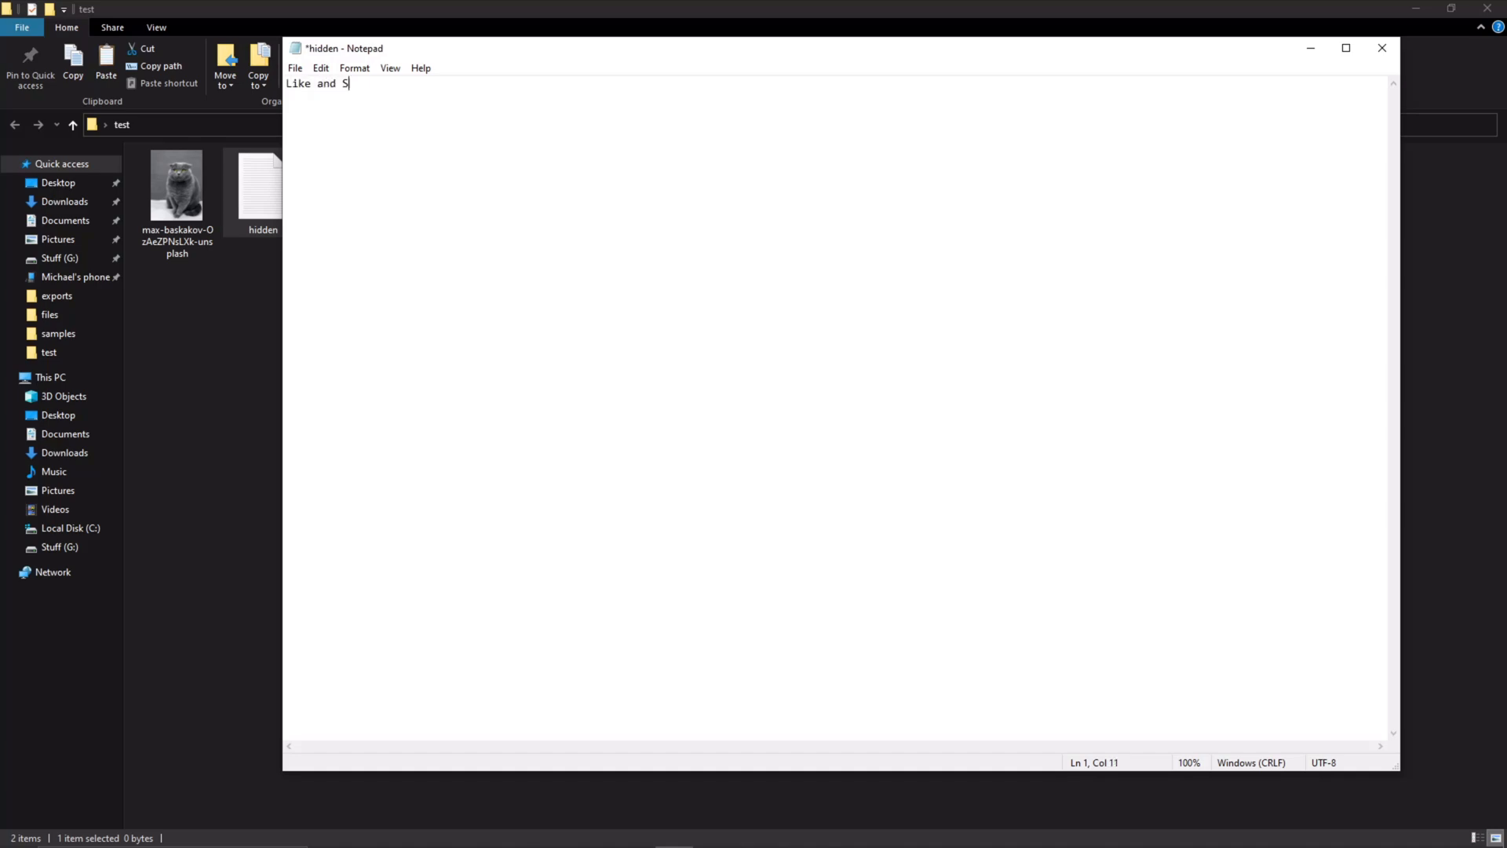
{"action": "type", "text": "UB to michael media group"}
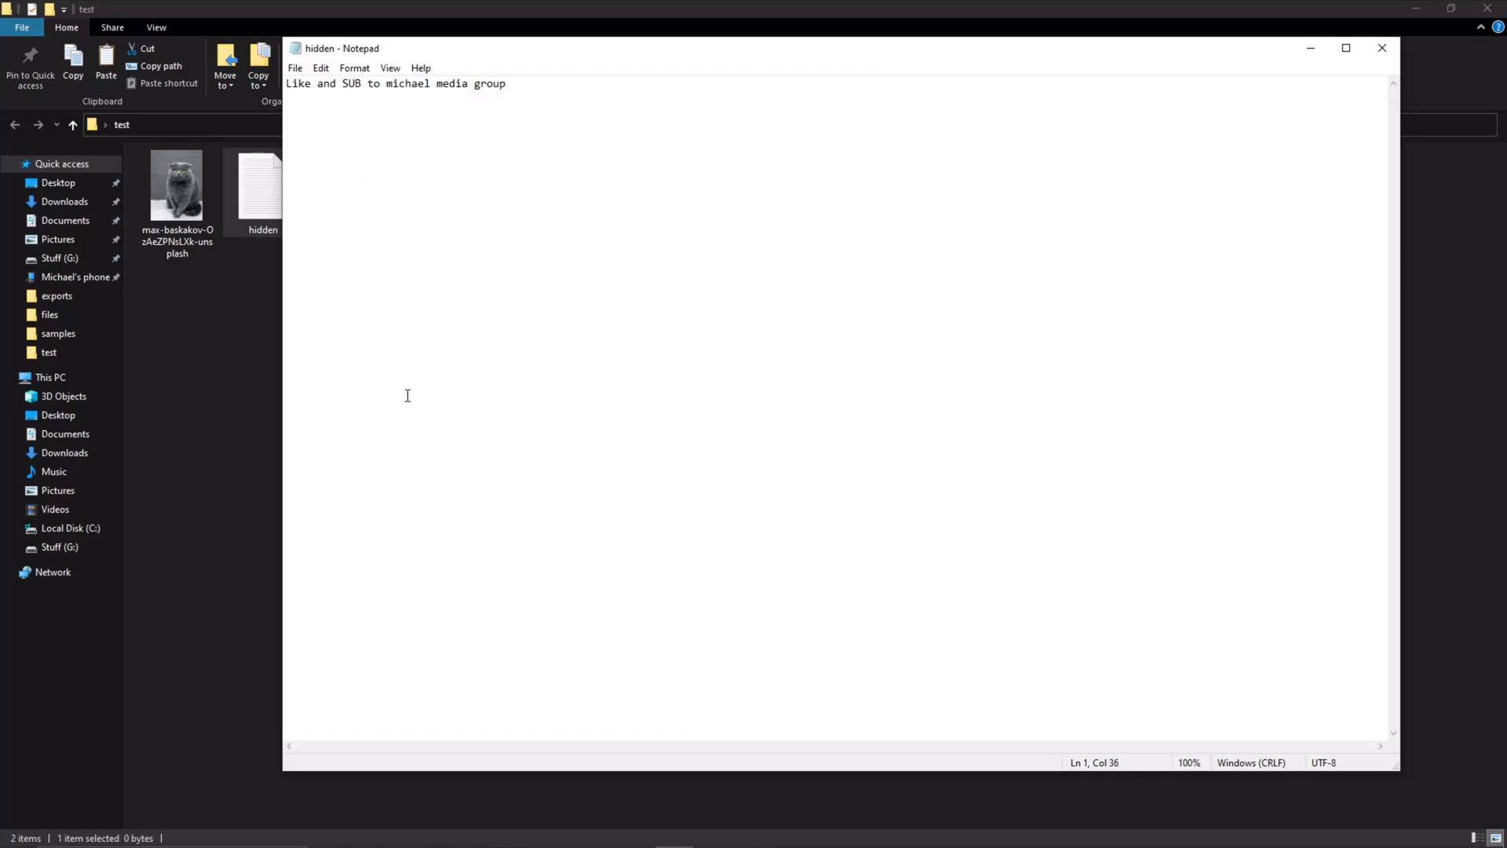
{"action": "left_click", "coordinate": [1382, 49]}
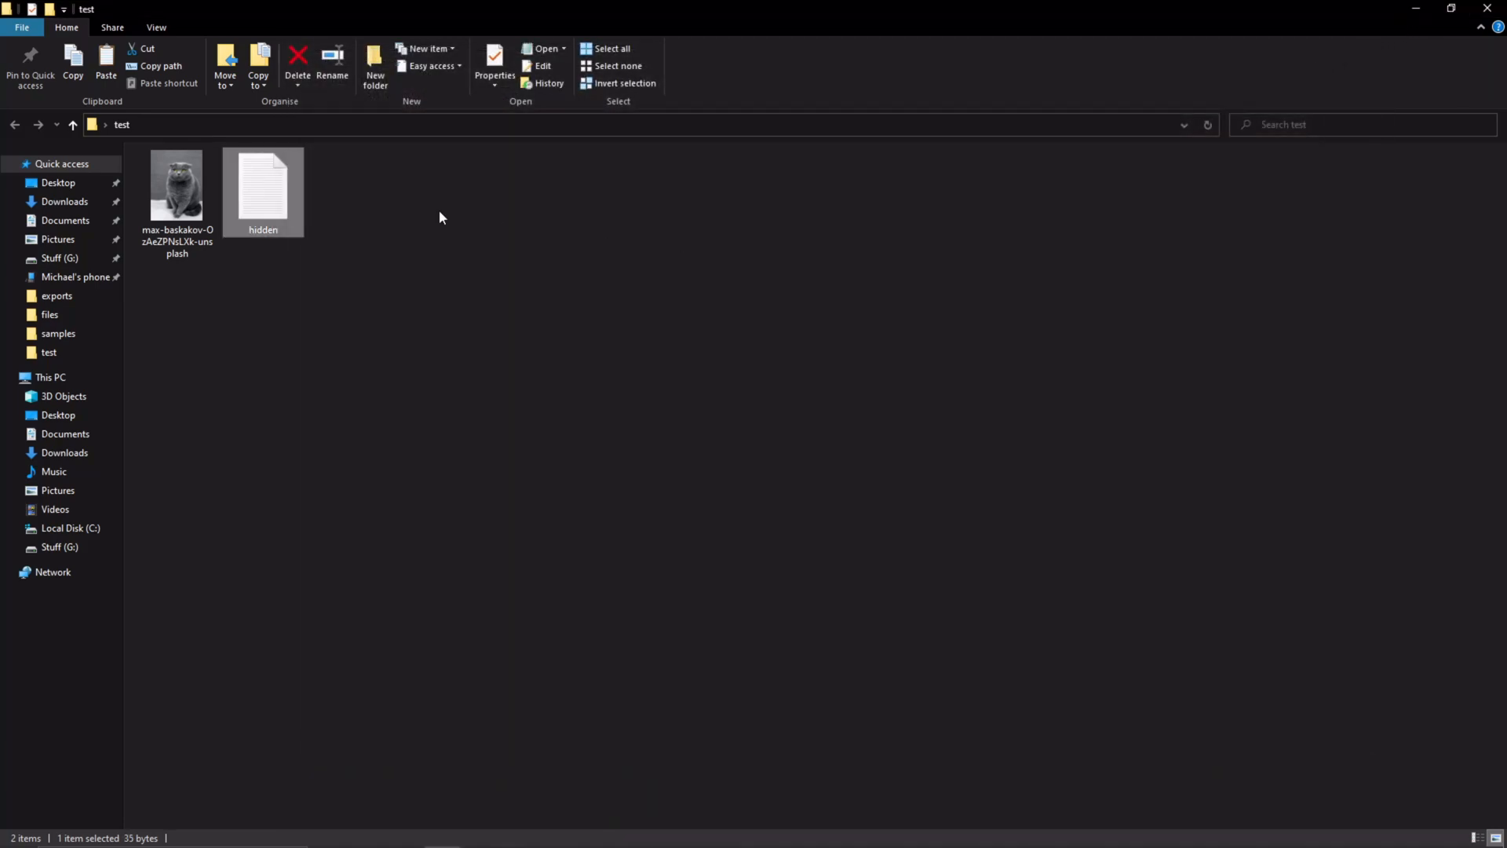
- Compress hidden.txt into hidden.zip using 7-Zip's Add to "hidden.zip" option
{"action": "right_click", "coordinate": [262, 187]}
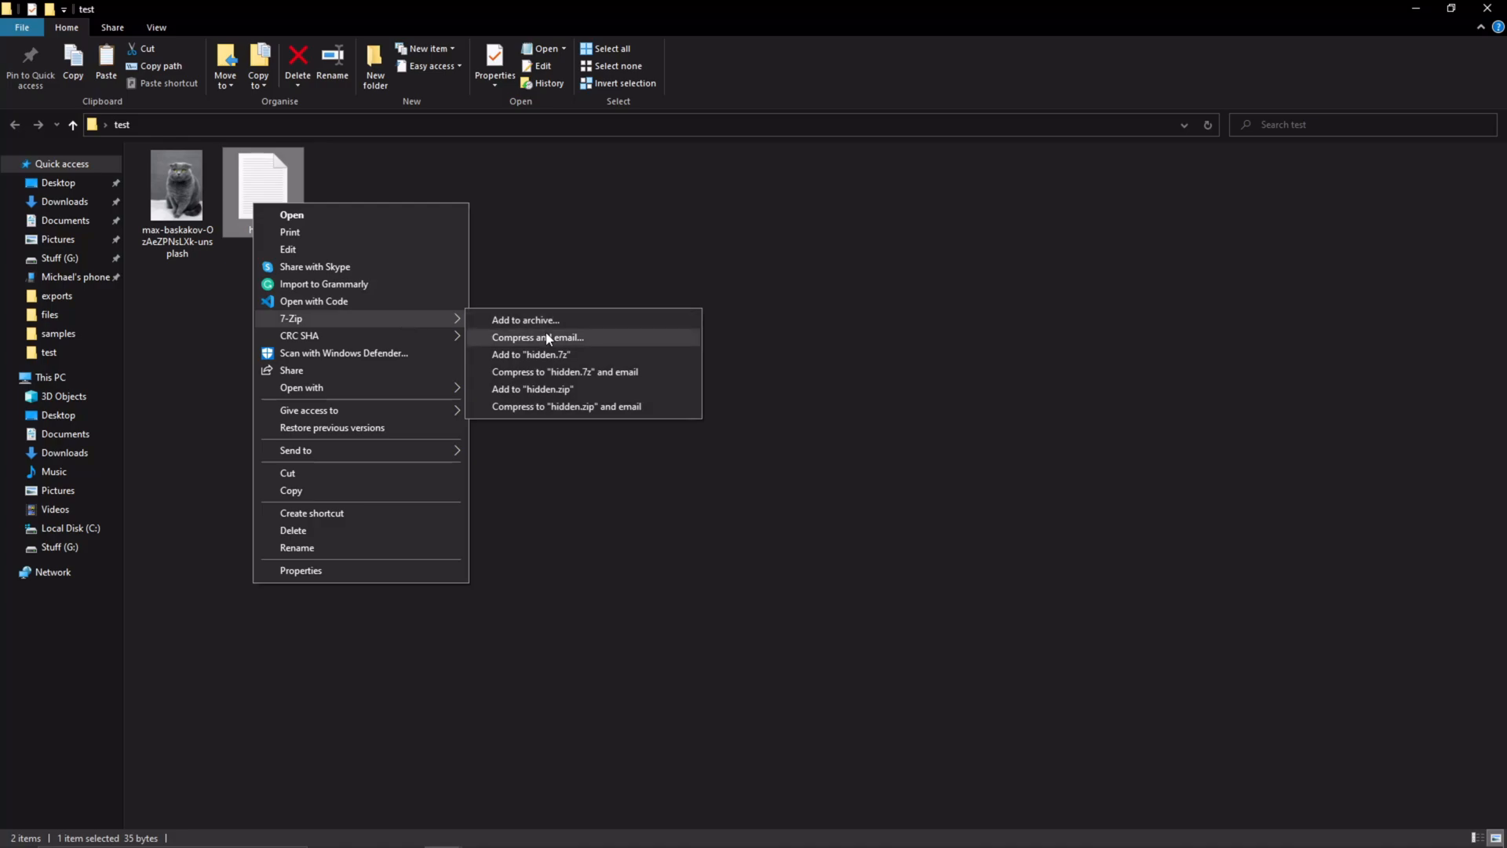
{"action": "left_click", "coordinate": [551, 388]}
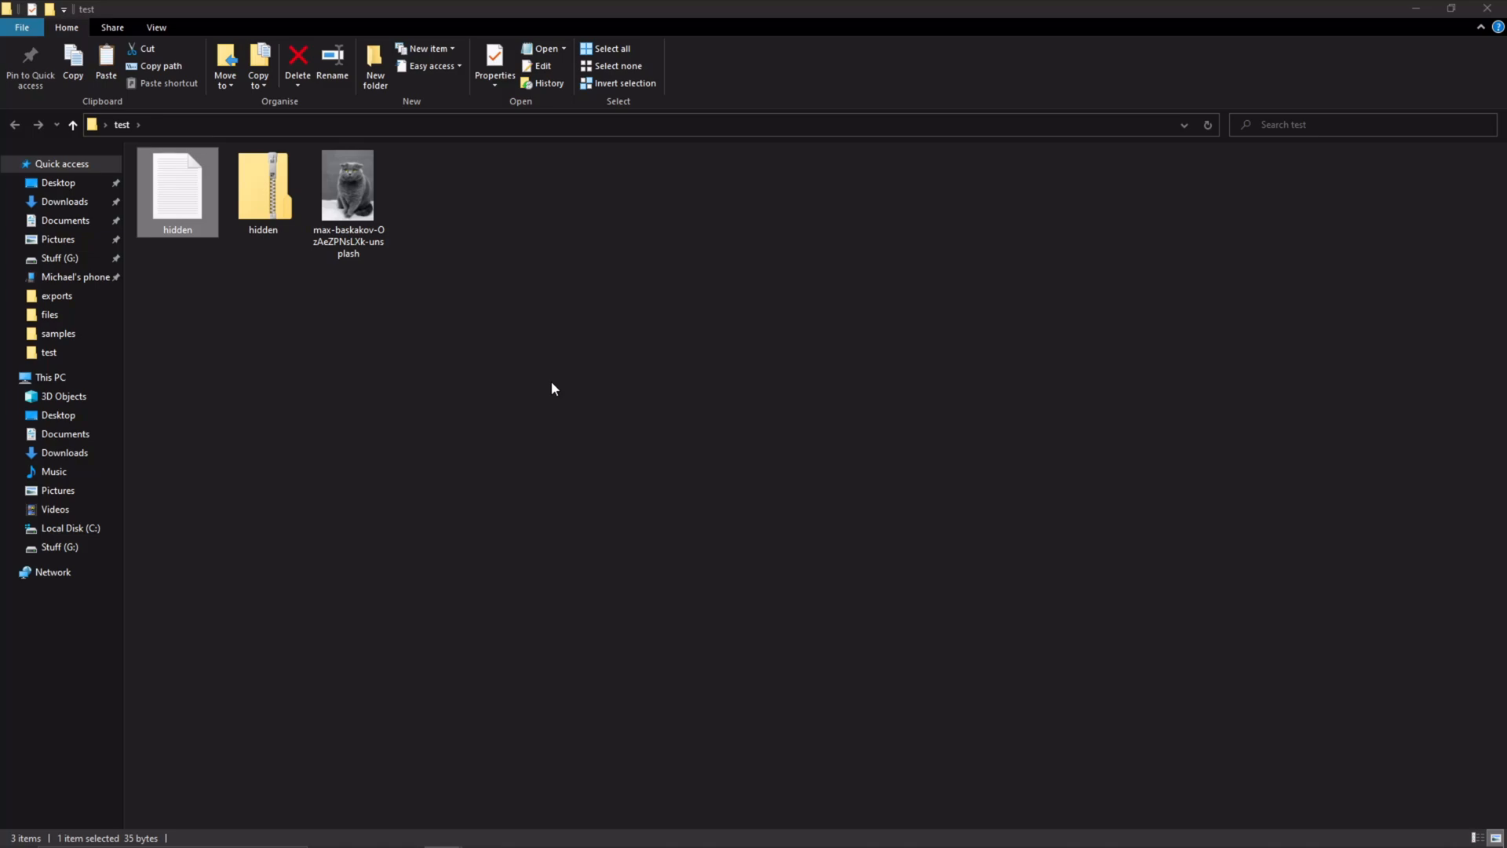
{"action": "left_click", "coordinate": [263, 185]}
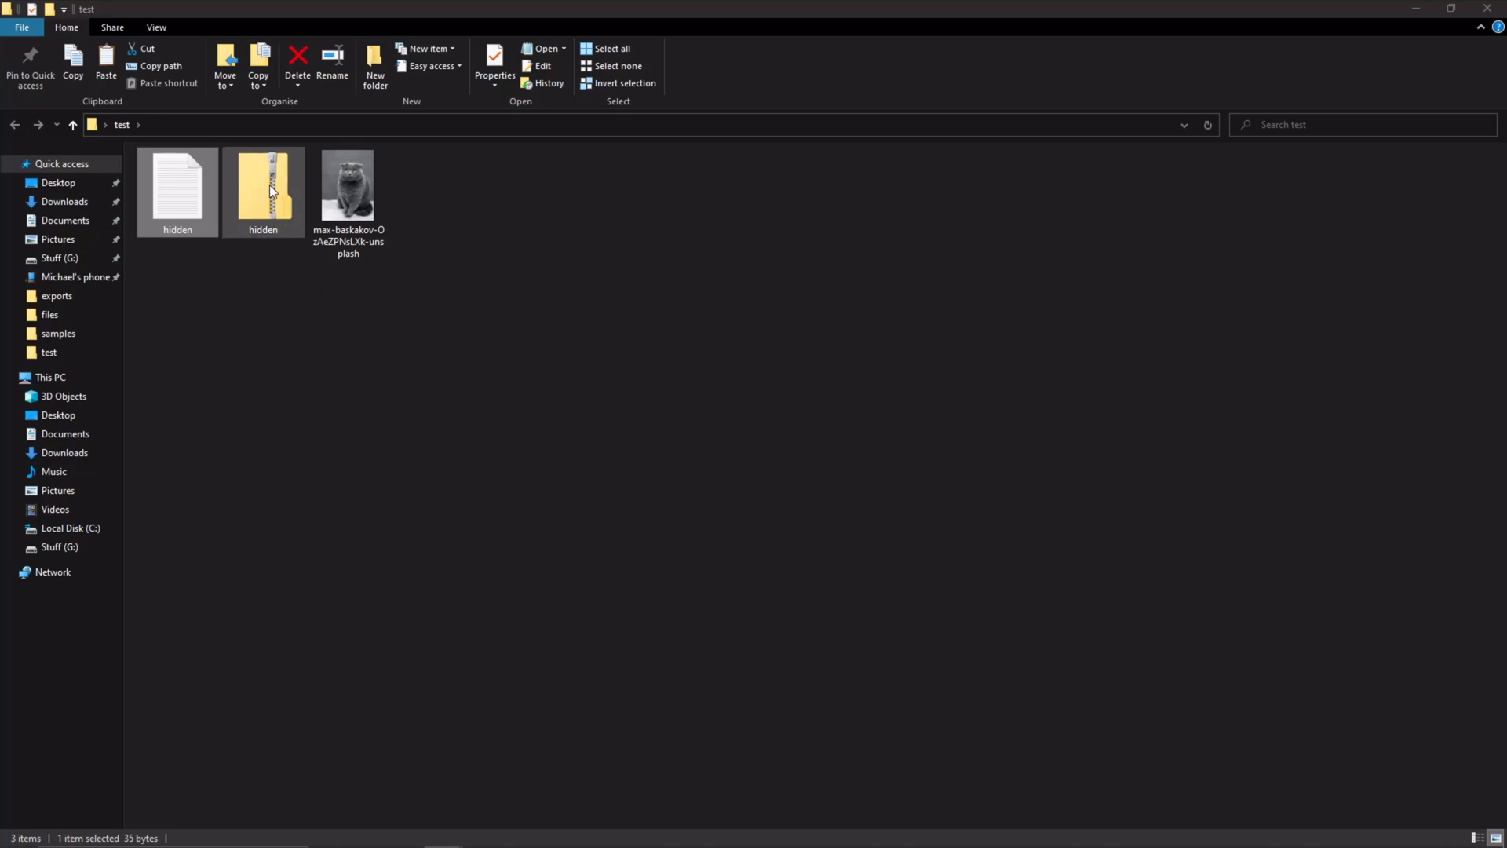
- Launch Command Prompt from the test folder's address bar and list its files with dir
{"action": "left_click", "coordinate": [262, 187]}
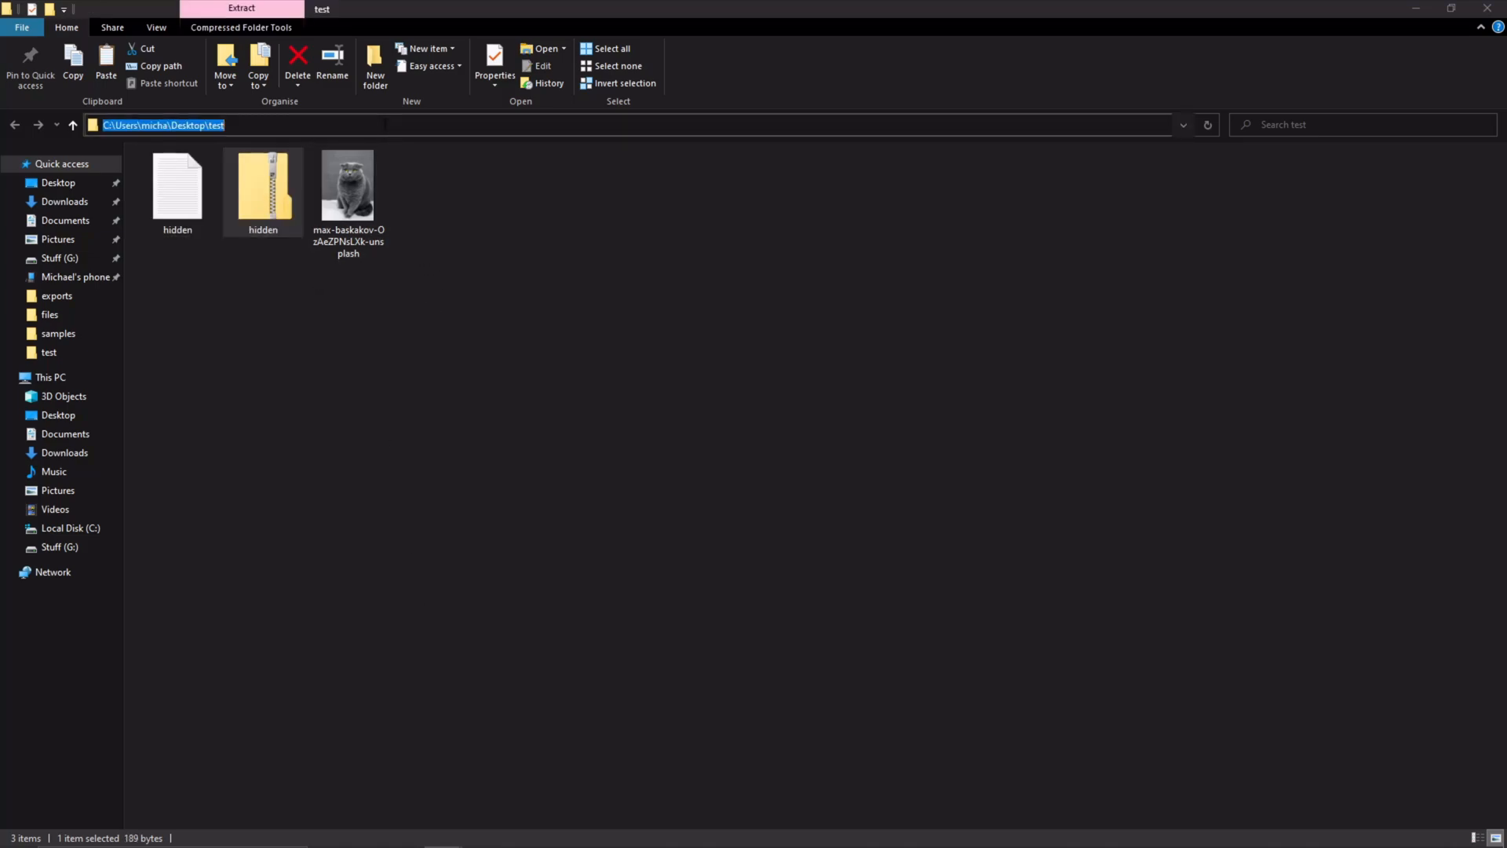
{"action": "mouse_move", "coordinate": [707, 832]}
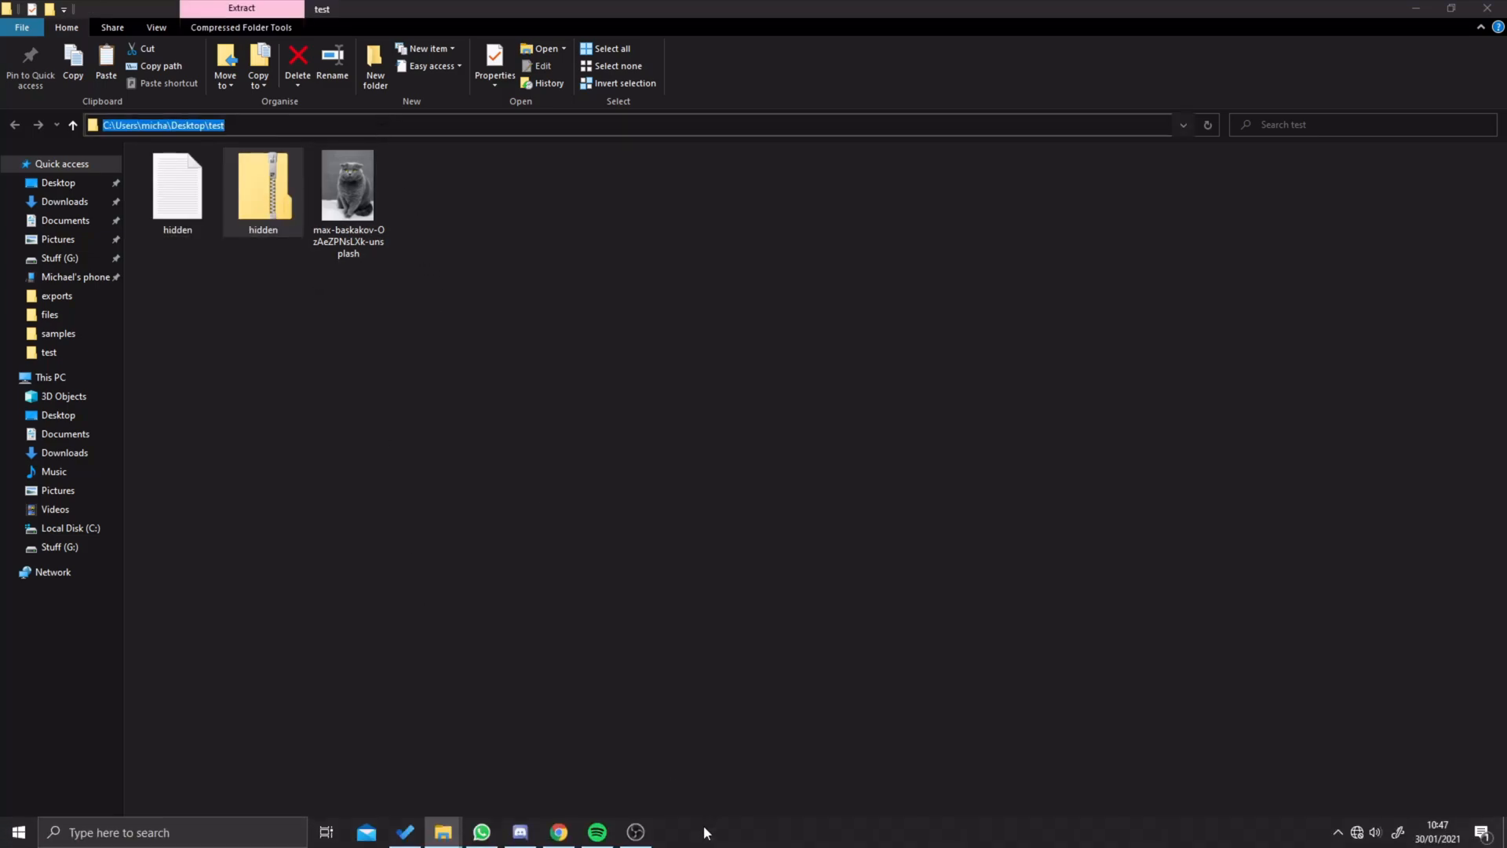
{"action": "left_click", "coordinate": [17, 832]}
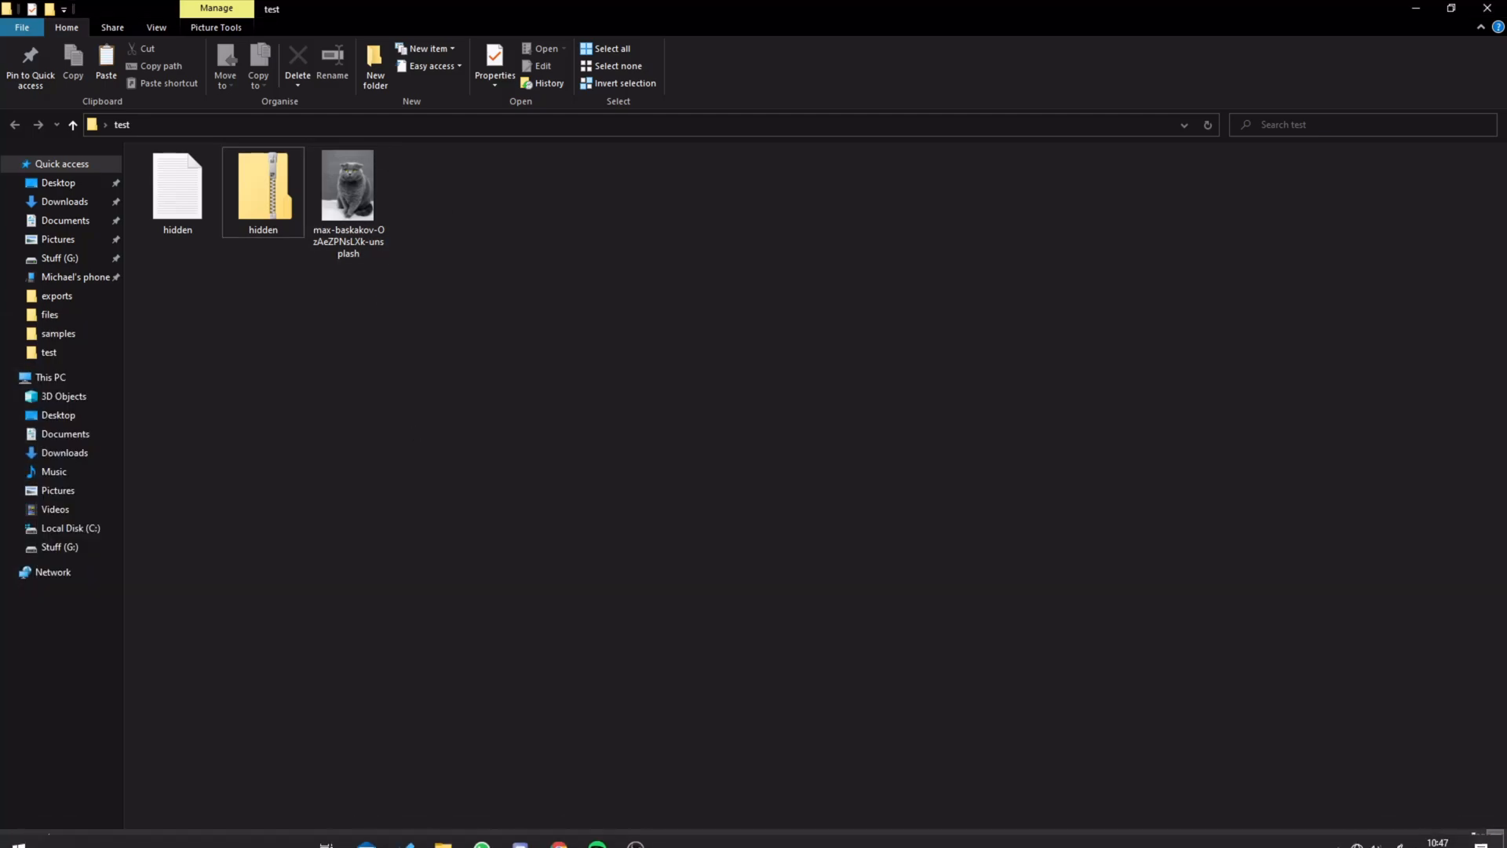
{"action": "left_click", "coordinate": [625, 125]}
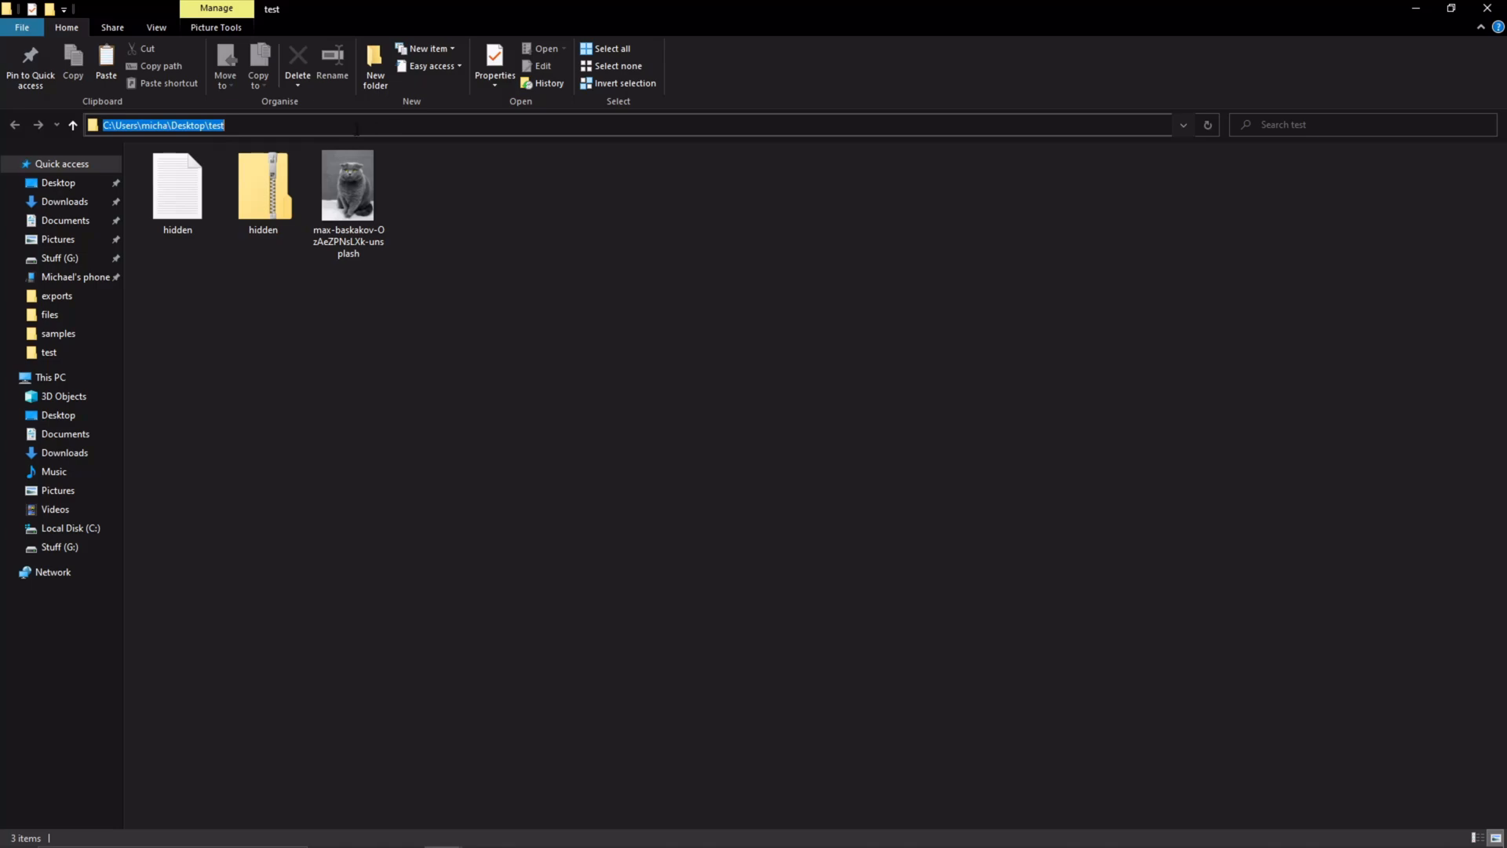
{"action": "type", "text": "cmd"}
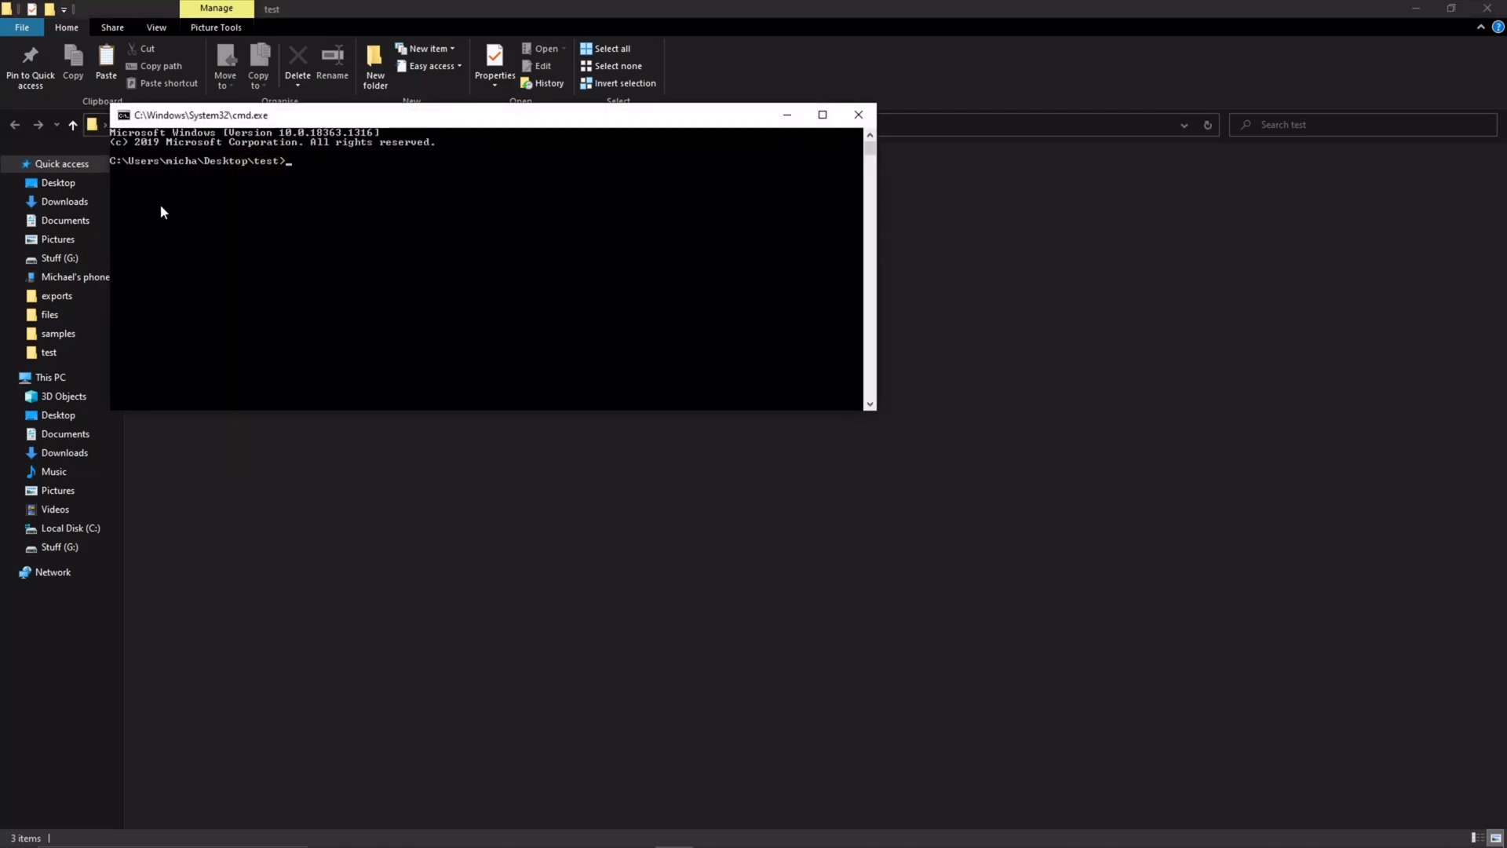
{"action": "mouse_move", "coordinate": [358, 72]}
{"action": "type", "text": "d"}
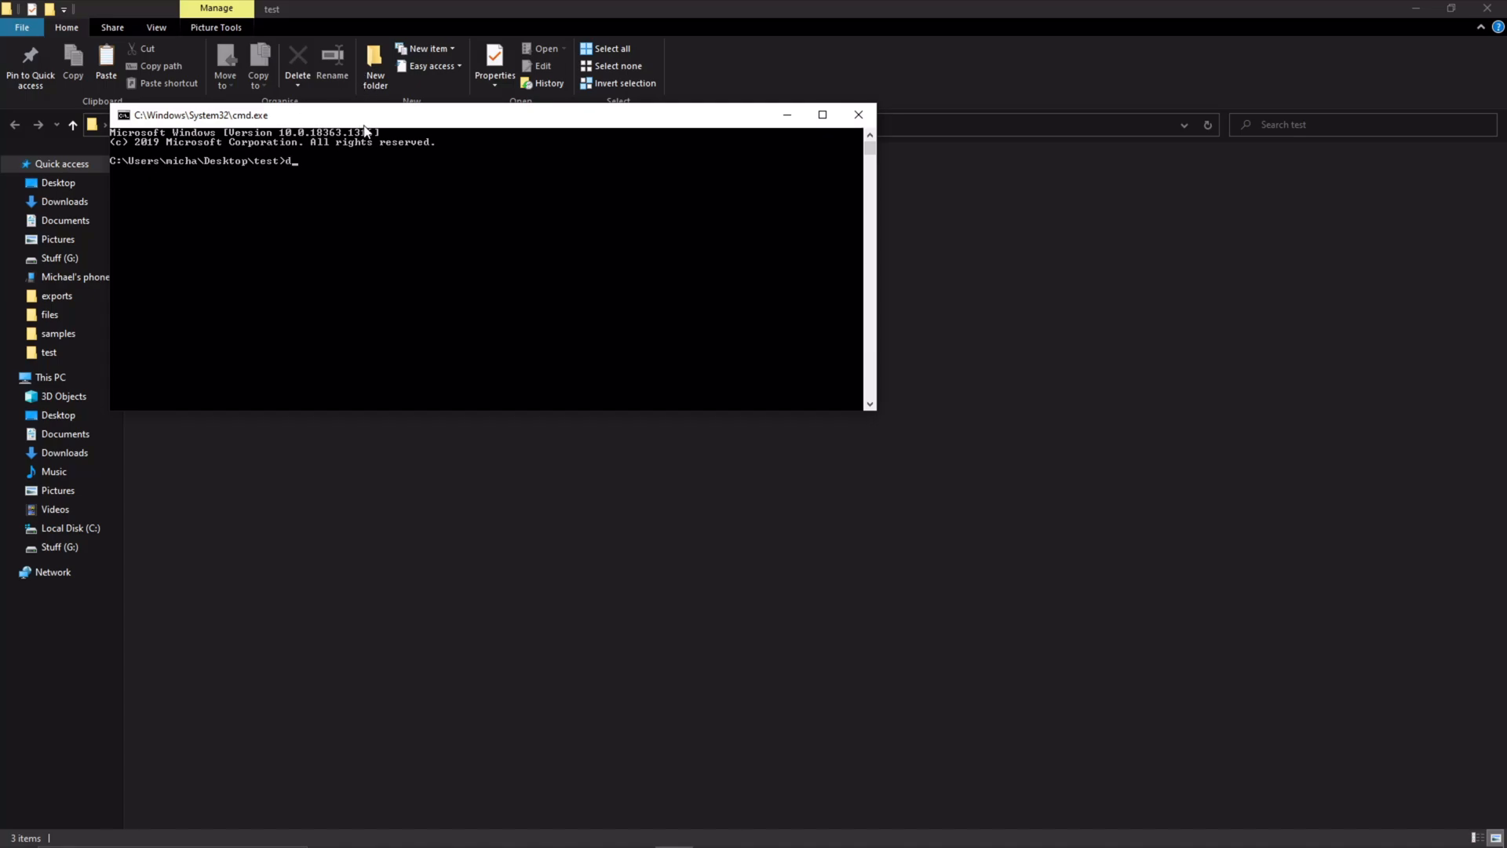
{"action": "key", "text": "Return"}
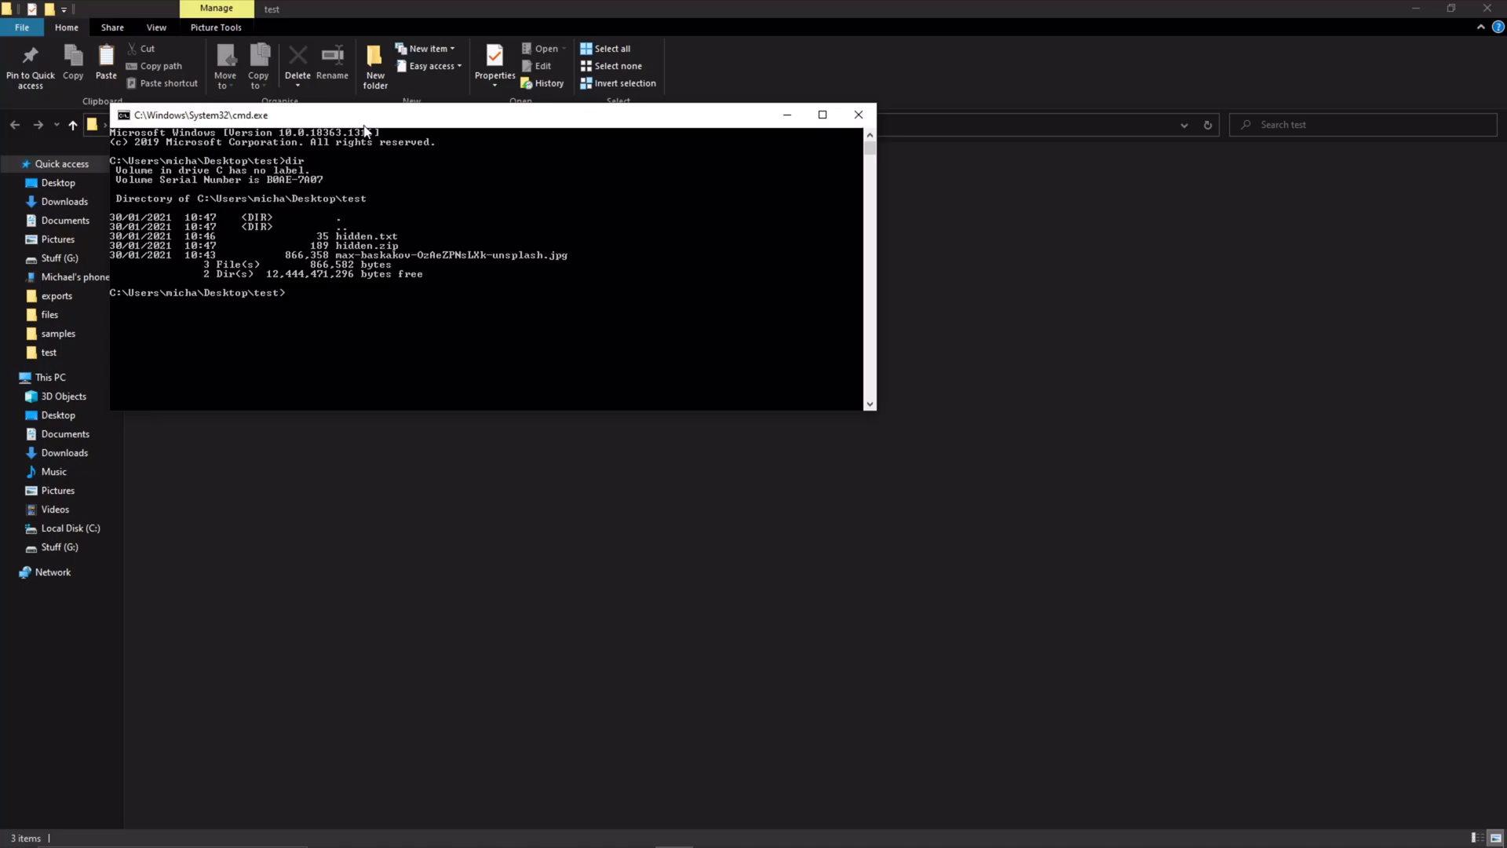
{"action": "mouse_move", "coordinate": [366, 279]}
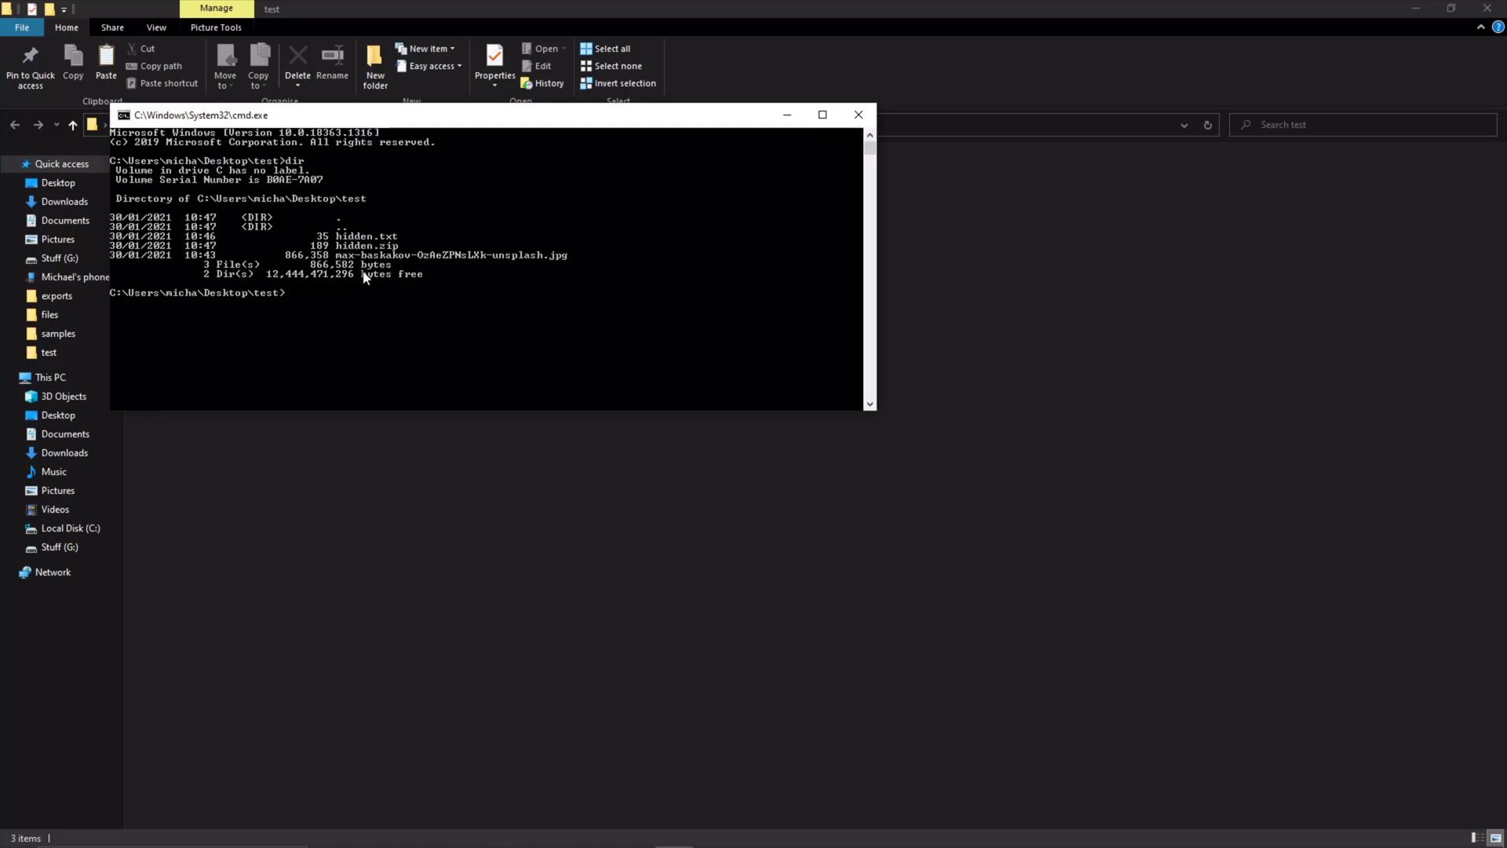
- Note hidden.txt and hidden.zip in the listing and begin the command copy /b
{"action": "left_click_drag", "start_coordinate": [349, 234], "coordinate": [443, 259]}
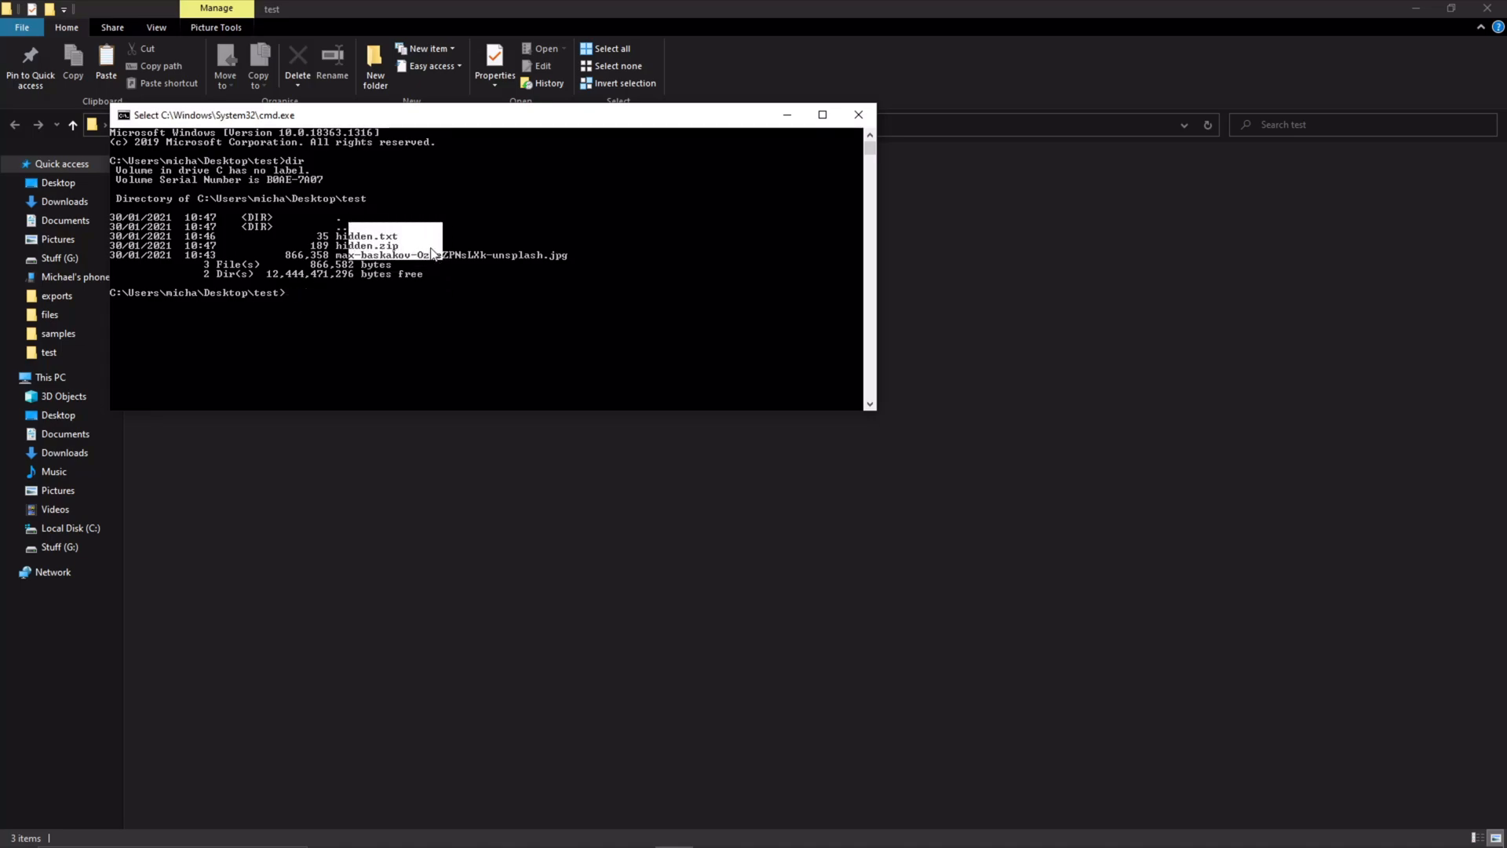
{"action": "mouse_move", "coordinate": [417, 268]}
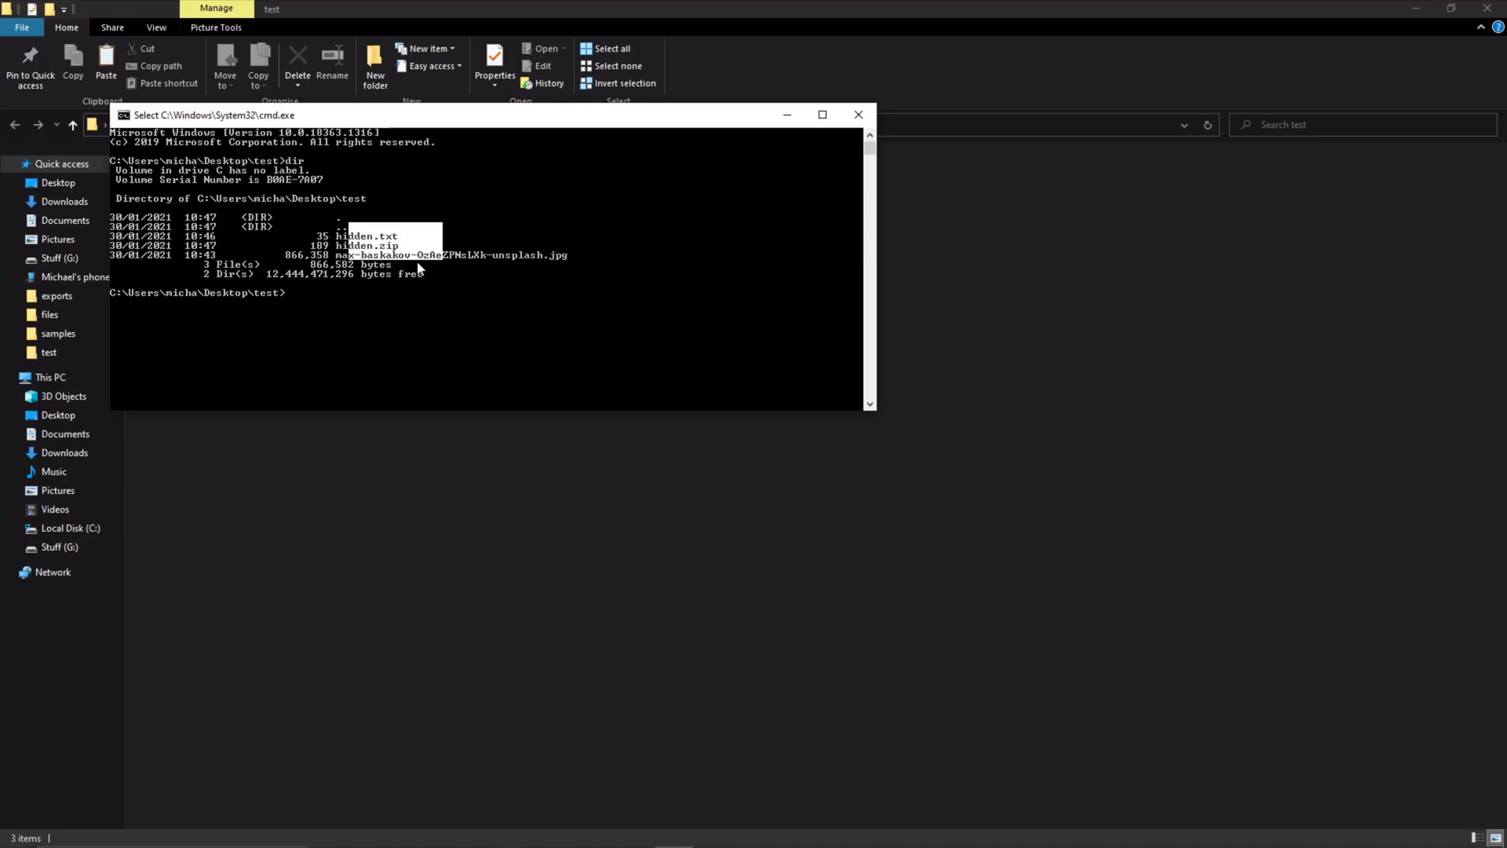
{"action": "type", "text": "cop"}
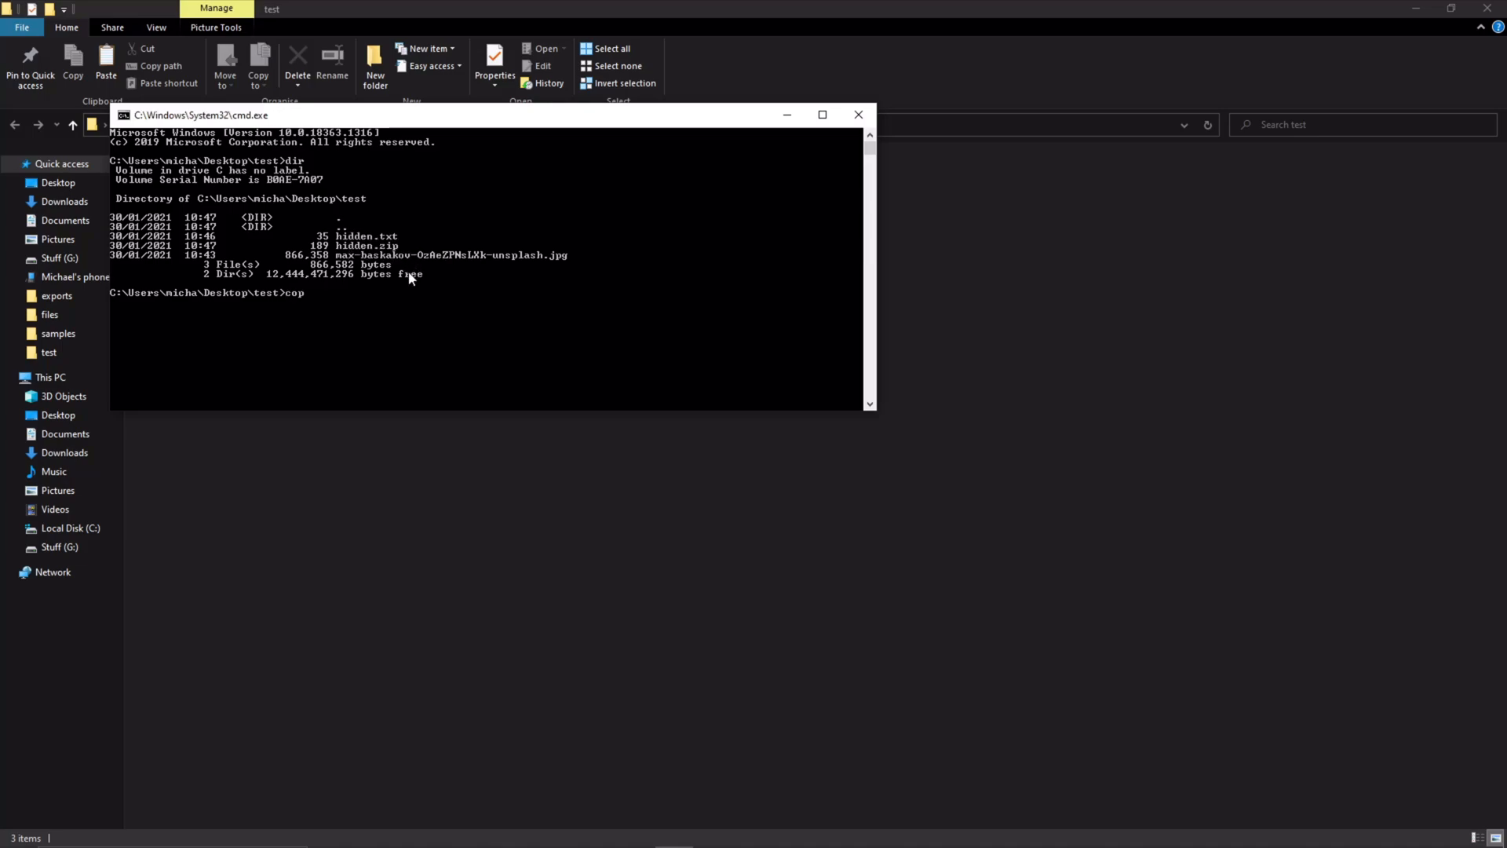
{"action": "type", "text": "y"}
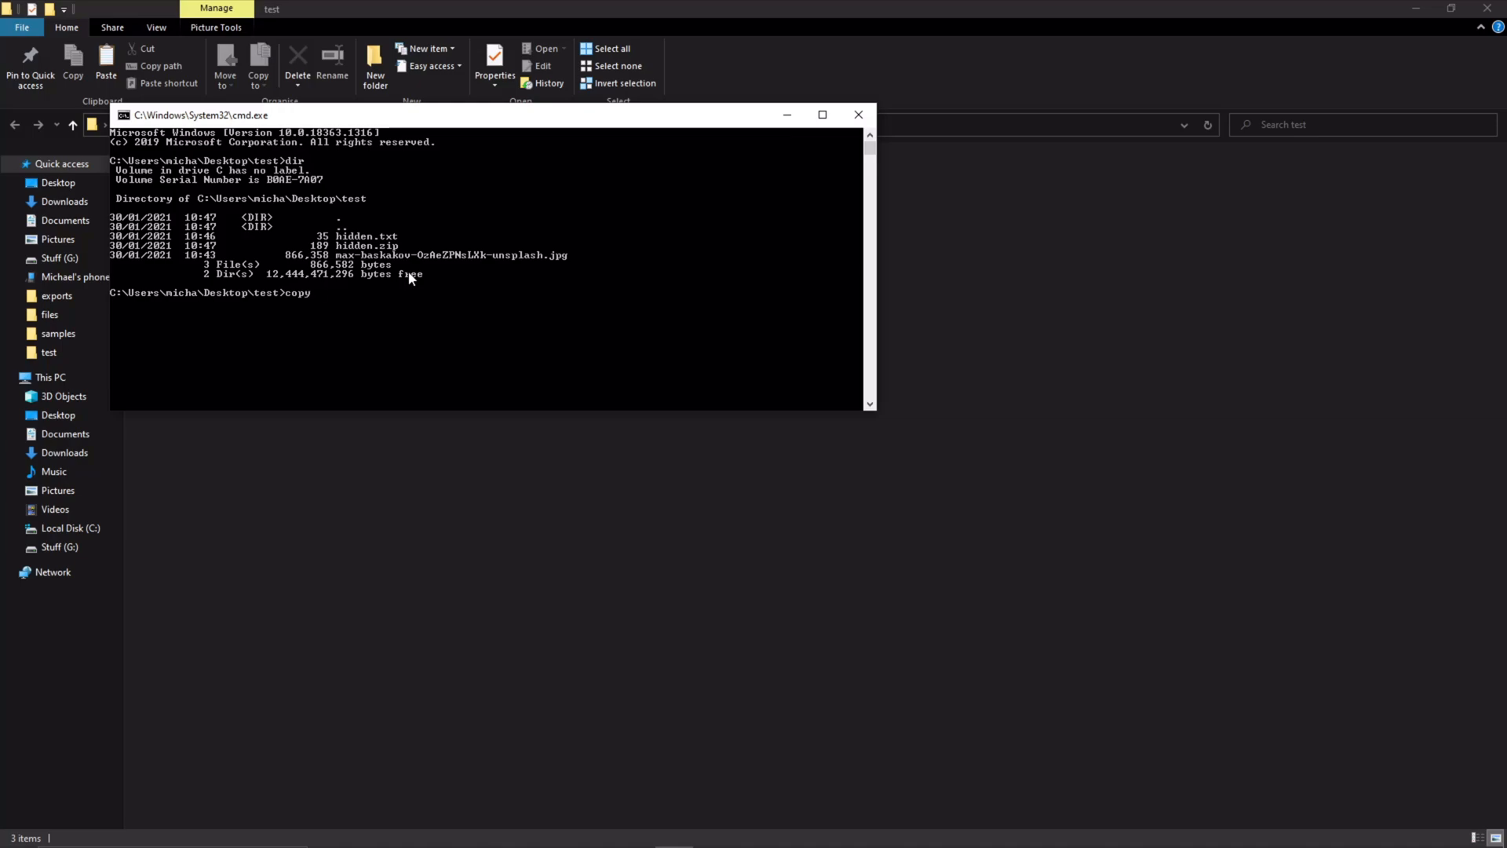
{"action": "type", "text": "/b"}
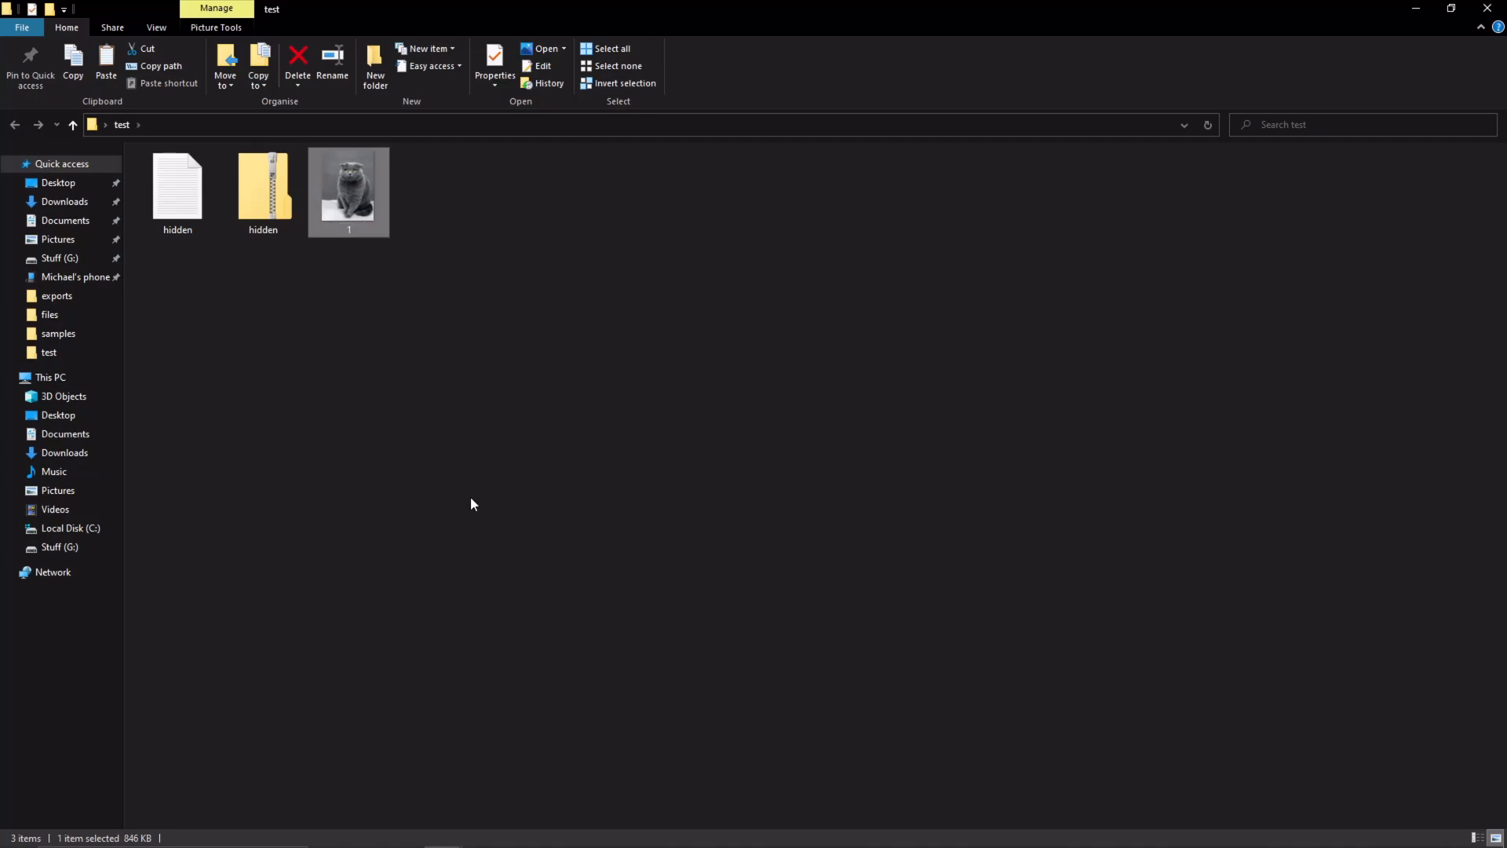
- Check in Properties that image 1 is a JPG file, then dismiss the dialog
{"action": "left_click", "coordinate": [494, 76]}
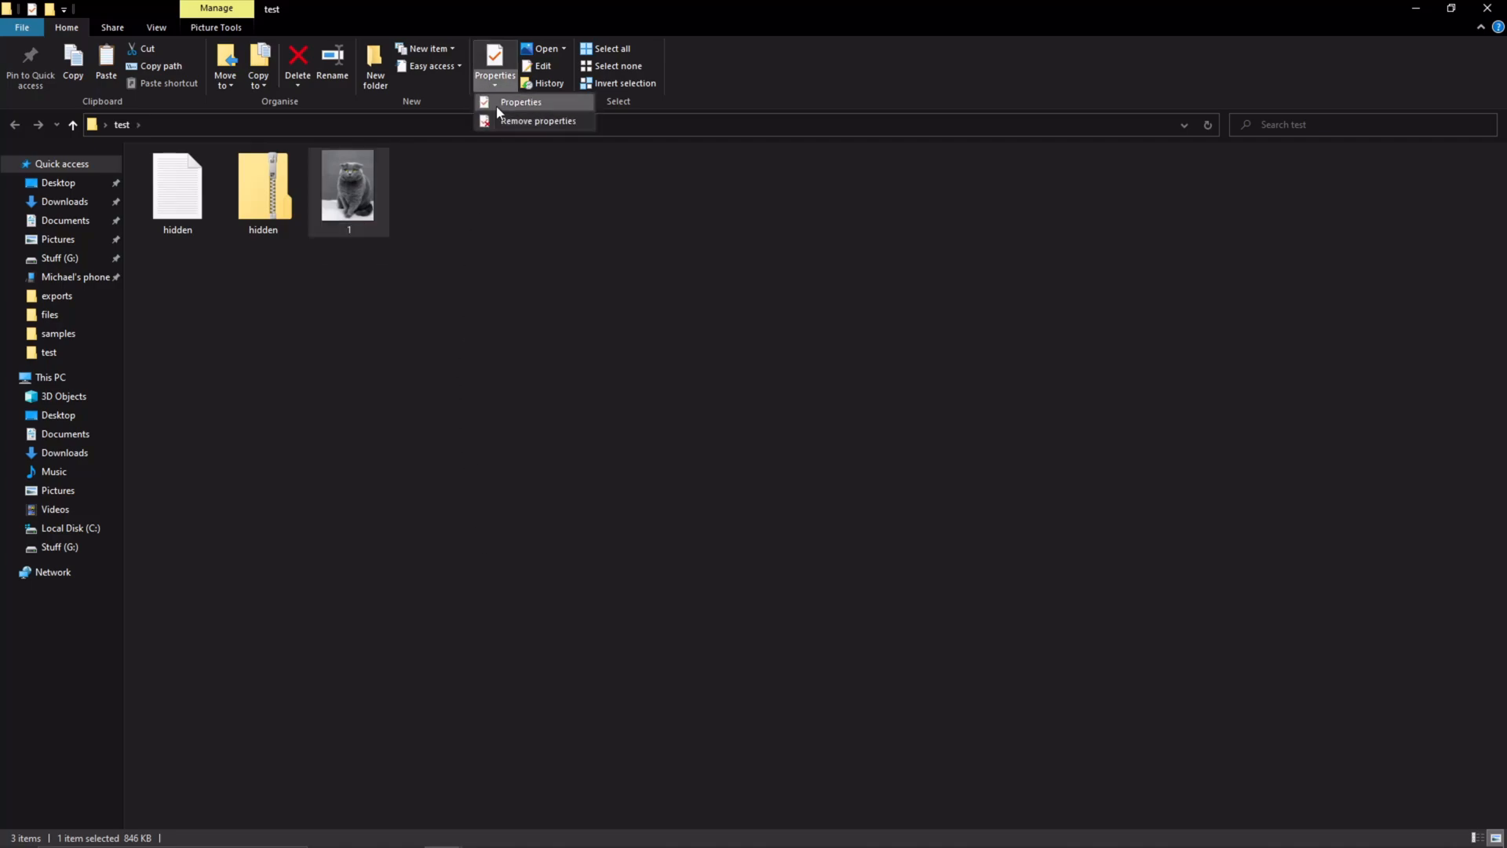
{"action": "left_click", "coordinate": [520, 102]}
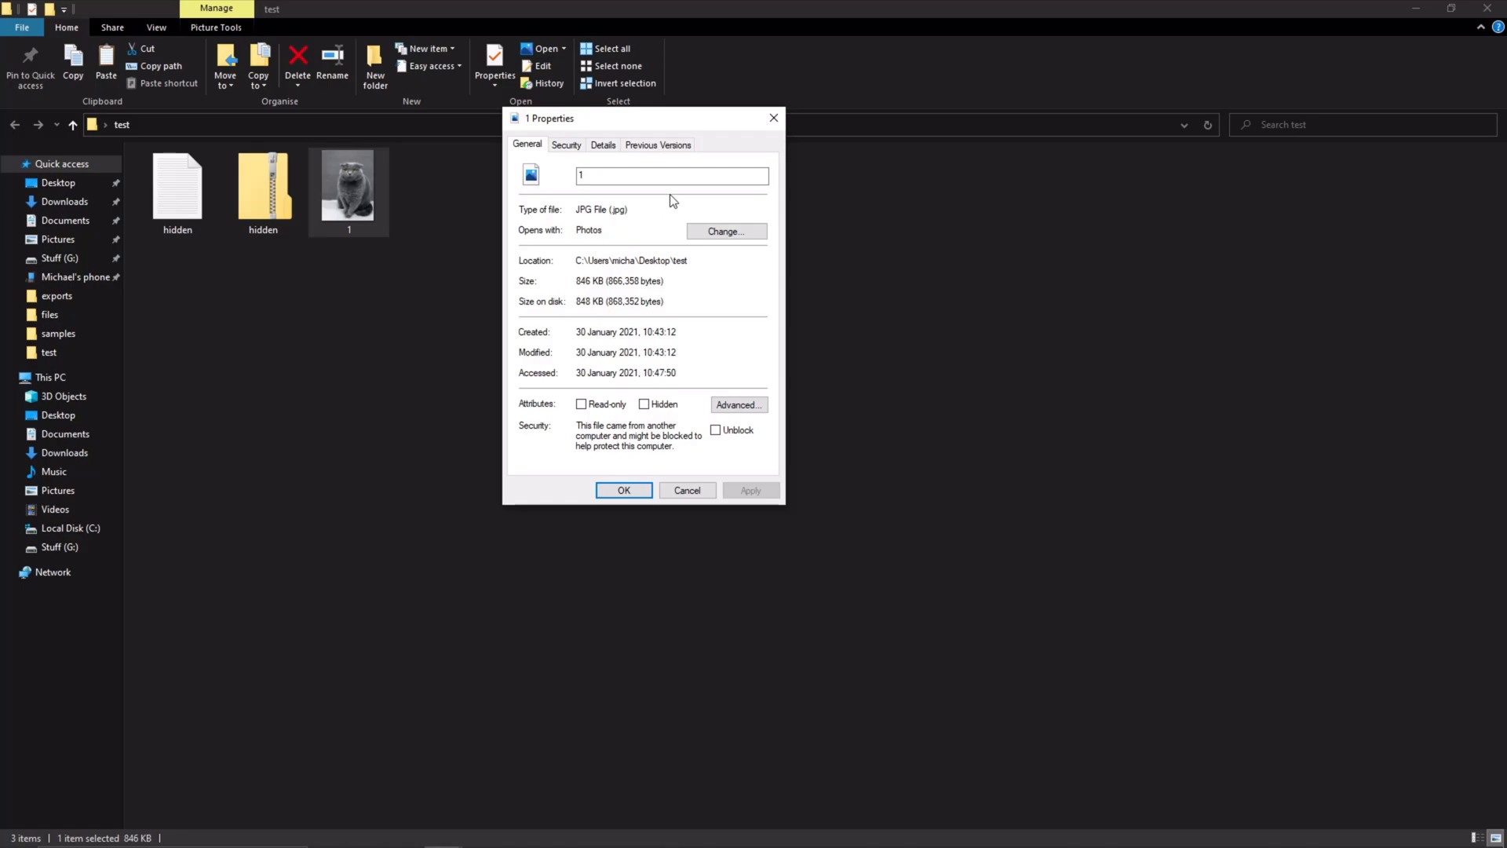
{"action": "mouse_move", "coordinate": [774, 118]}
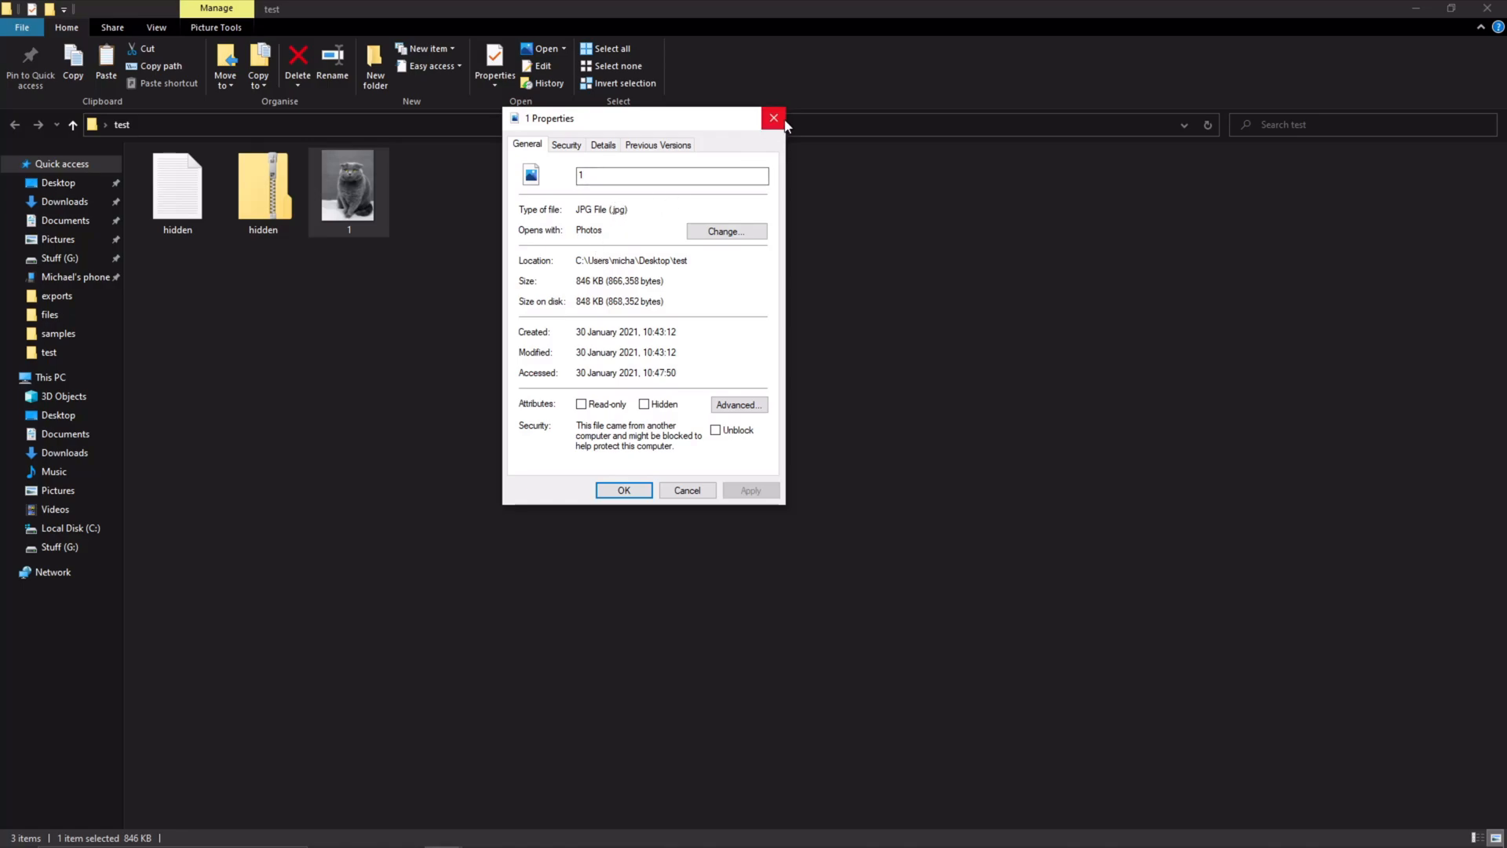
{"action": "left_click", "coordinate": [774, 118]}
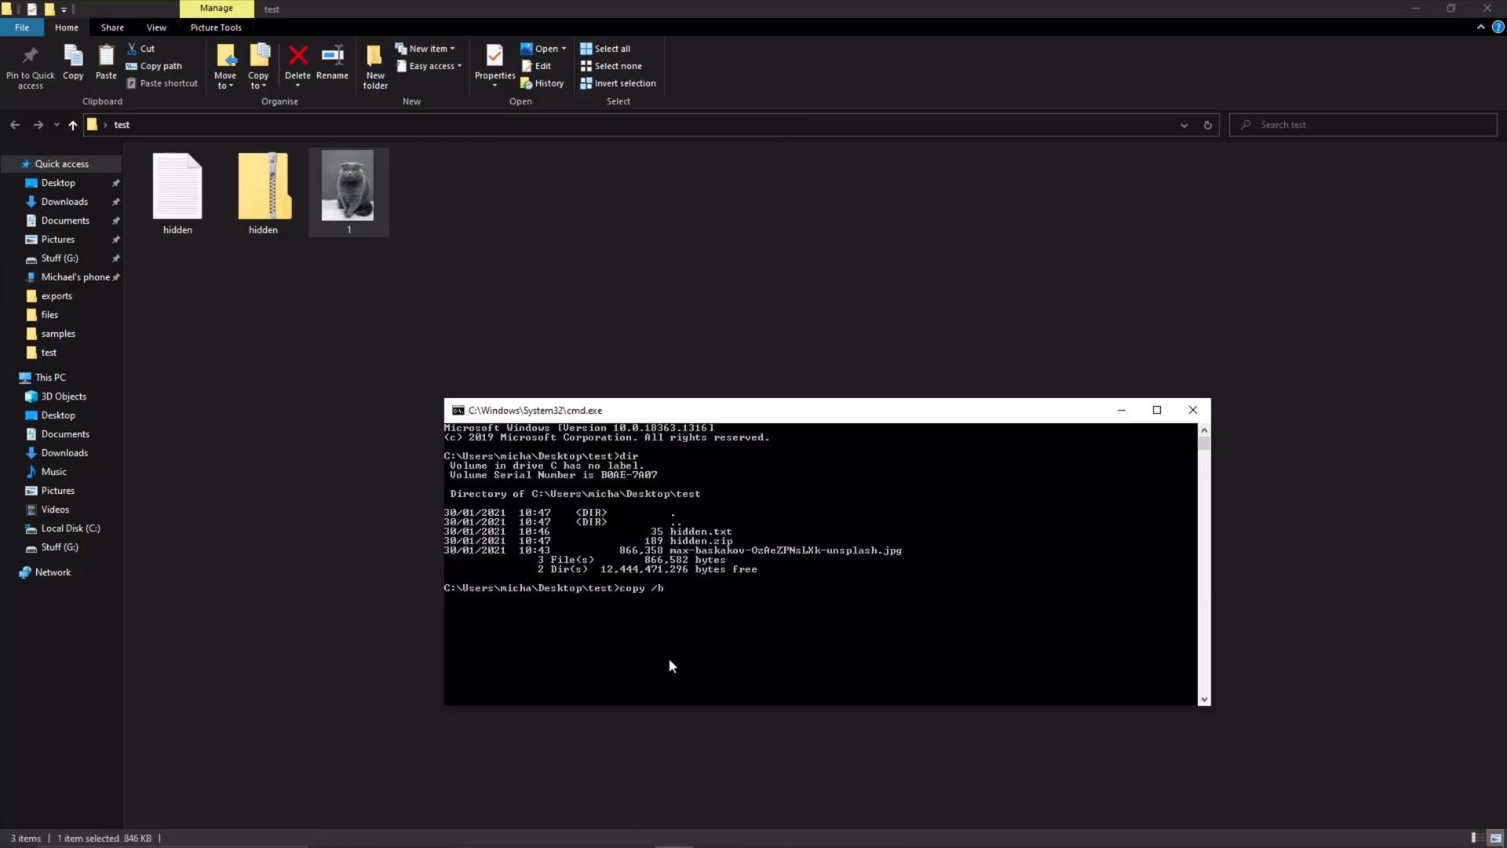
- Run copy /b 1.jpg+hidden.zip 2.jpg to create the merged image 2
{"action": "type", "text": "1"}
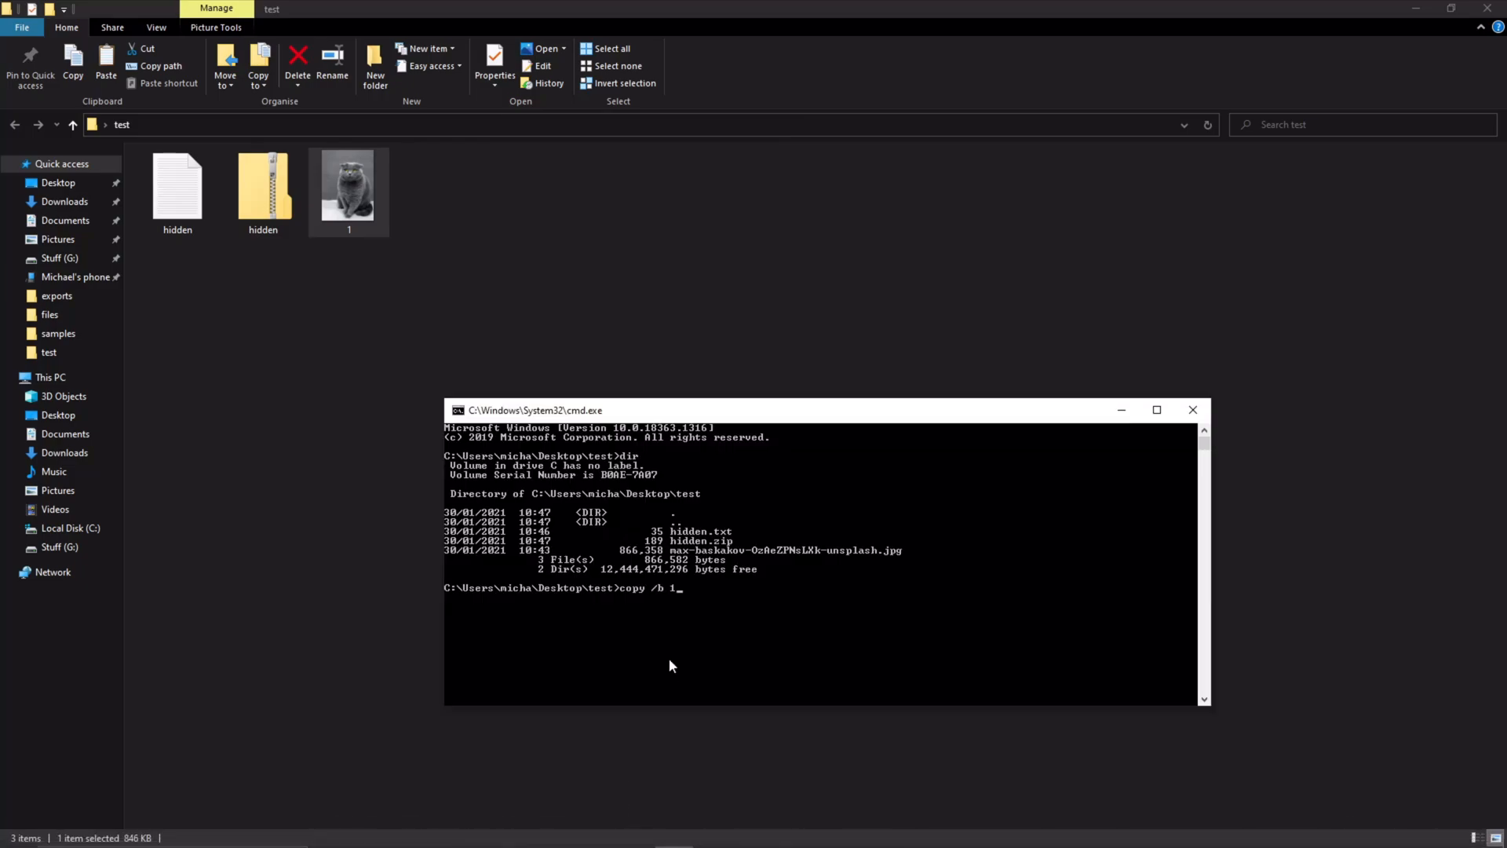
{"action": "type", "text": ".jpg"}
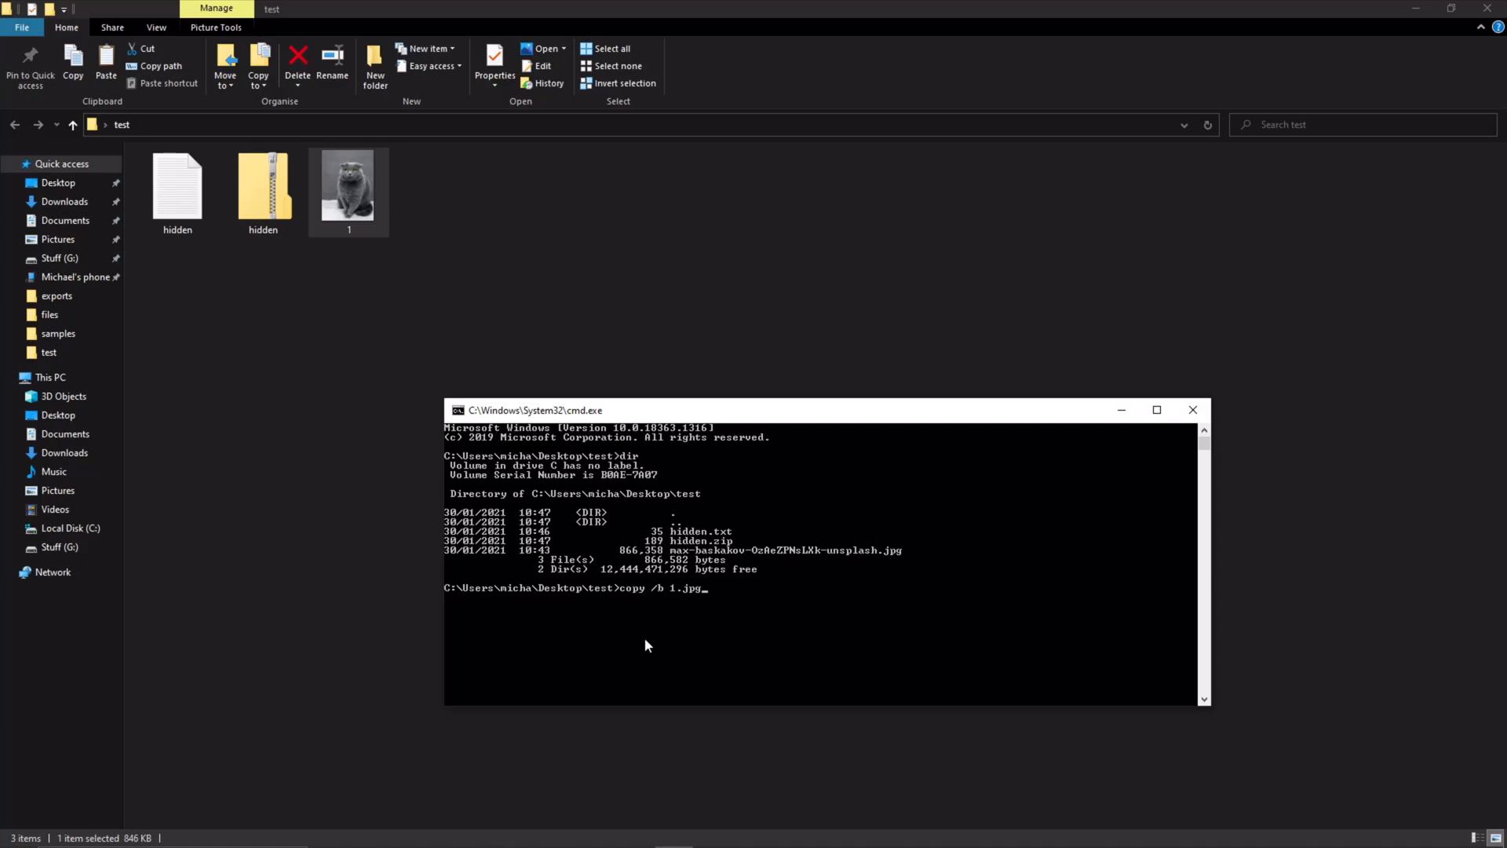
{"action": "type", "text": "+"}
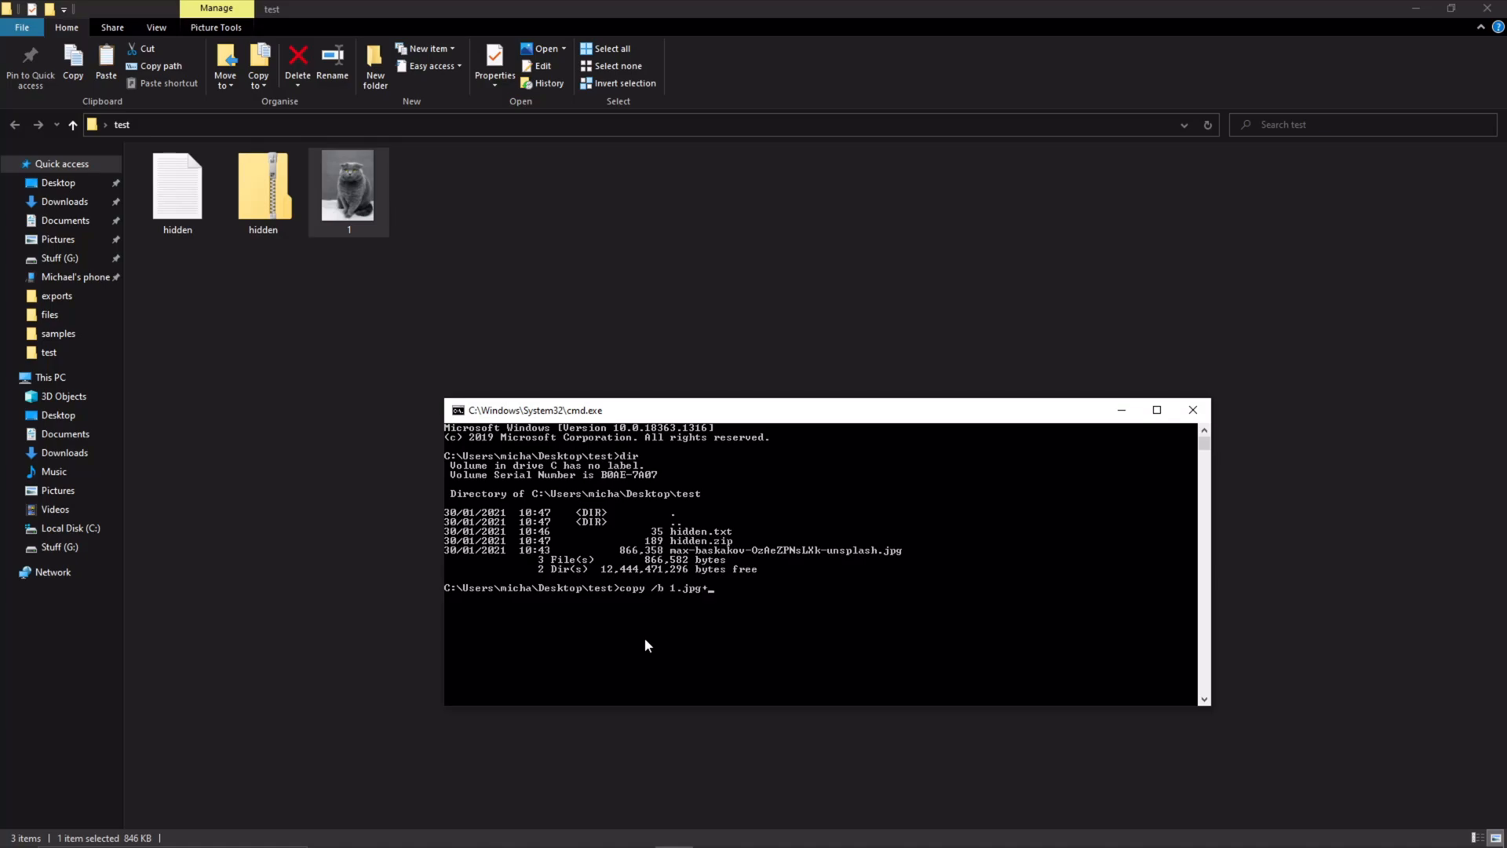
{"action": "type", "text": "hid"}
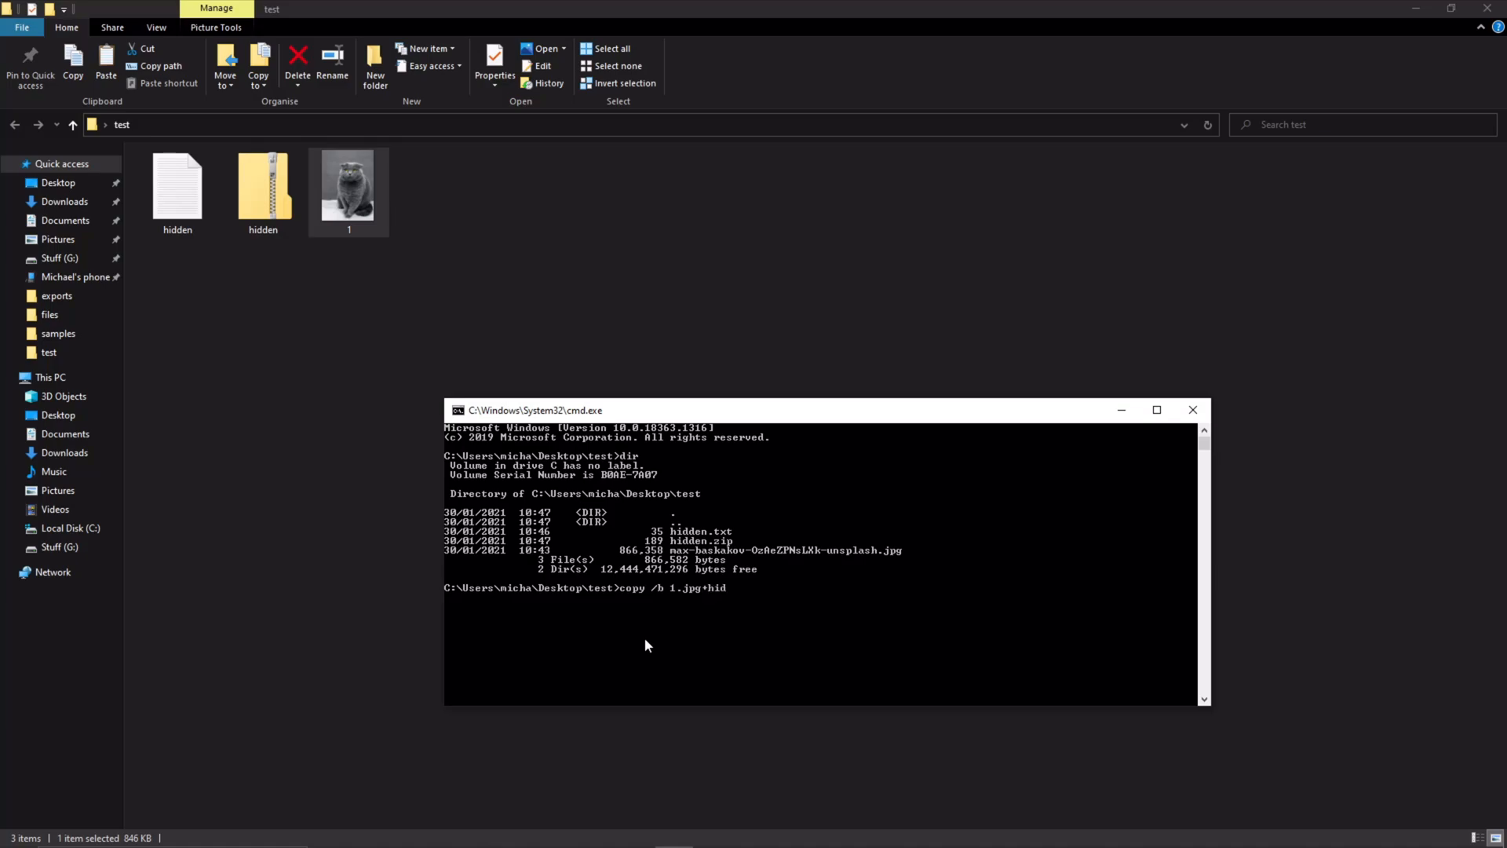
{"action": "type", "text": "den.z"}
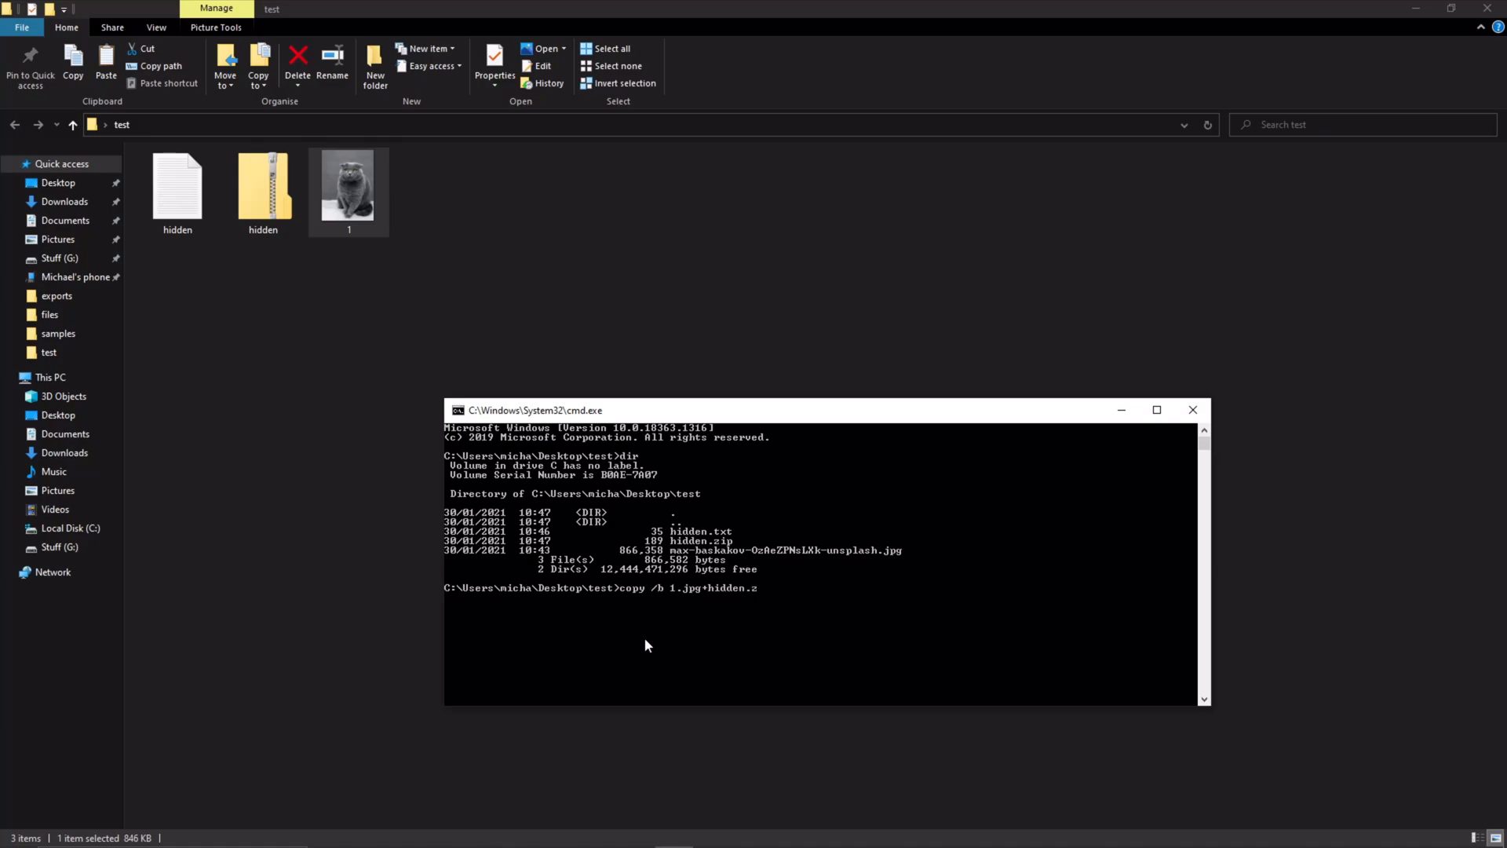
{"action": "type", "text": "ip"}
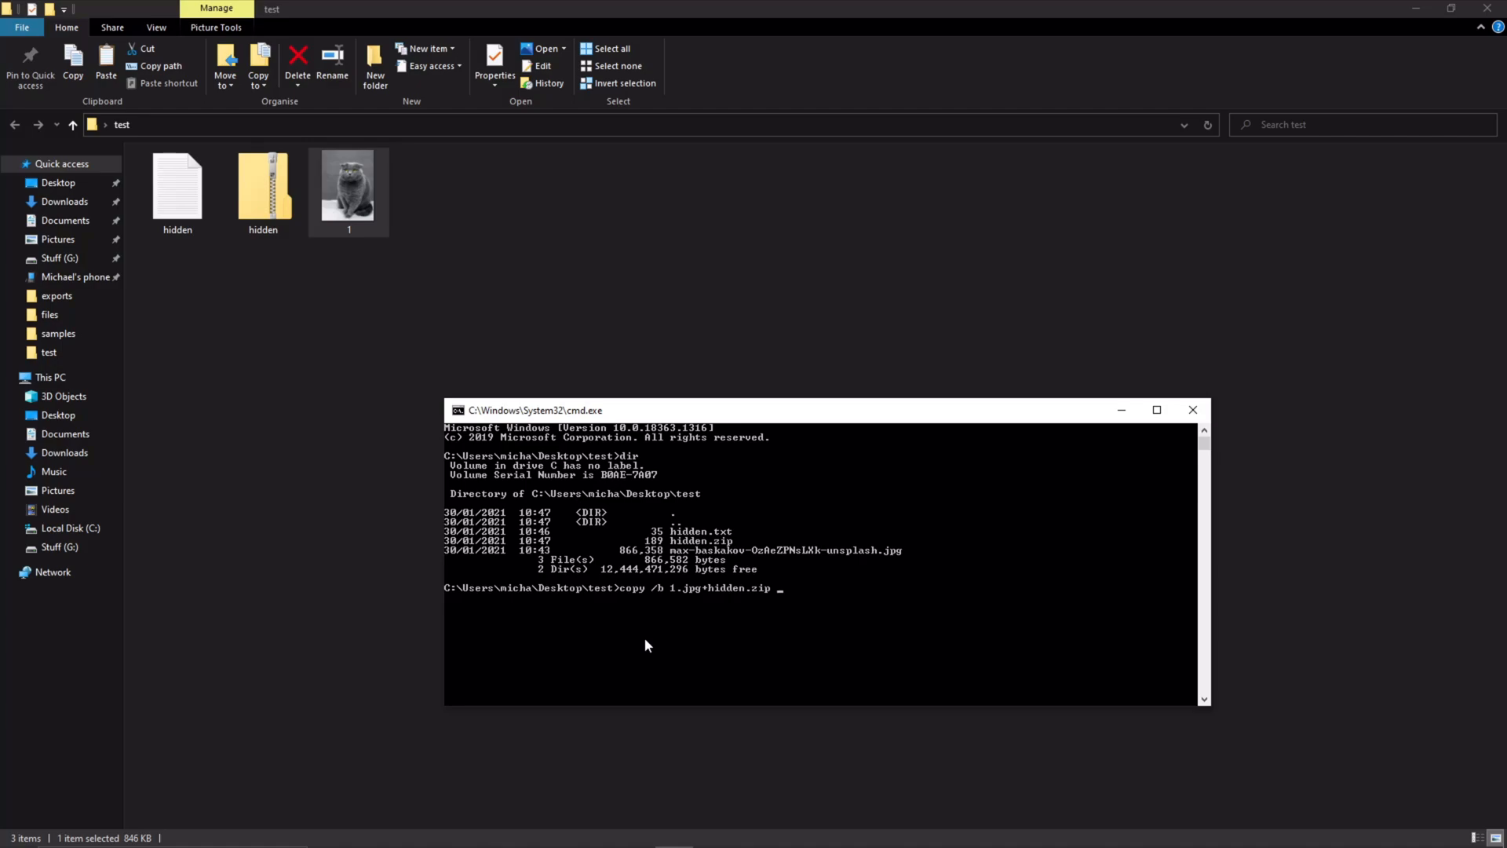
{"action": "type", "text": "2"}
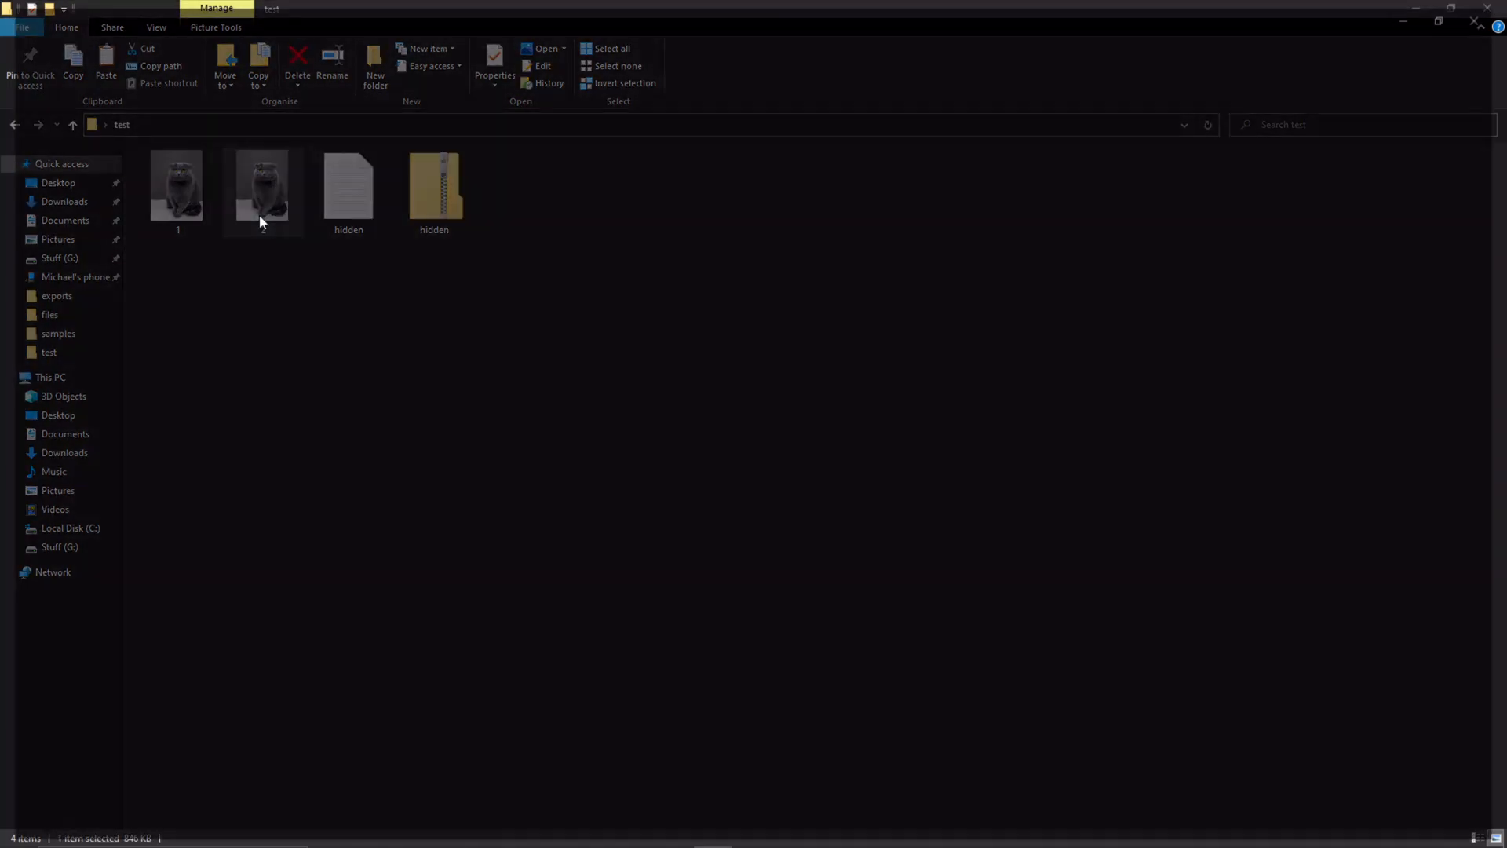
- Verify image 2 opens as a normal cat photo, then bring up Start search
{"action": "double_click", "coordinate": [262, 182]}
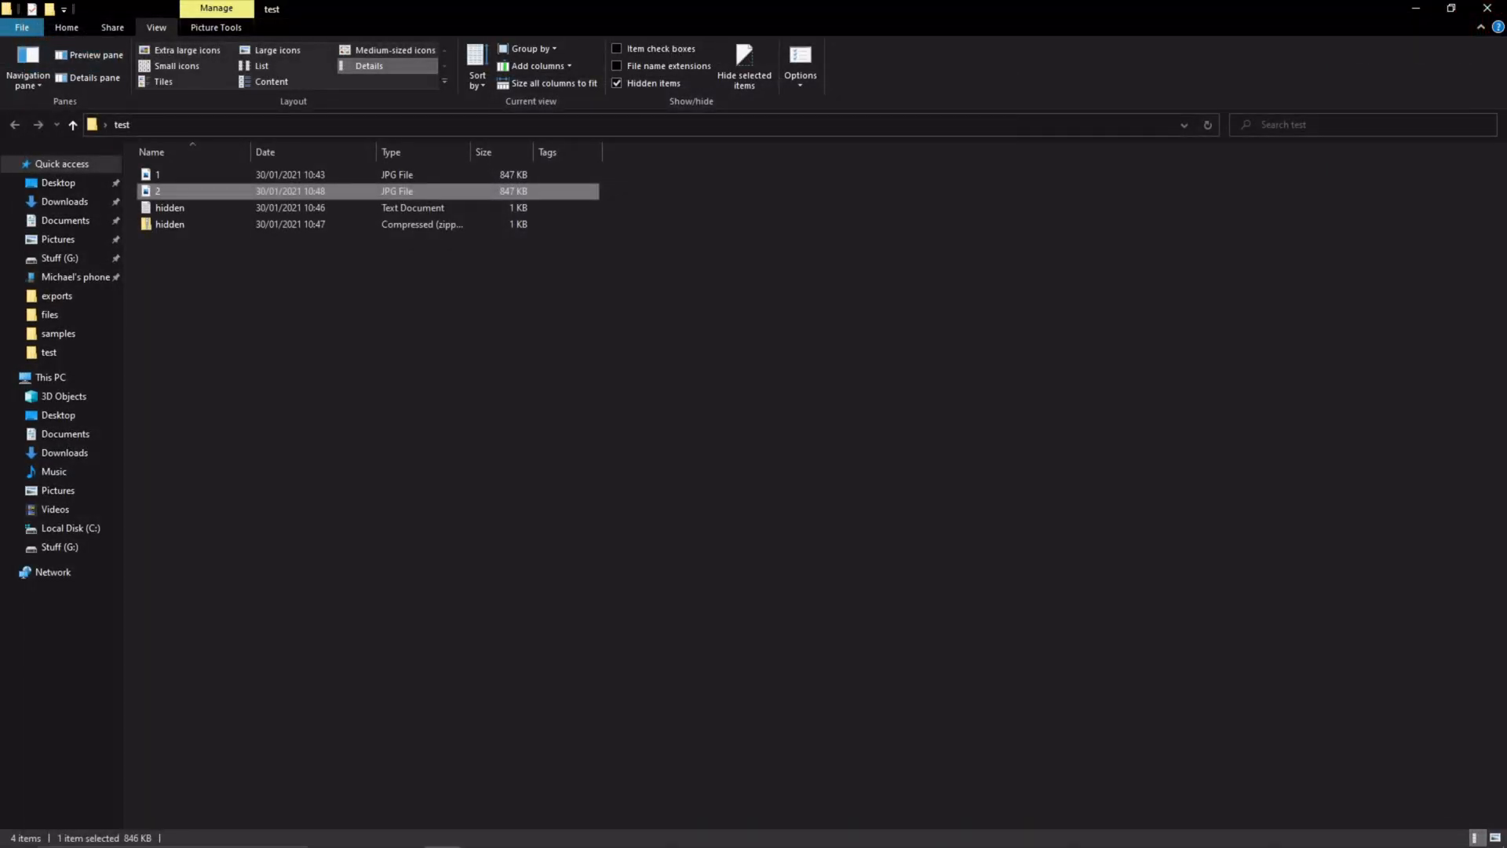
{"action": "left_click", "coordinate": [16, 832]}
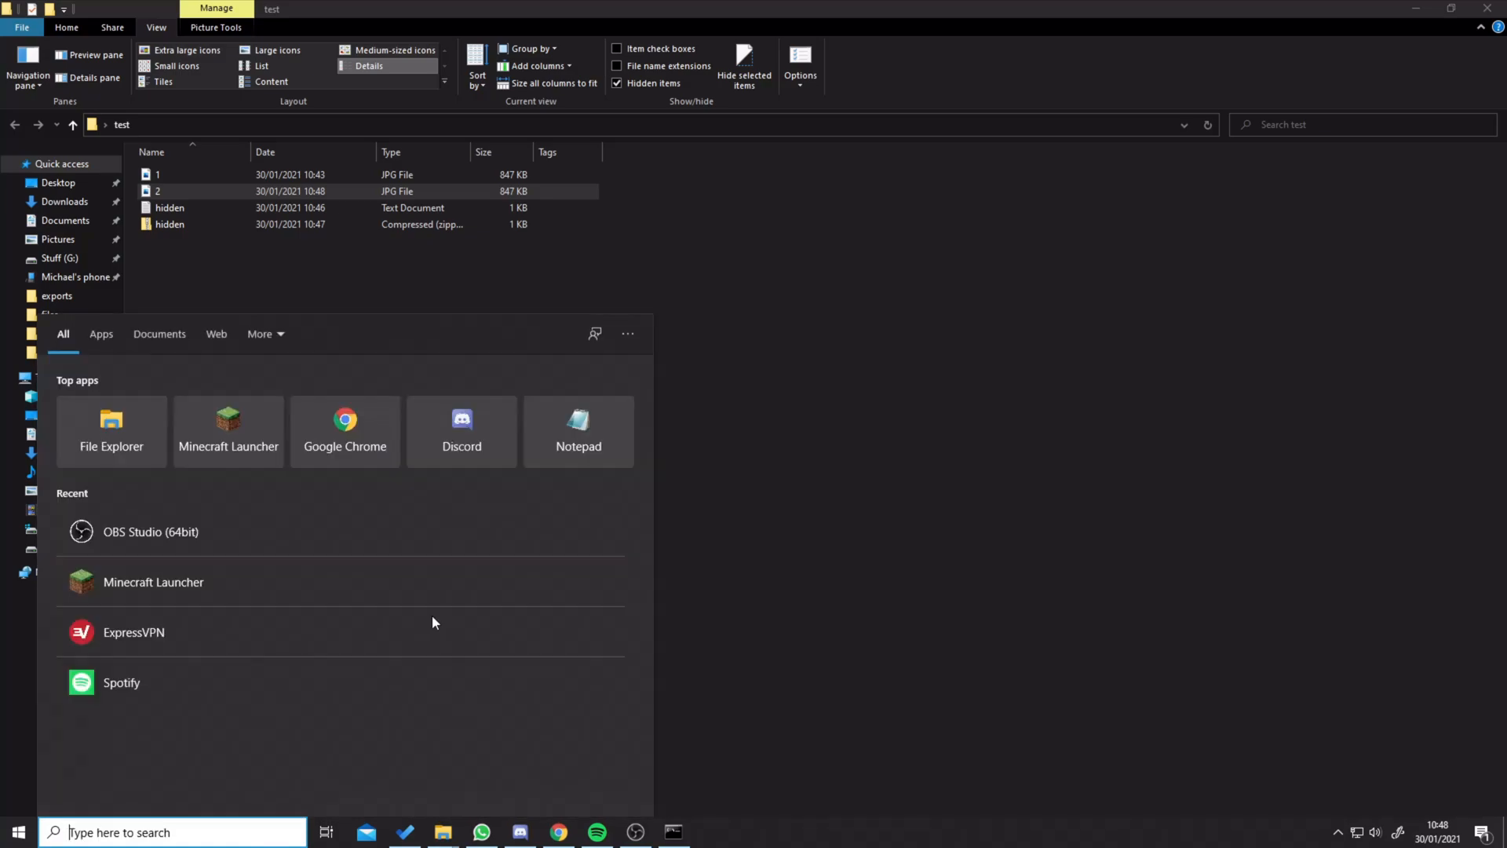
- Launch 7-Zip File Manager via Start search '7z' and browse Computer > C: toward the test folder
{"action": "type", "text": "7z"}
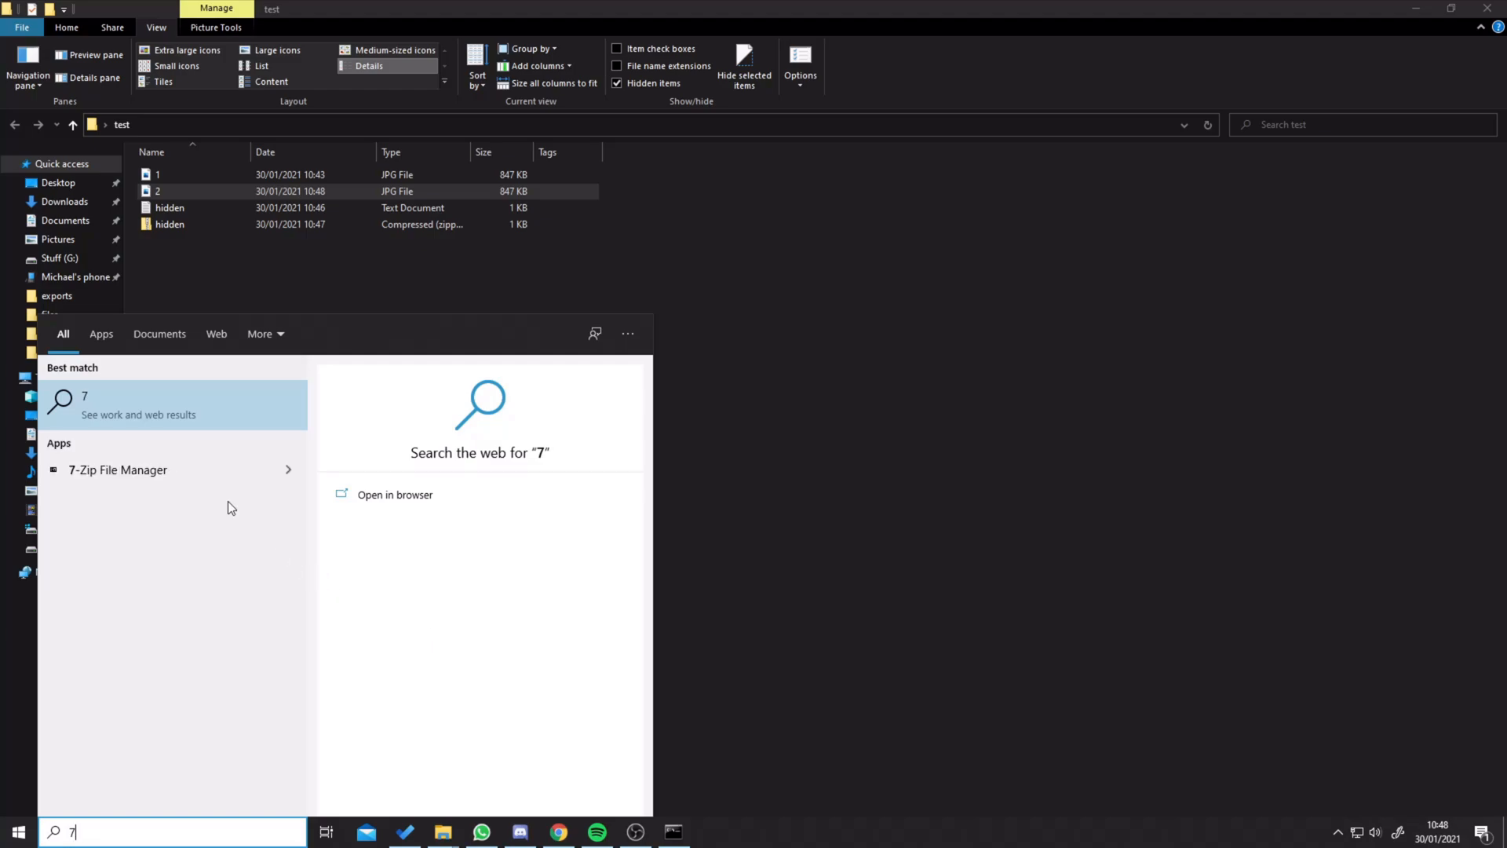
{"action": "left_click", "coordinate": [117, 469]}
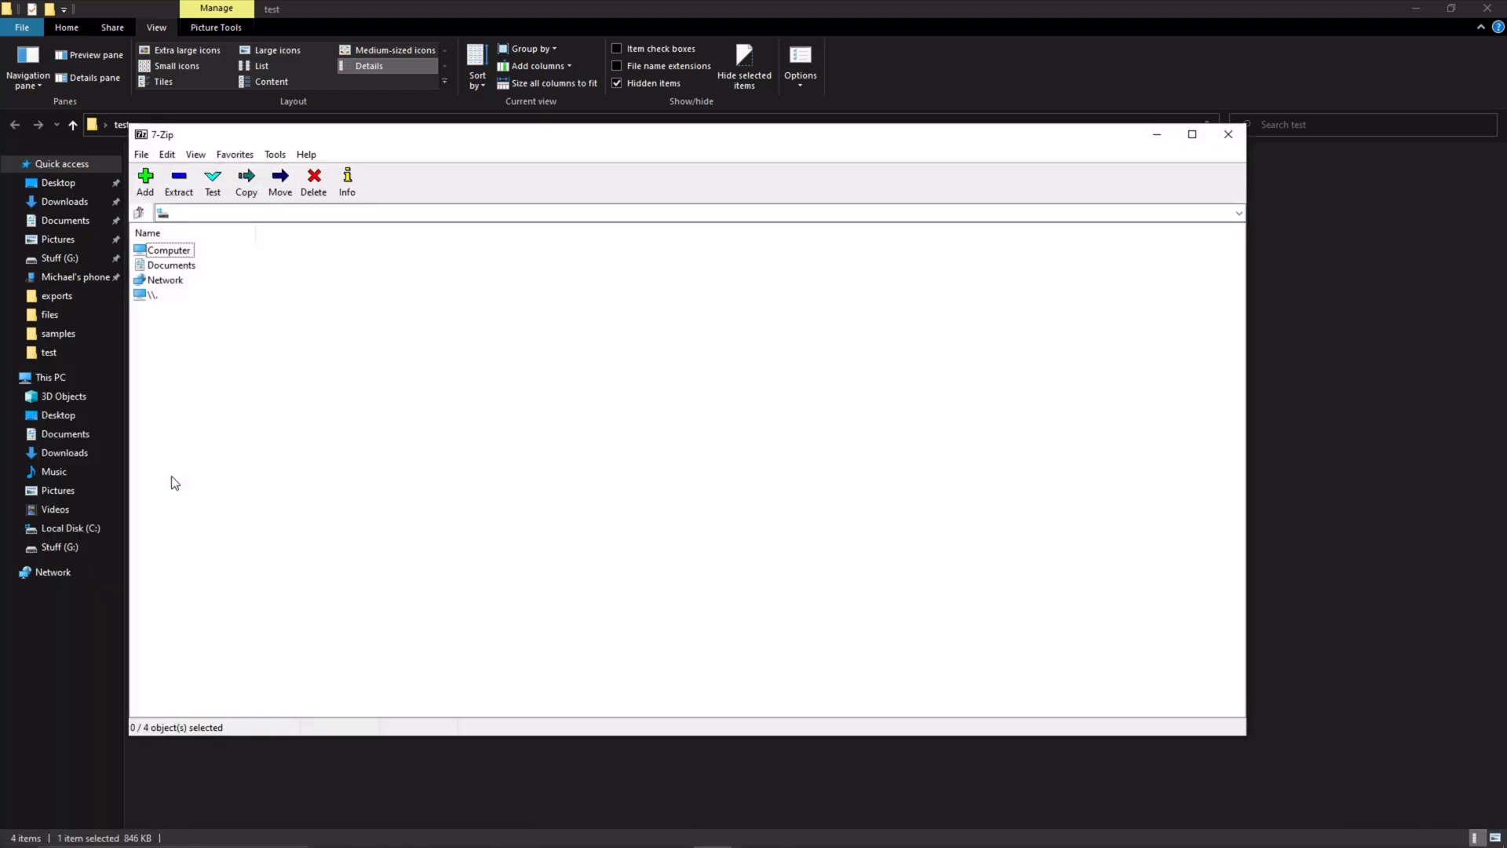
{"action": "left_click", "coordinate": [170, 250]}
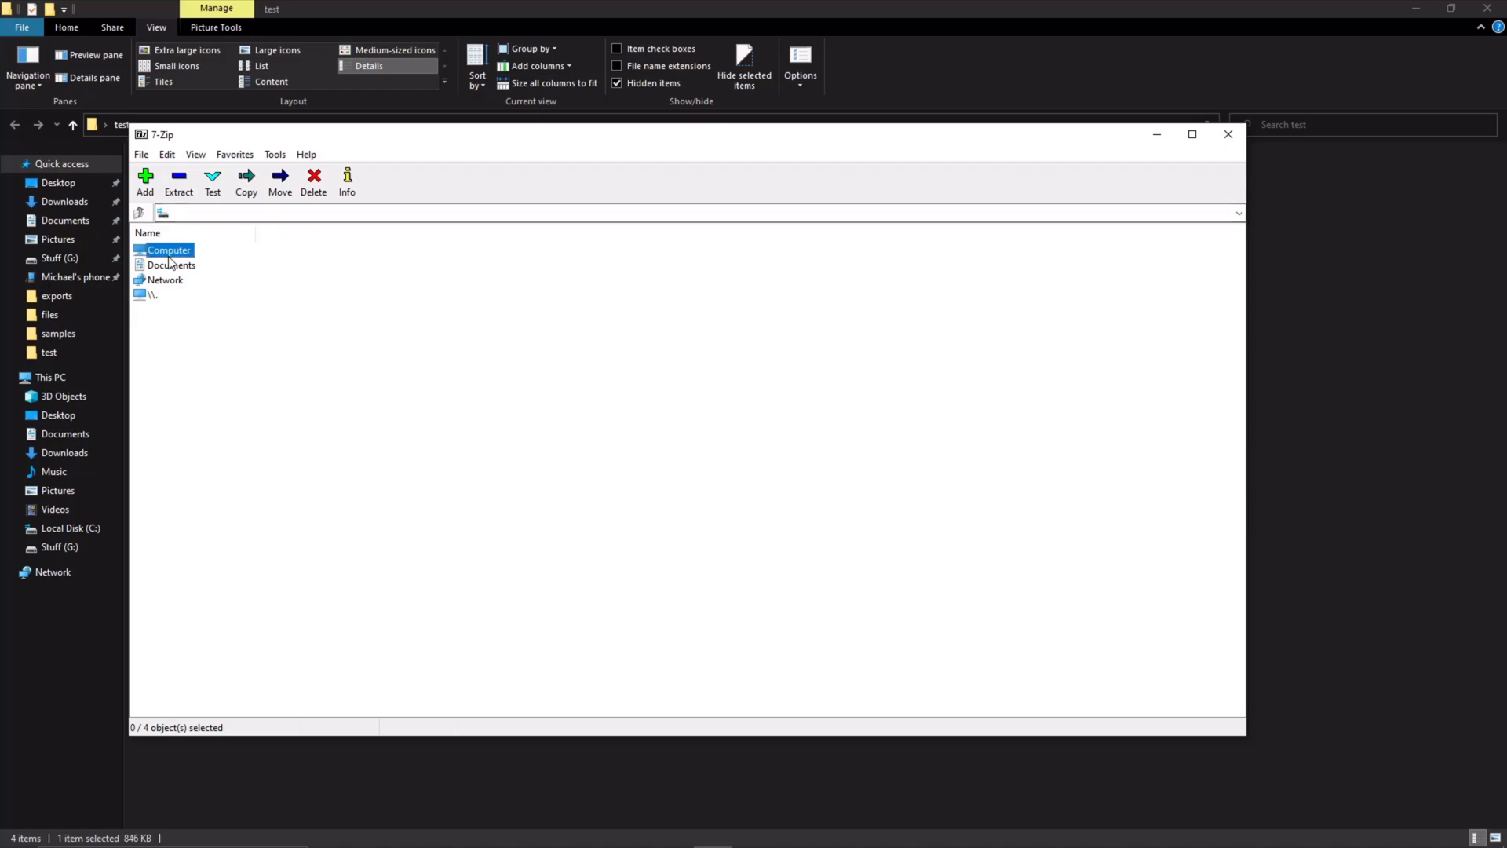
{"action": "double_click", "coordinate": [168, 249]}
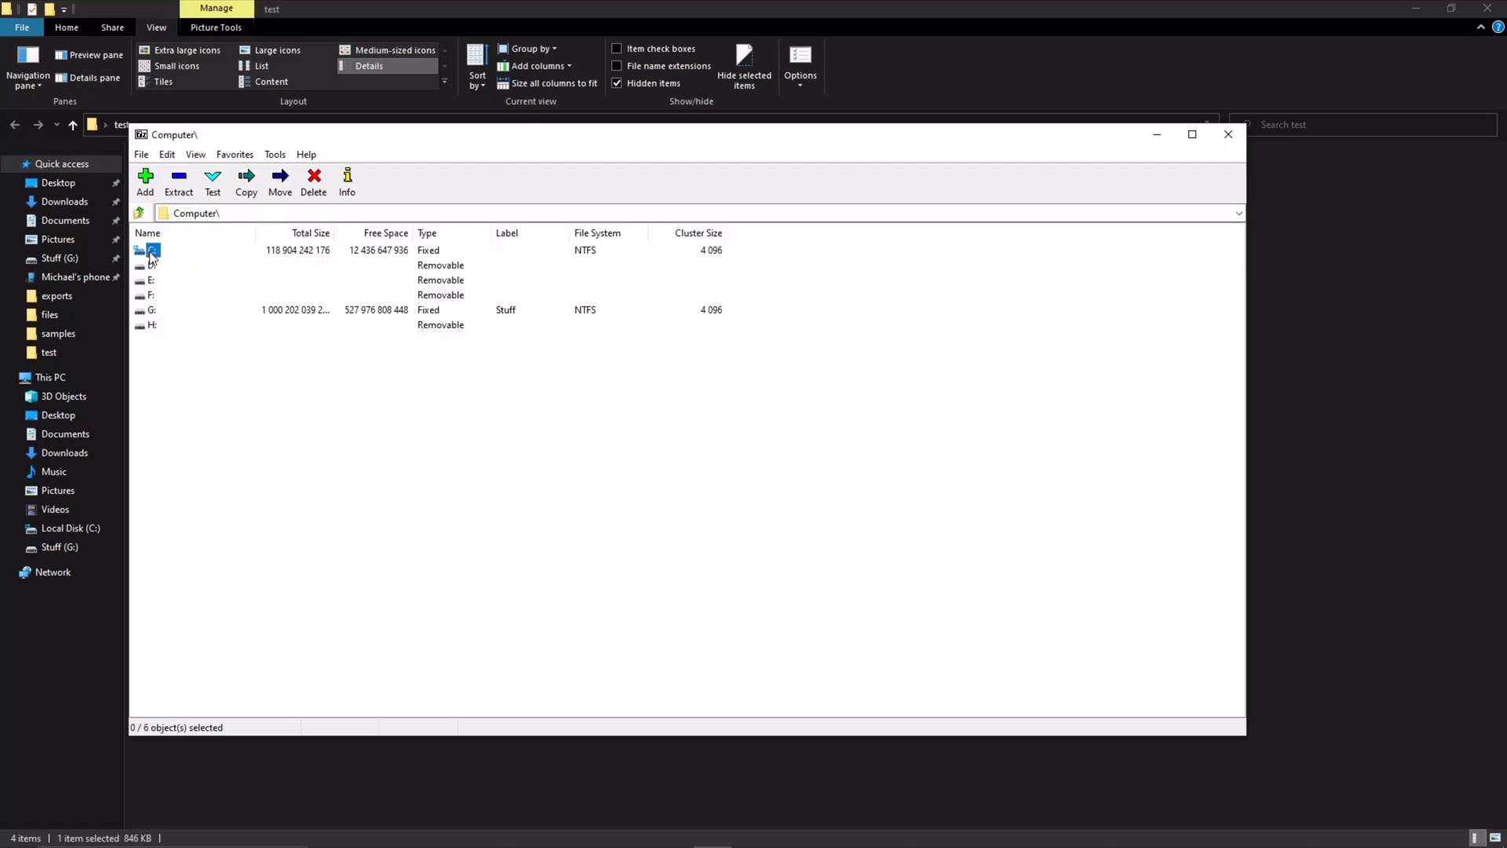
{"action": "double_click", "coordinate": [151, 249]}
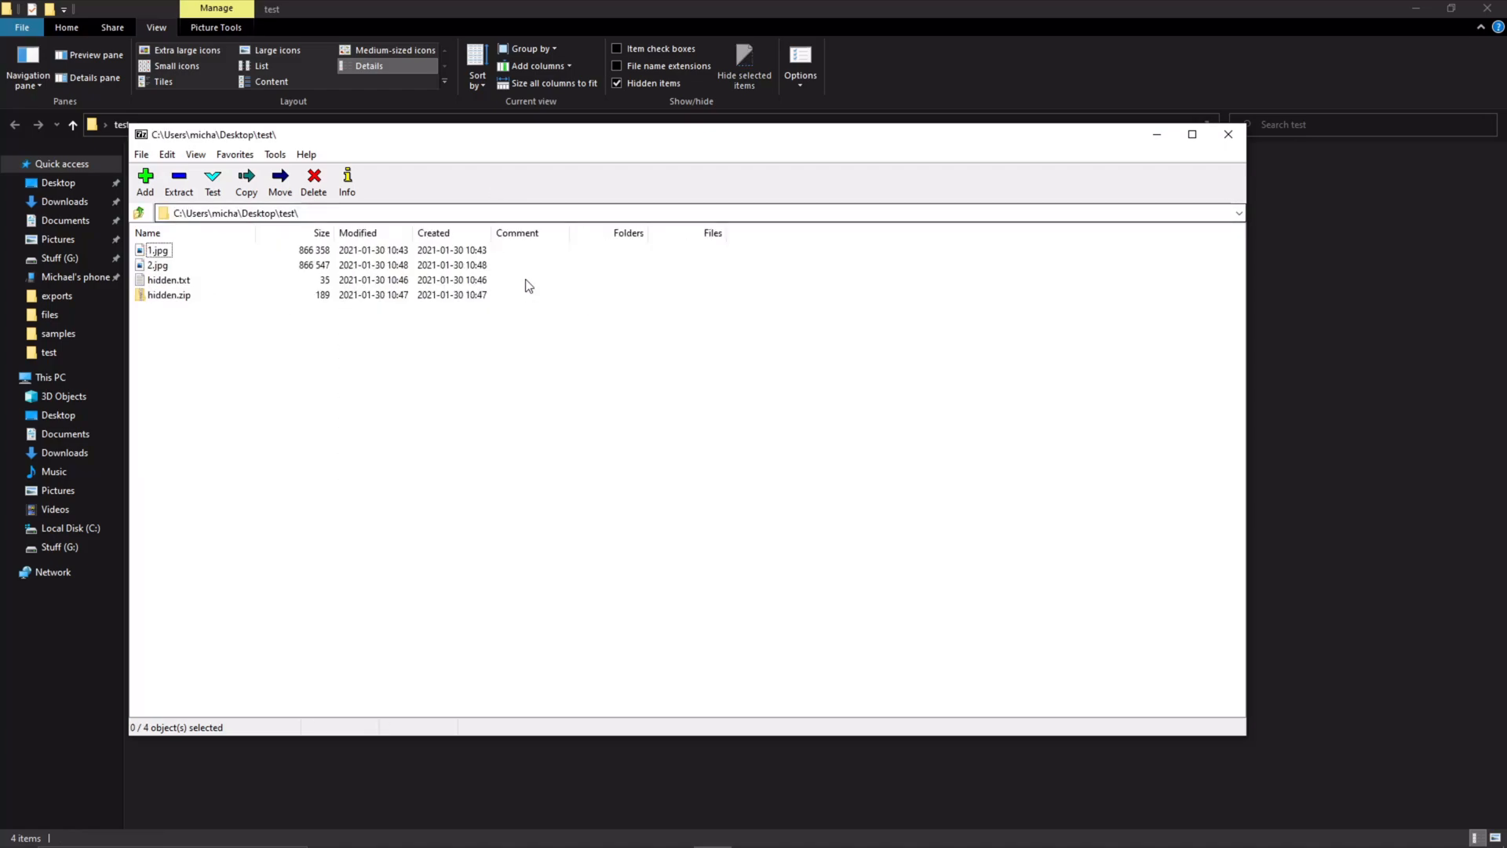
{"action": "mouse_move", "coordinate": [415, 163]}
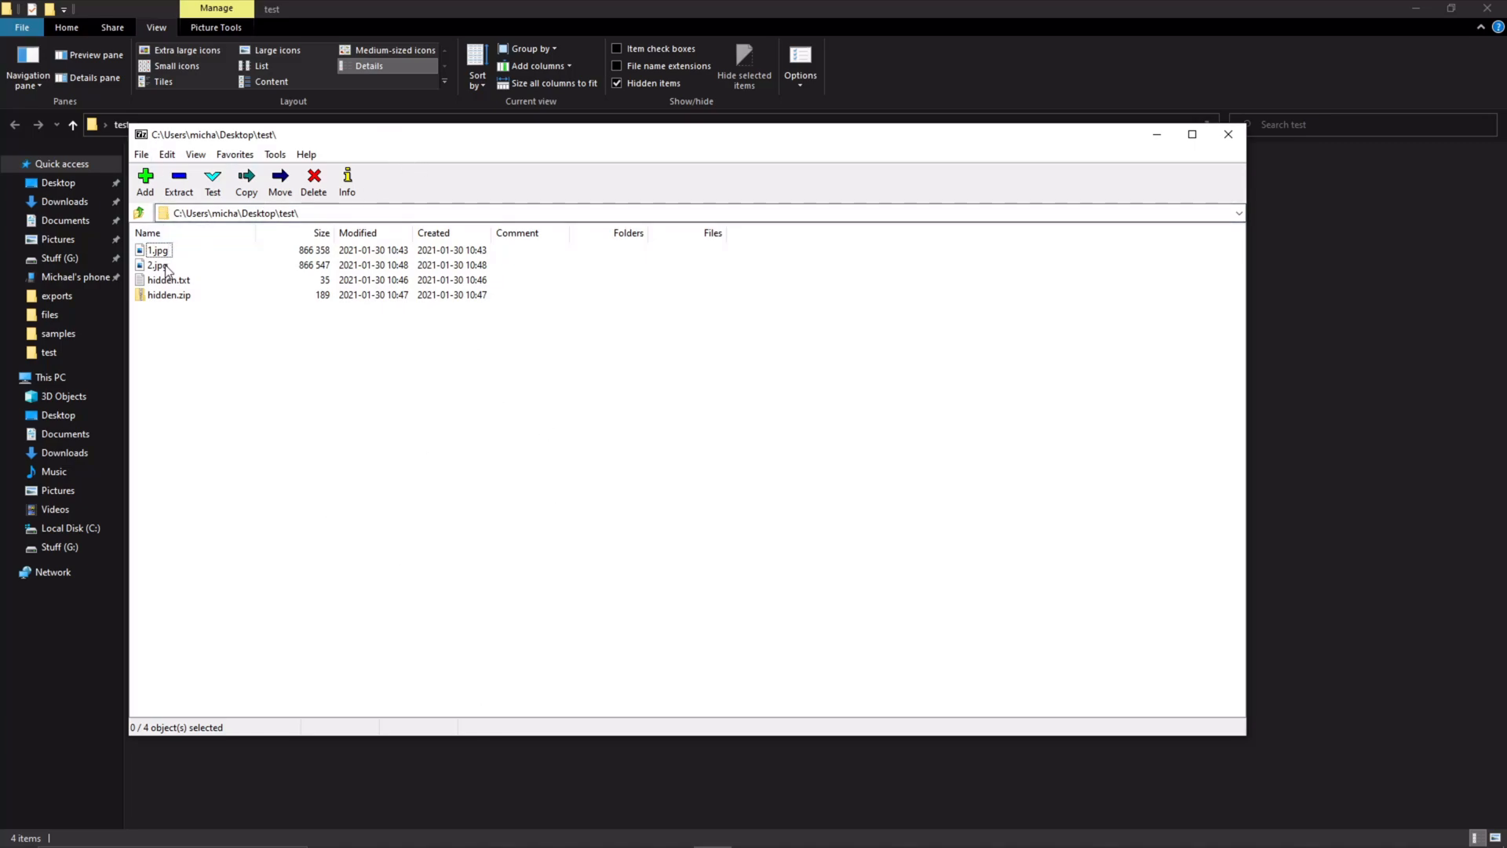
- Browse 2.jpg as an archive in 7-Zip, then return to the test folder listing
{"action": "double_click", "coordinate": [157, 264]}
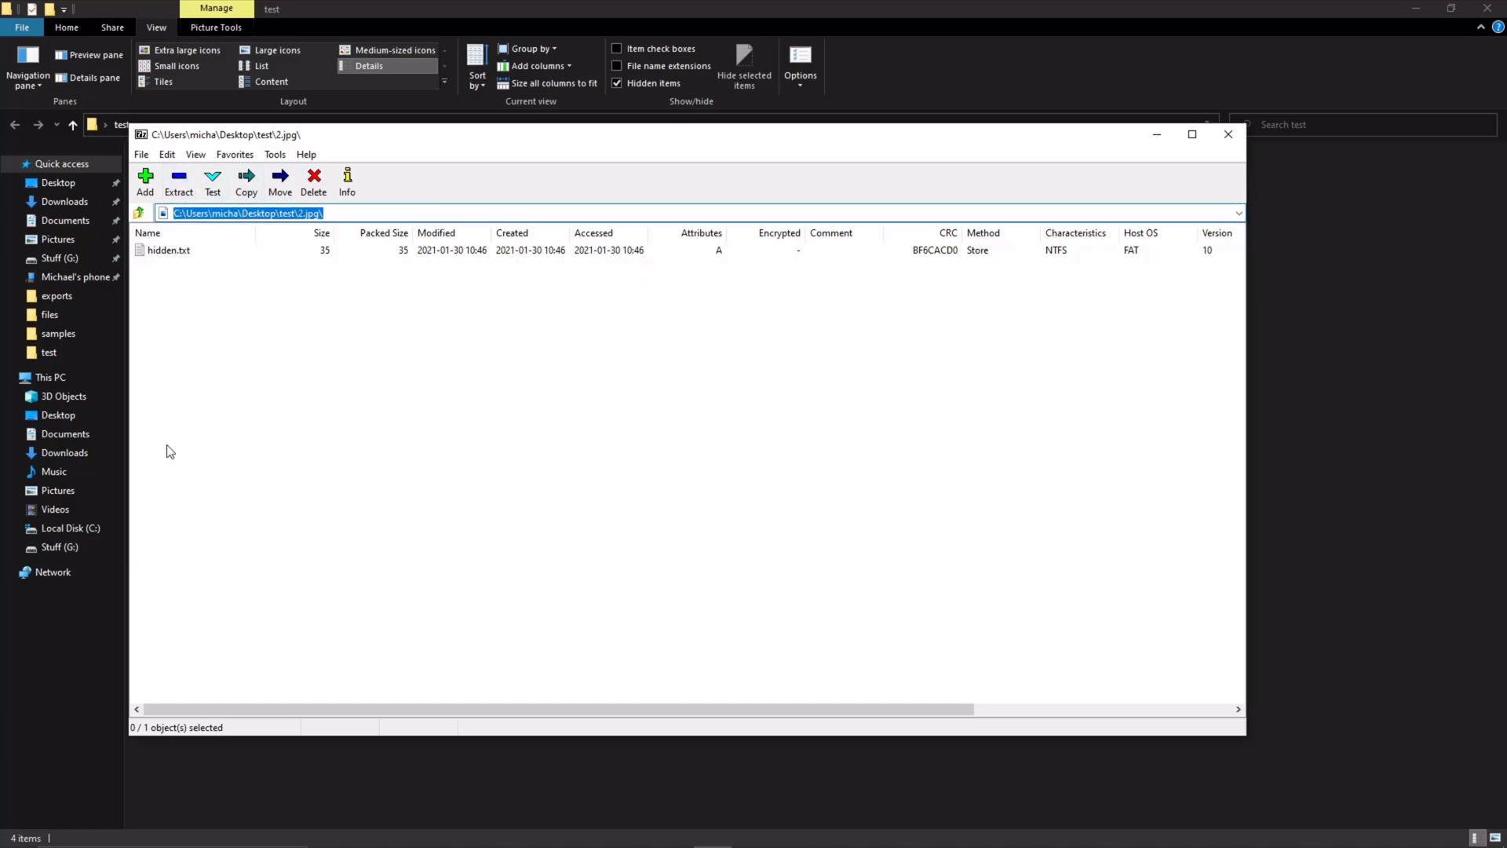
{"action": "left_click", "coordinate": [332, 212]}
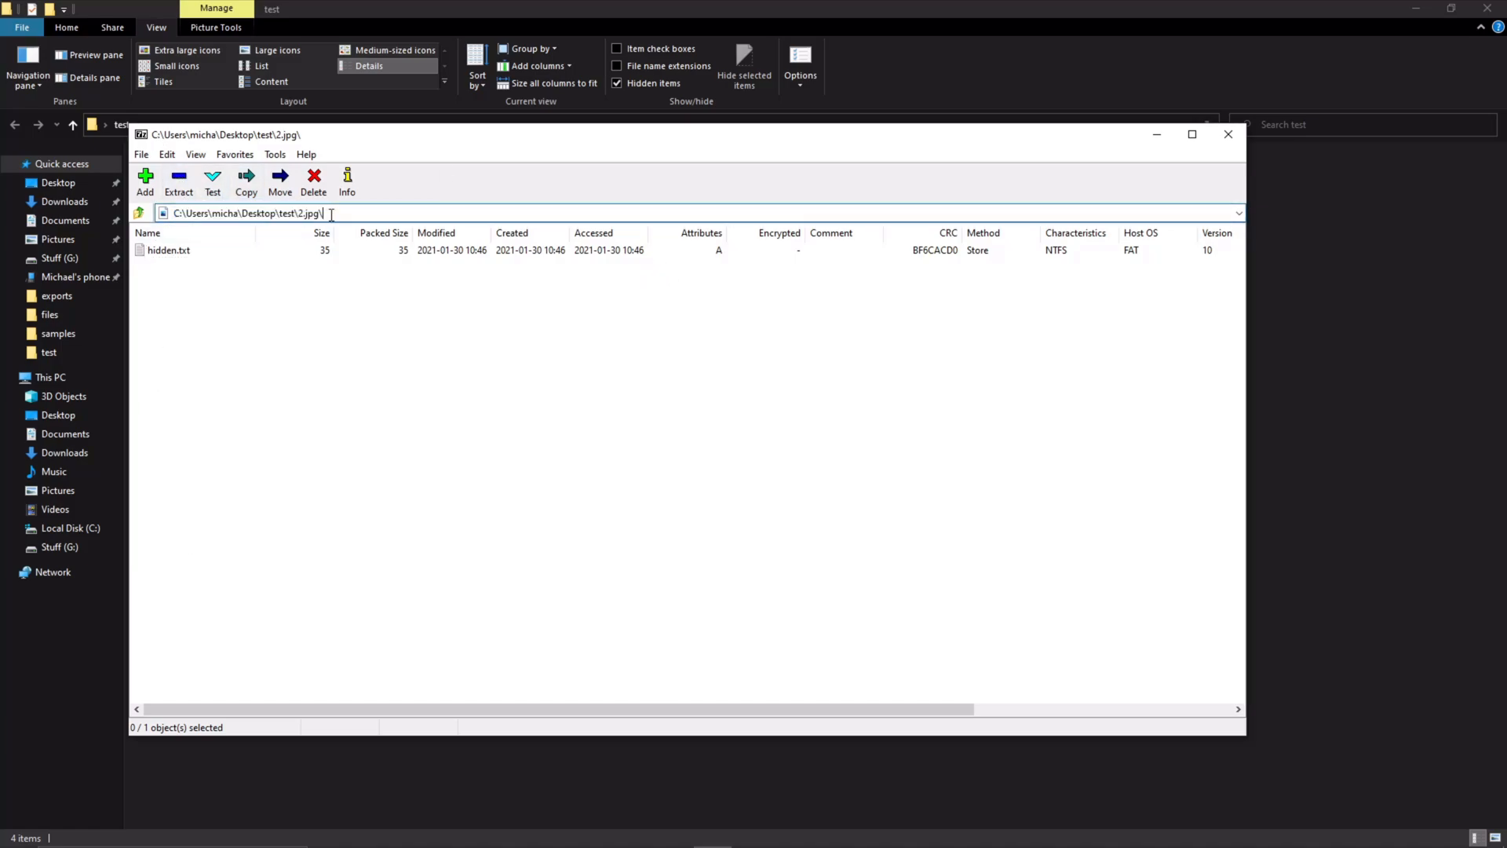
{"action": "left_click", "coordinate": [138, 212]}
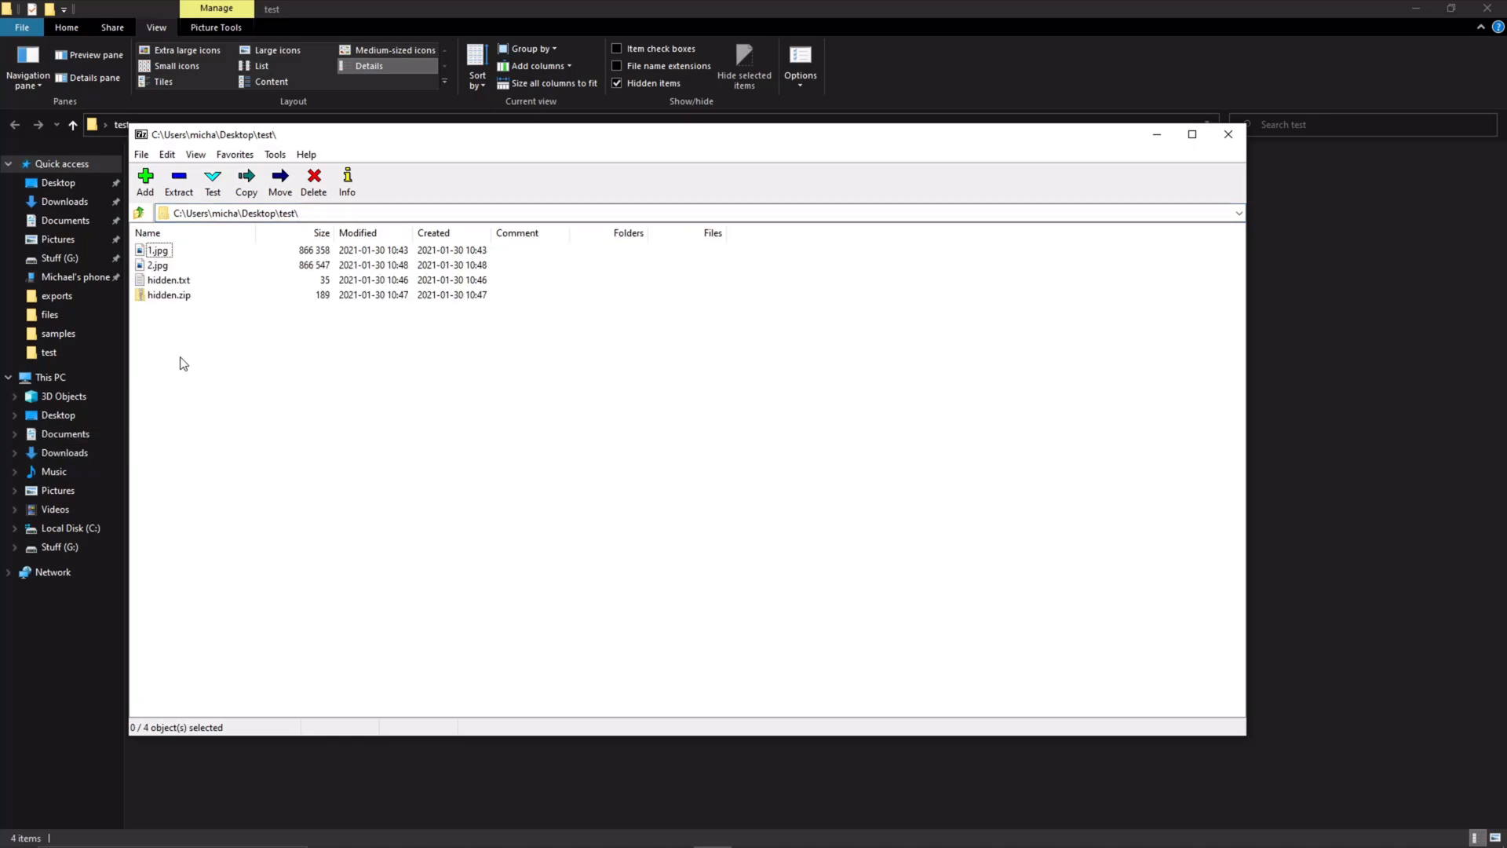
{"action": "left_click", "coordinate": [157, 264]}
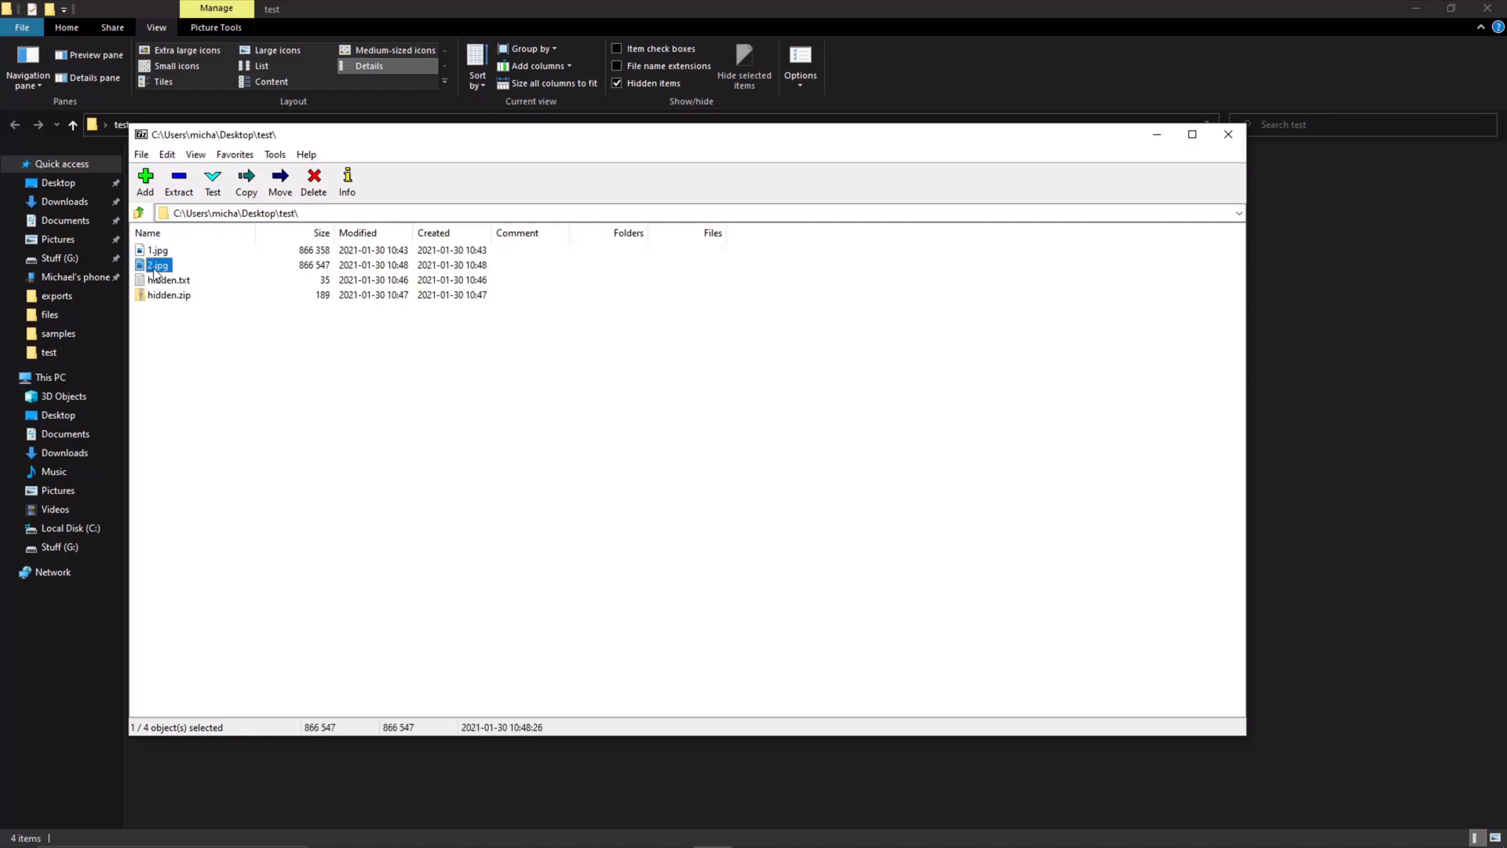
{"action": "left_click", "coordinate": [191, 266]}
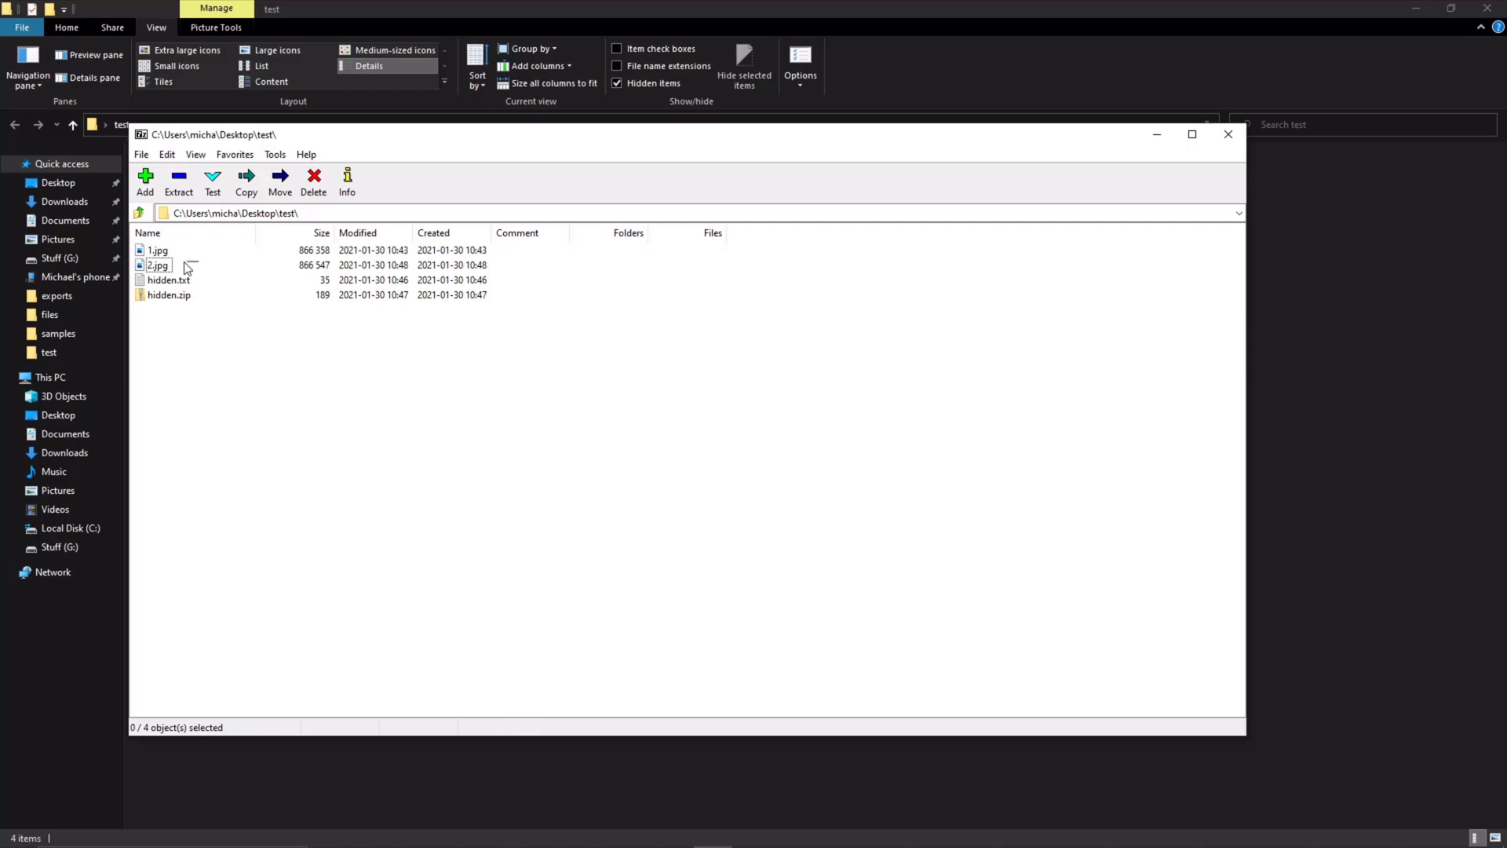
- Reopen 2.jpg, view hidden.txt inside it, then close 7-Zip File Manager
{"action": "double_click", "coordinate": [157, 265]}
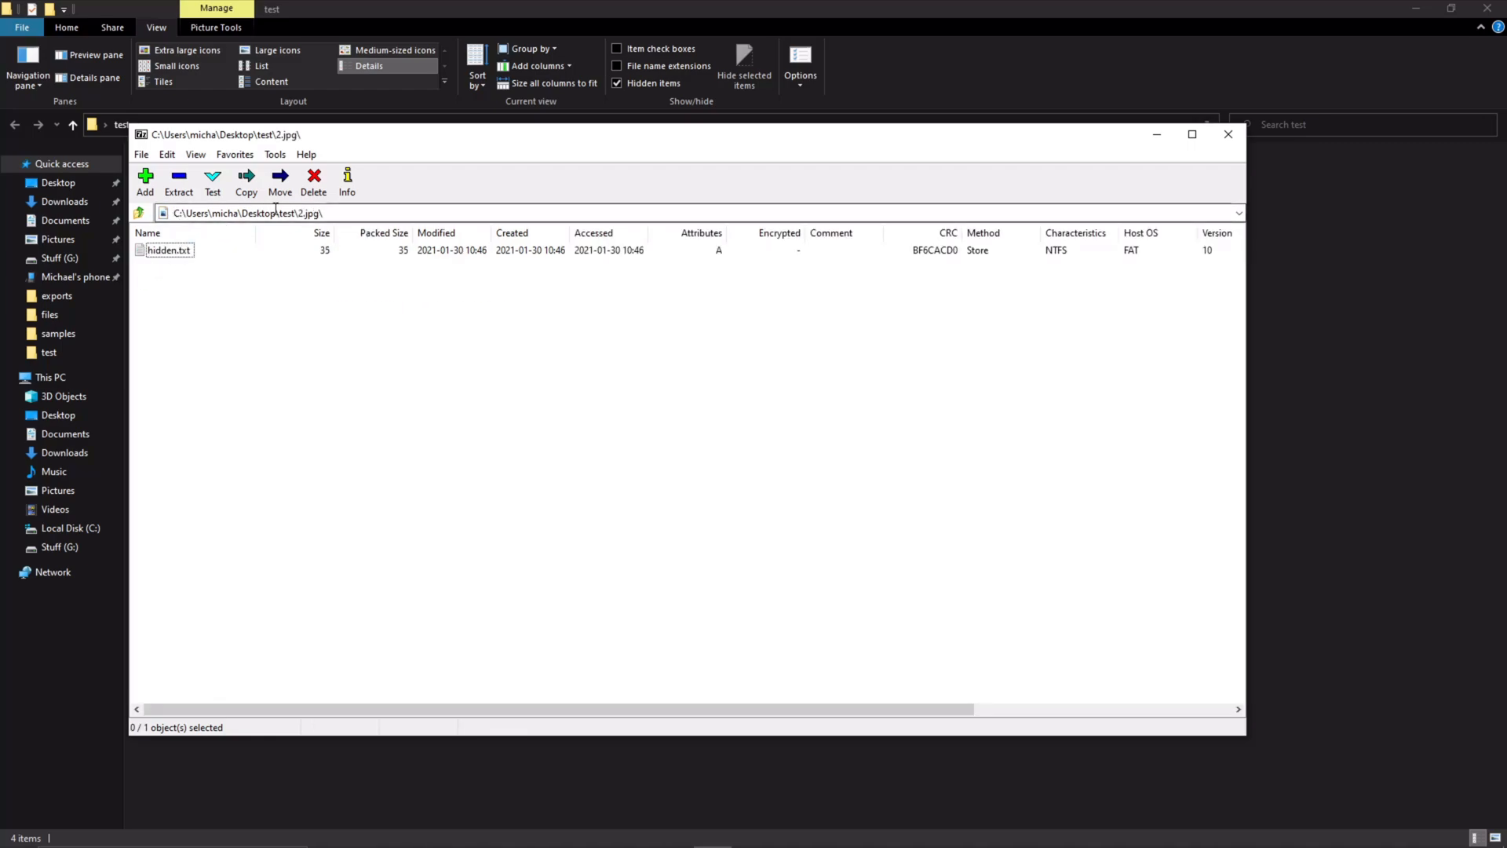
{"action": "left_click", "coordinate": [168, 249]}
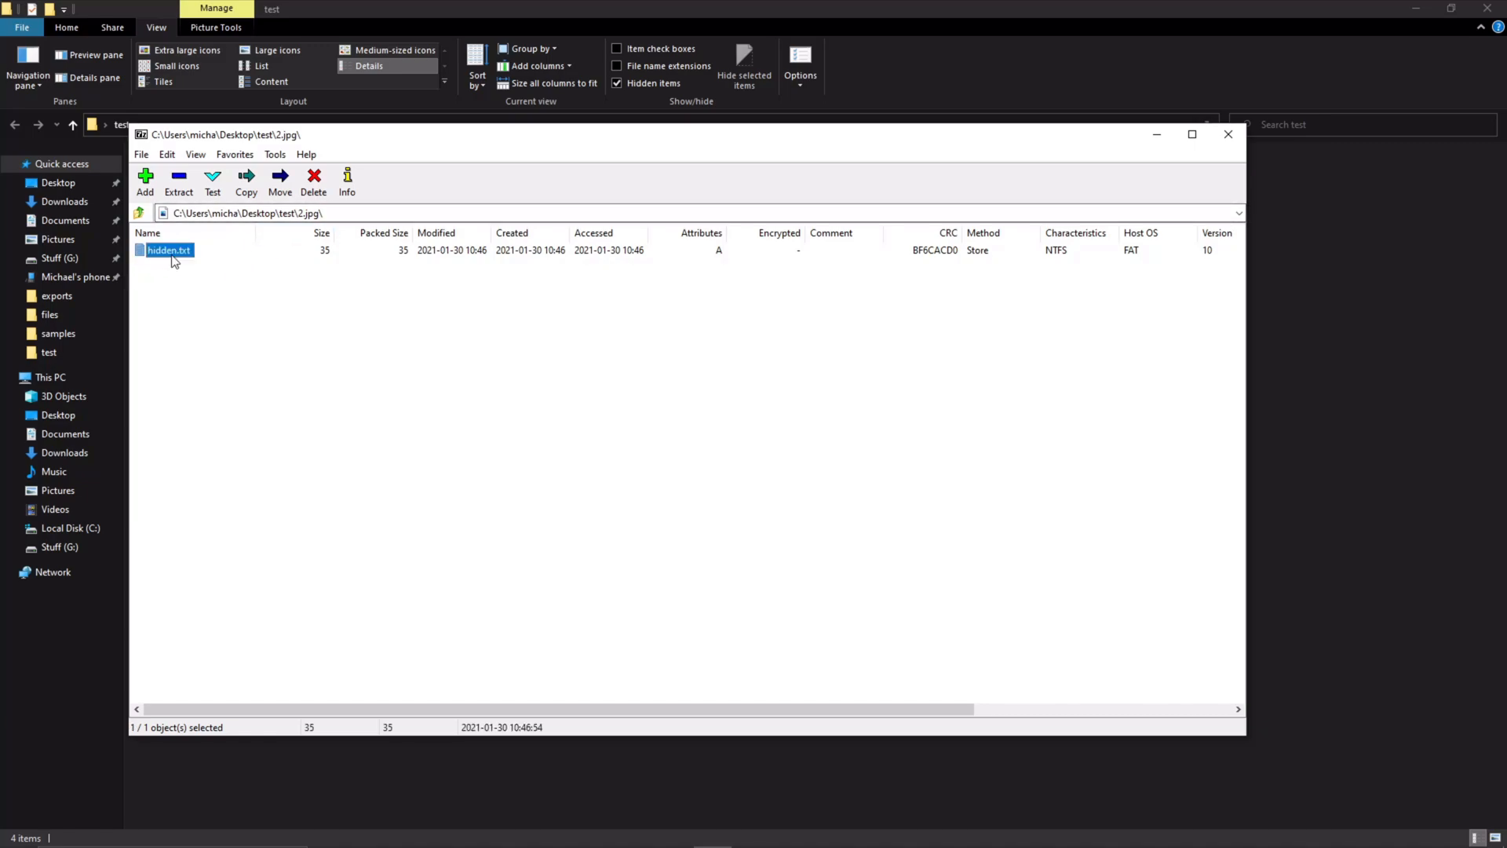
{"action": "double_click", "coordinate": [170, 249]}
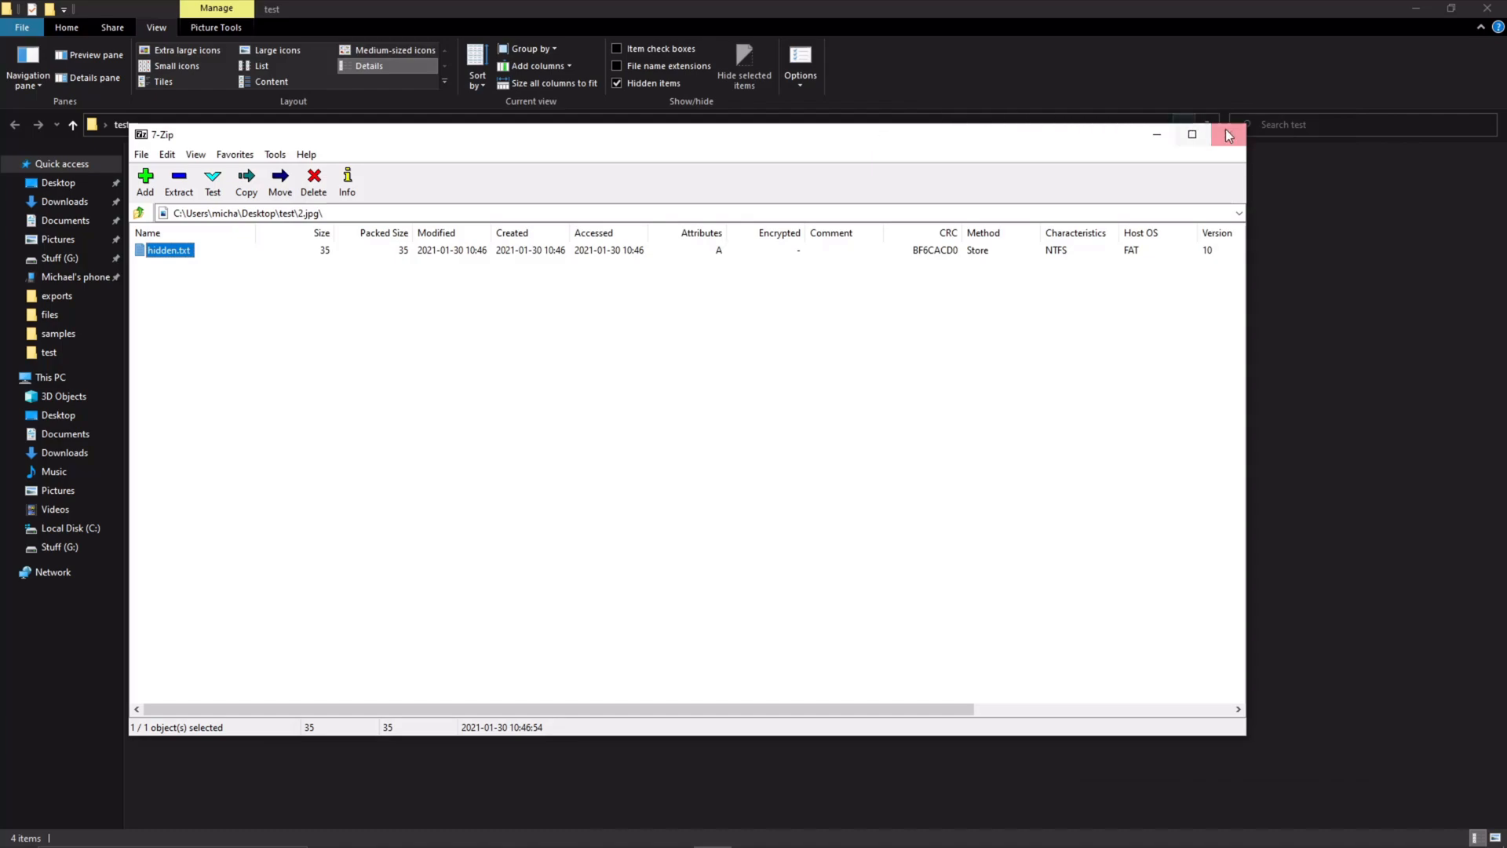
{"action": "left_click", "coordinate": [1230, 135]}
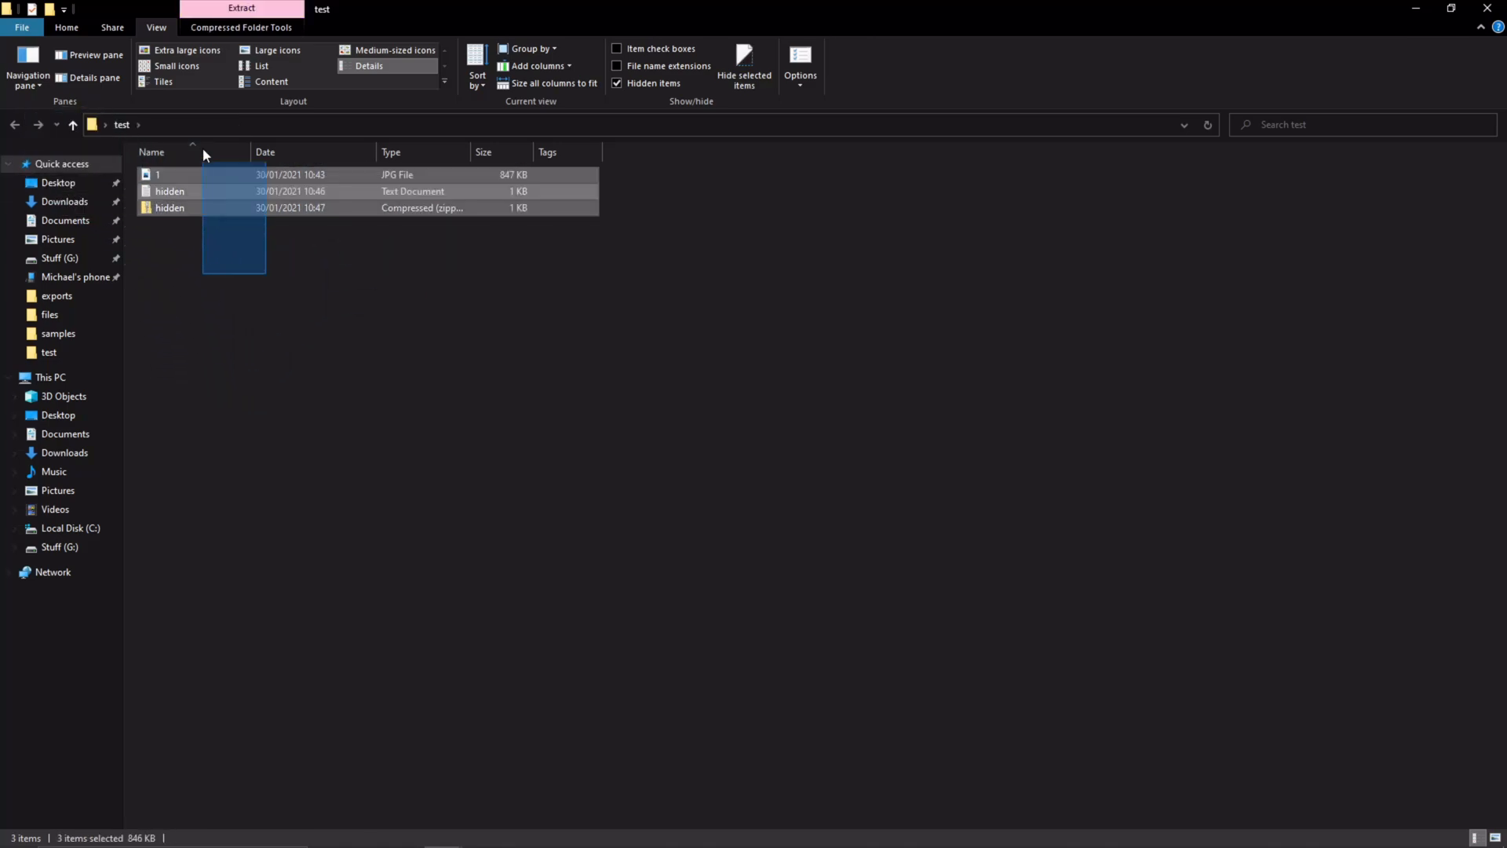
- Delete the test folder's remaining files and select image 2 on the Desktop
{"action": "key", "text": "Delete"}
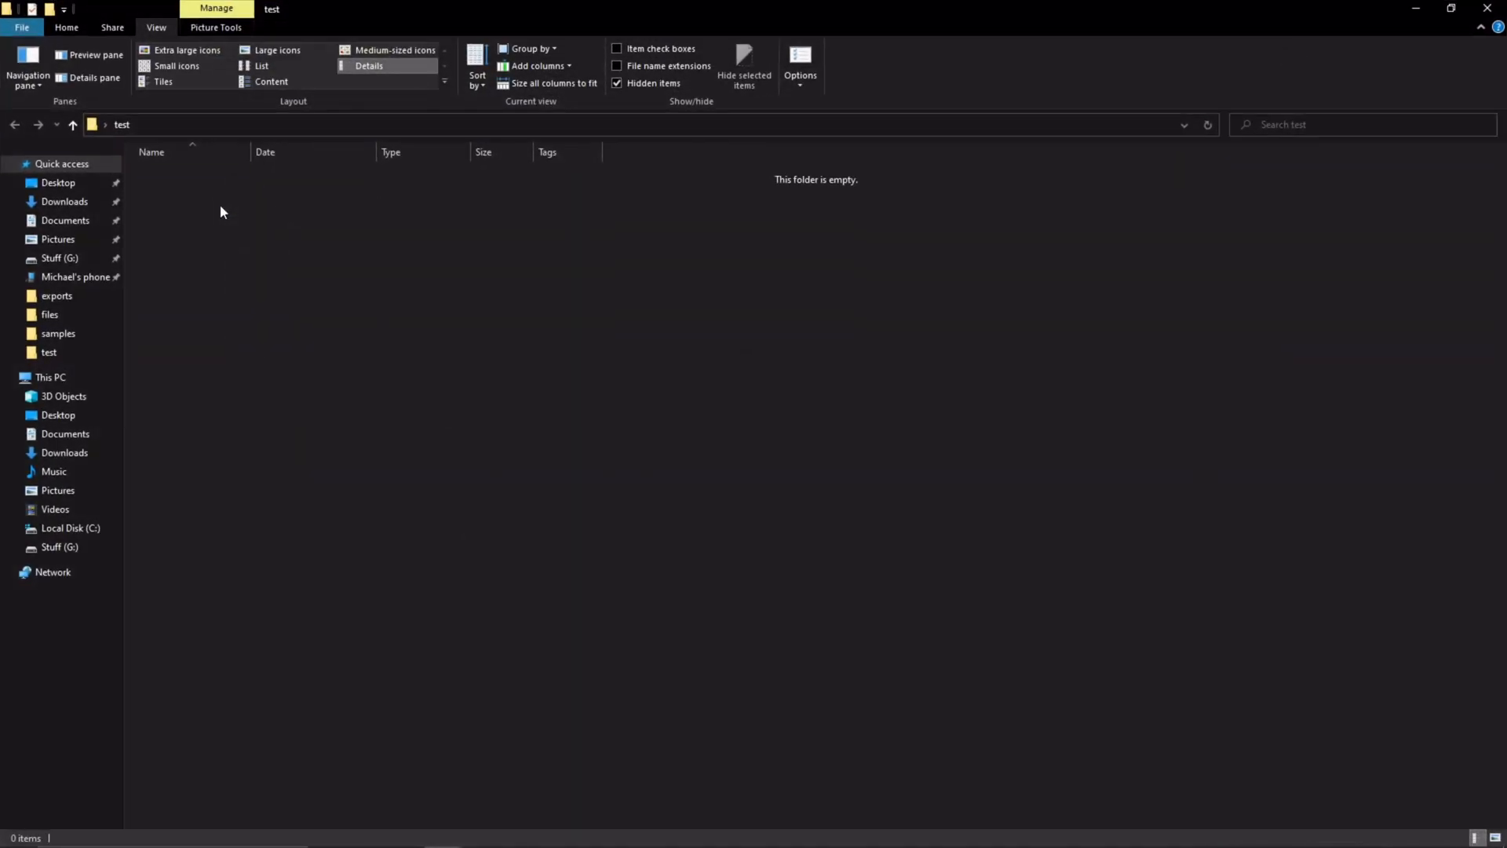
{"action": "left_click", "coordinate": [59, 182]}
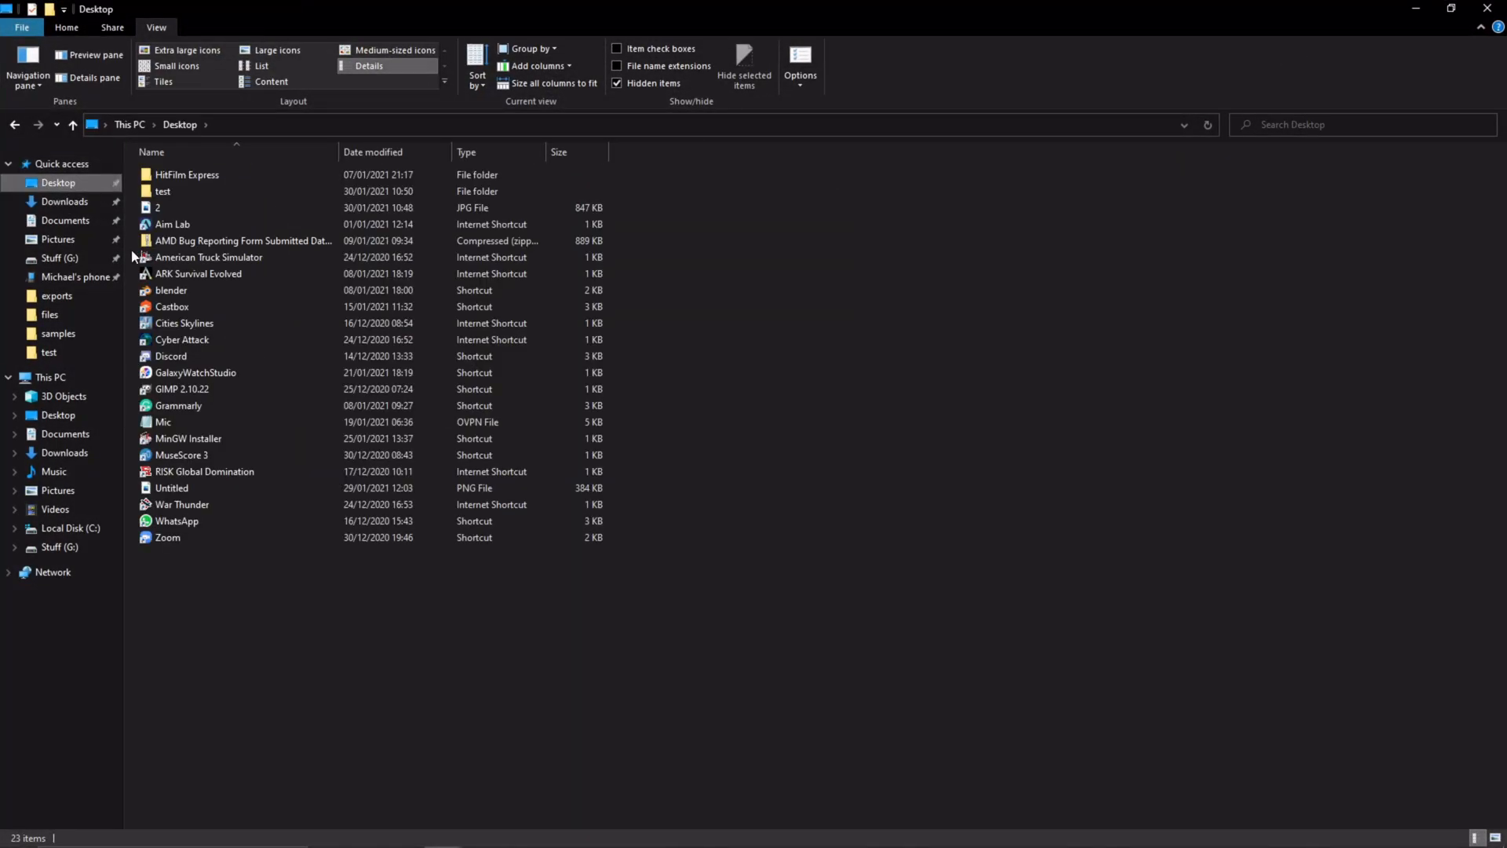
{"action": "left_click", "coordinate": [191, 207]}
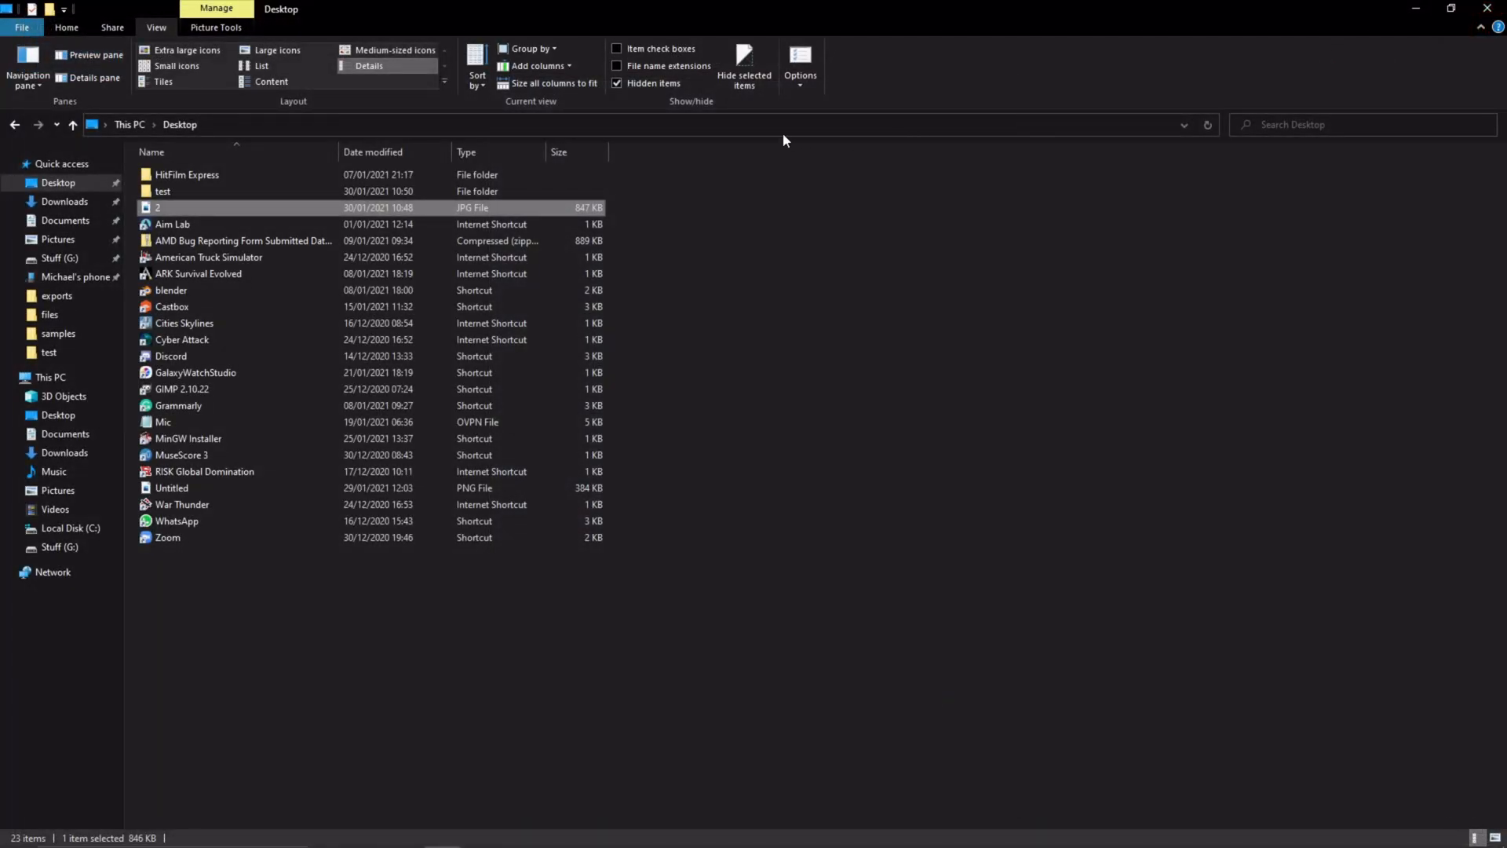
{"action": "key", "text": "alt+tab"}
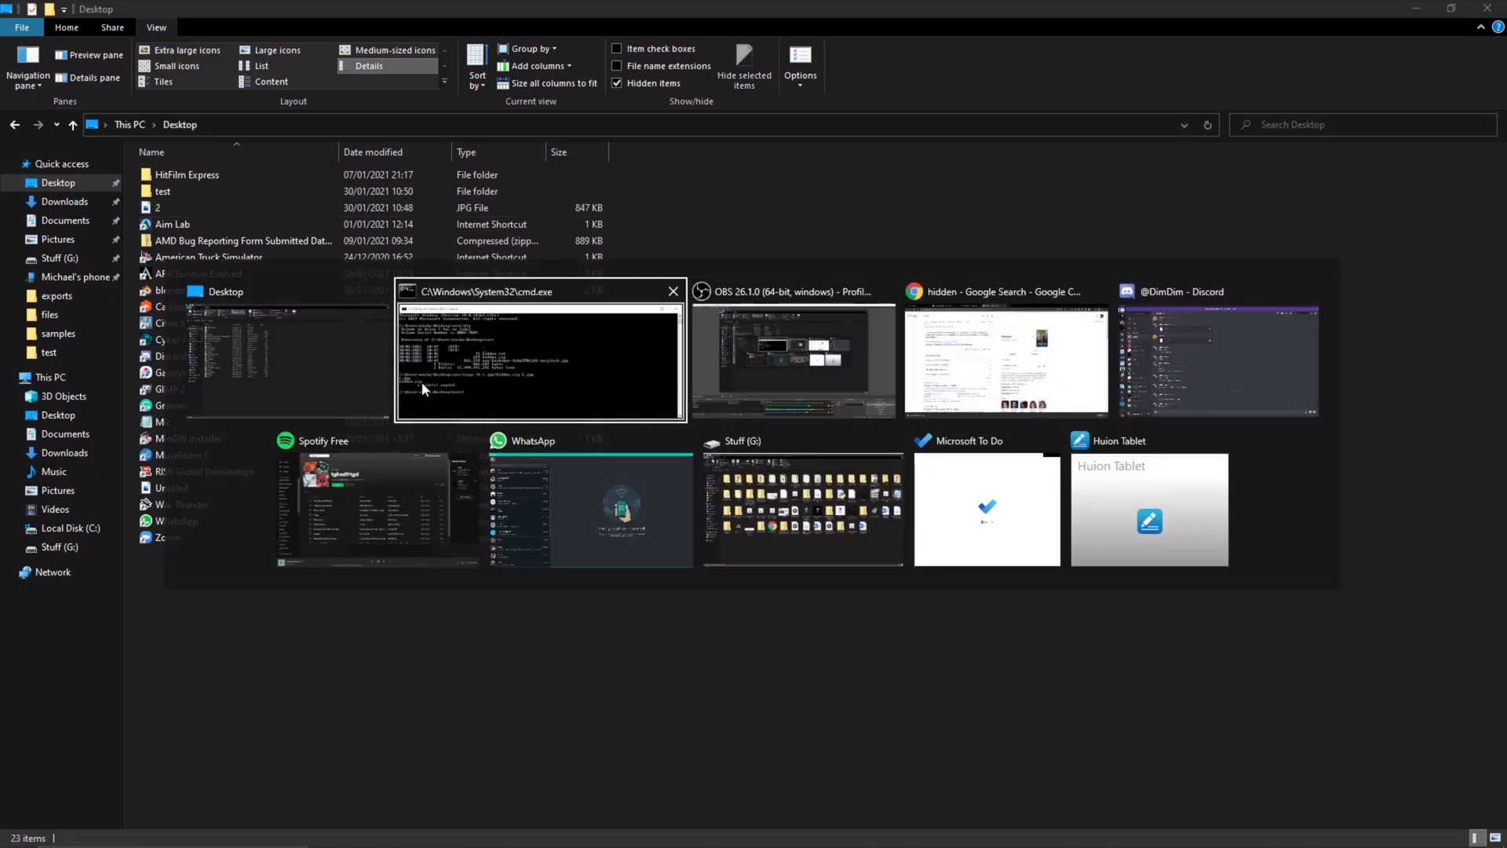
- In 7-Zip navigate from the root via Computer > C: to the Desktop and select 2.jpg
{"action": "left_click", "coordinate": [14, 832]}
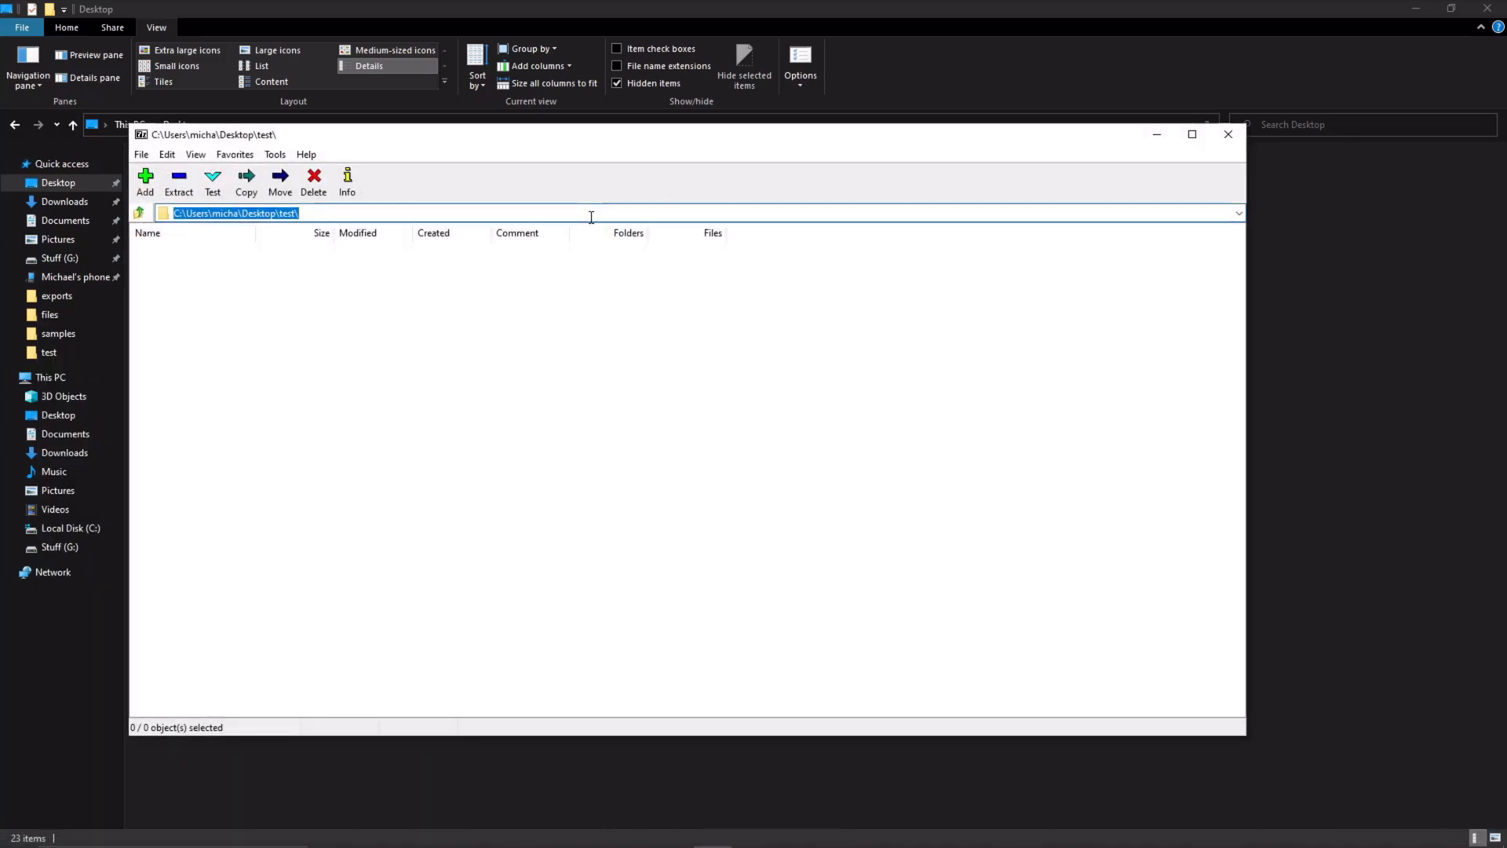
{"action": "left_click", "coordinate": [140, 212]}
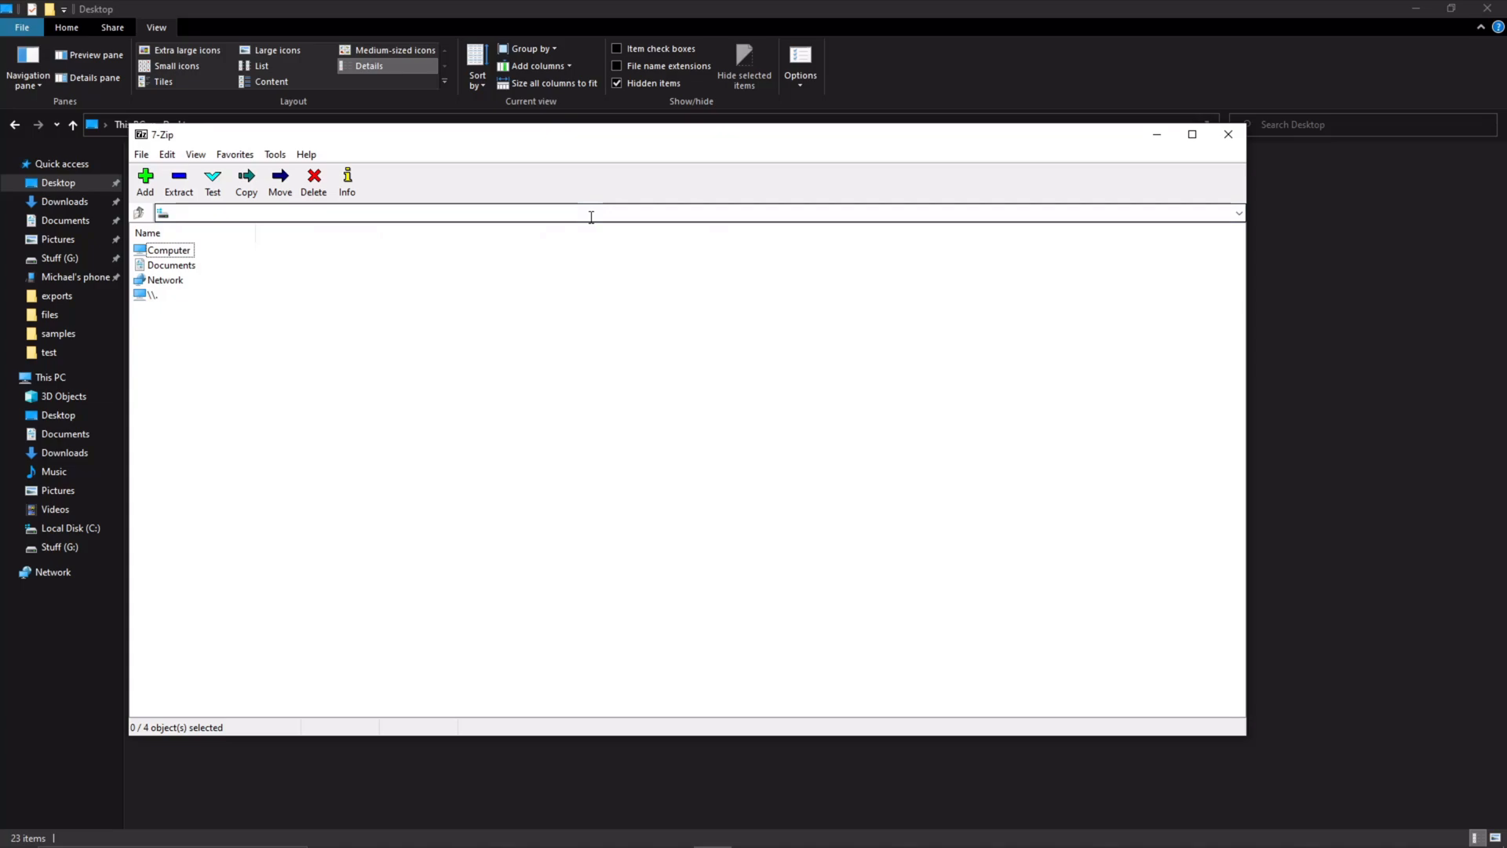
{"action": "left_click", "coordinate": [168, 250]}
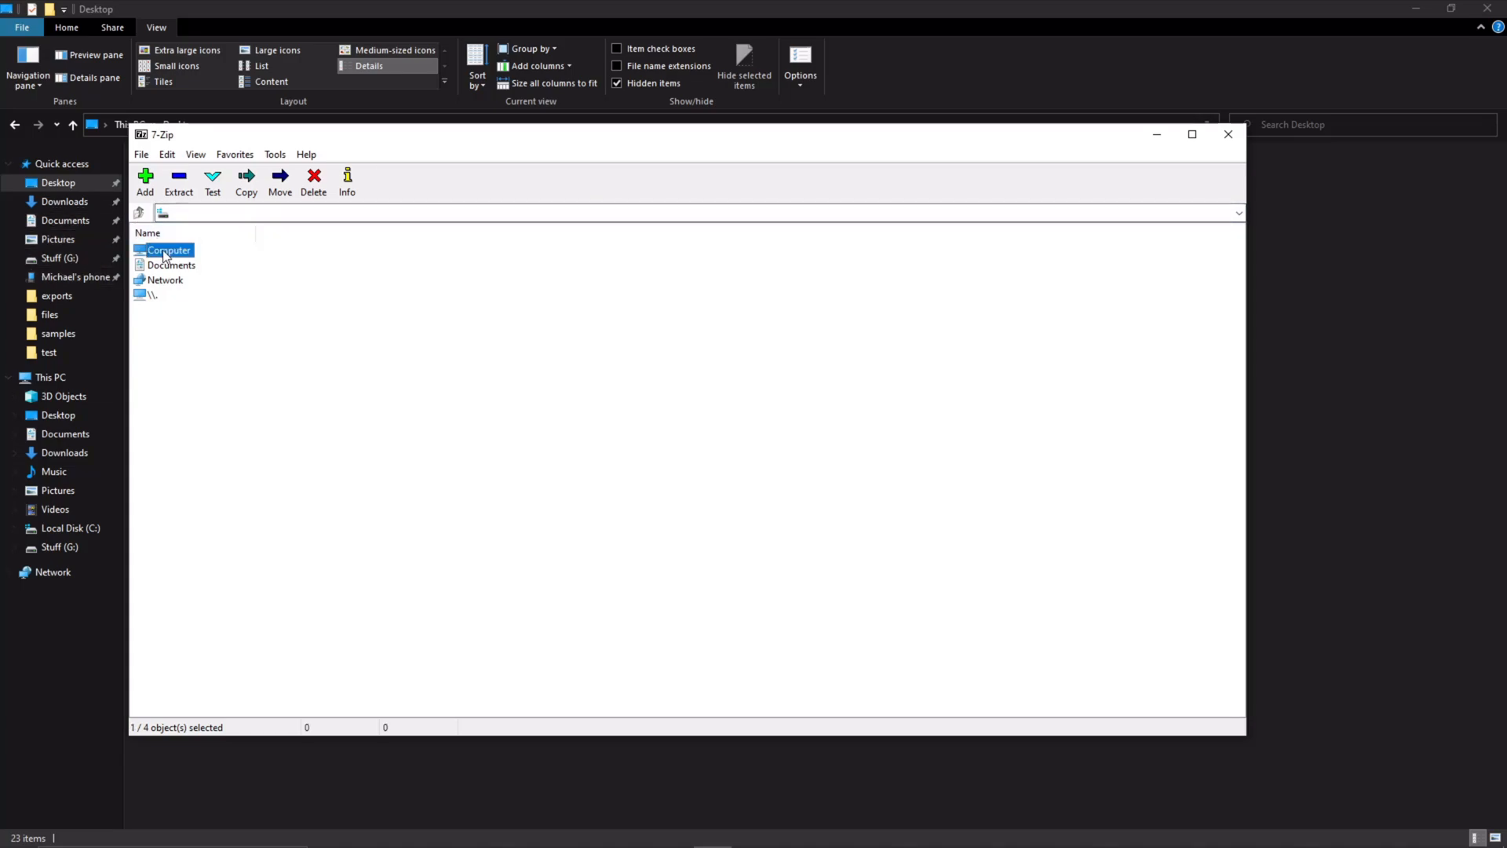
{"action": "double_click", "coordinate": [169, 250]}
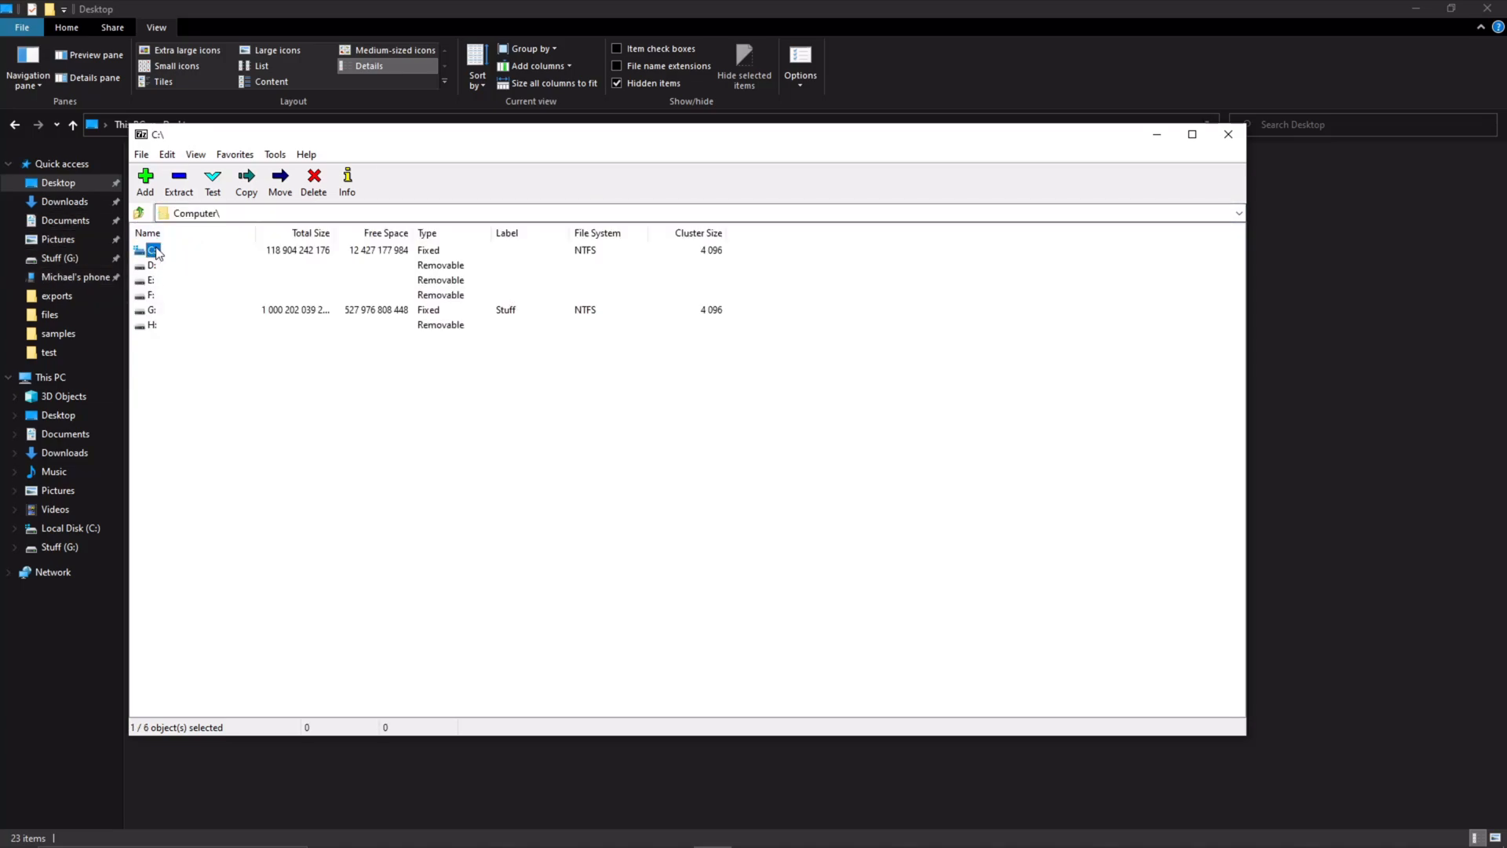
{"action": "double_click", "coordinate": [146, 250]}
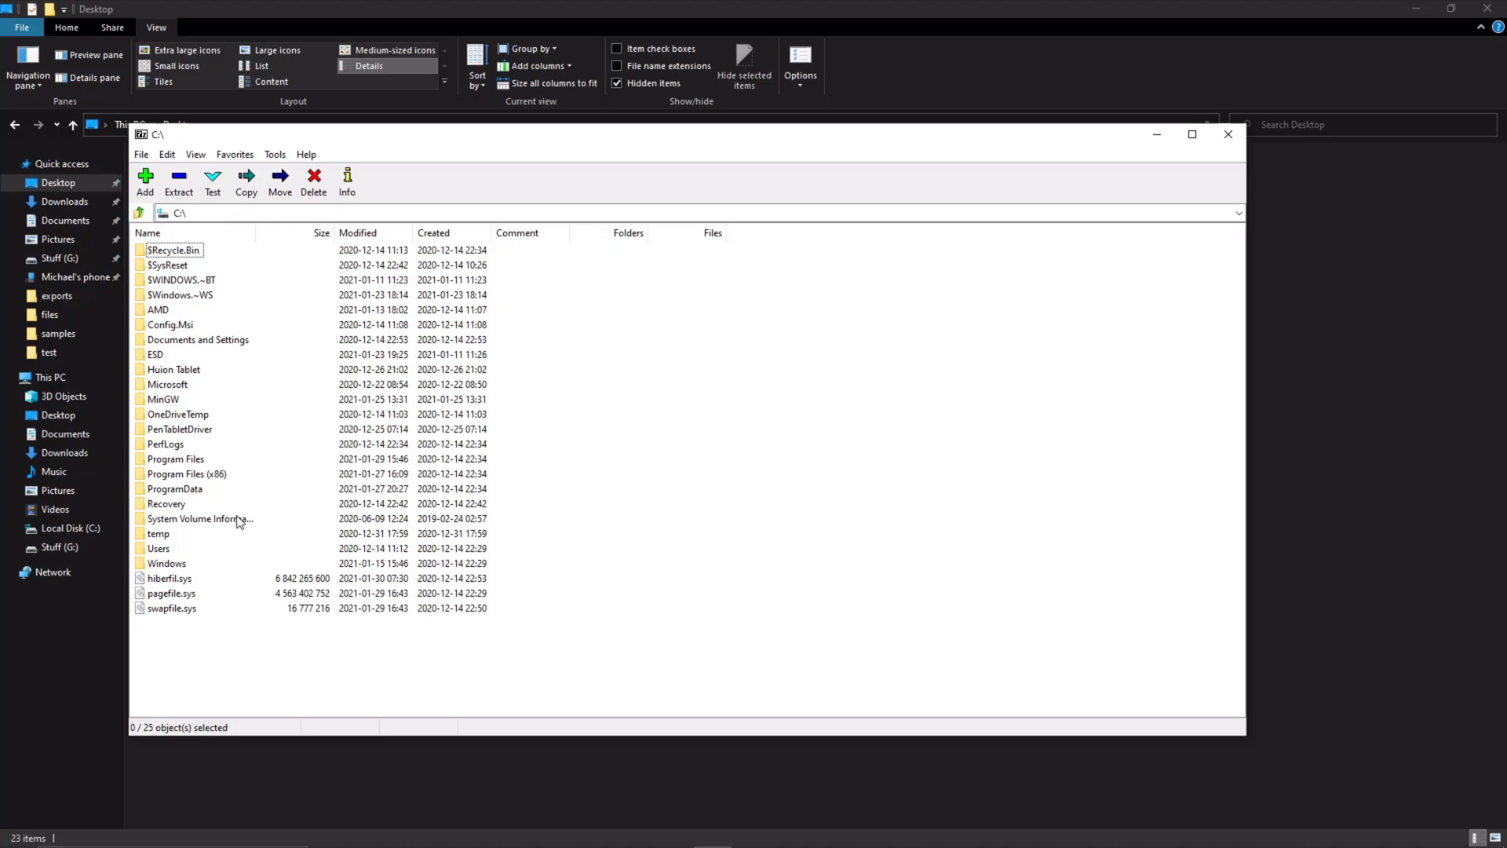
{"action": "mouse_move", "coordinate": [231, 401]}
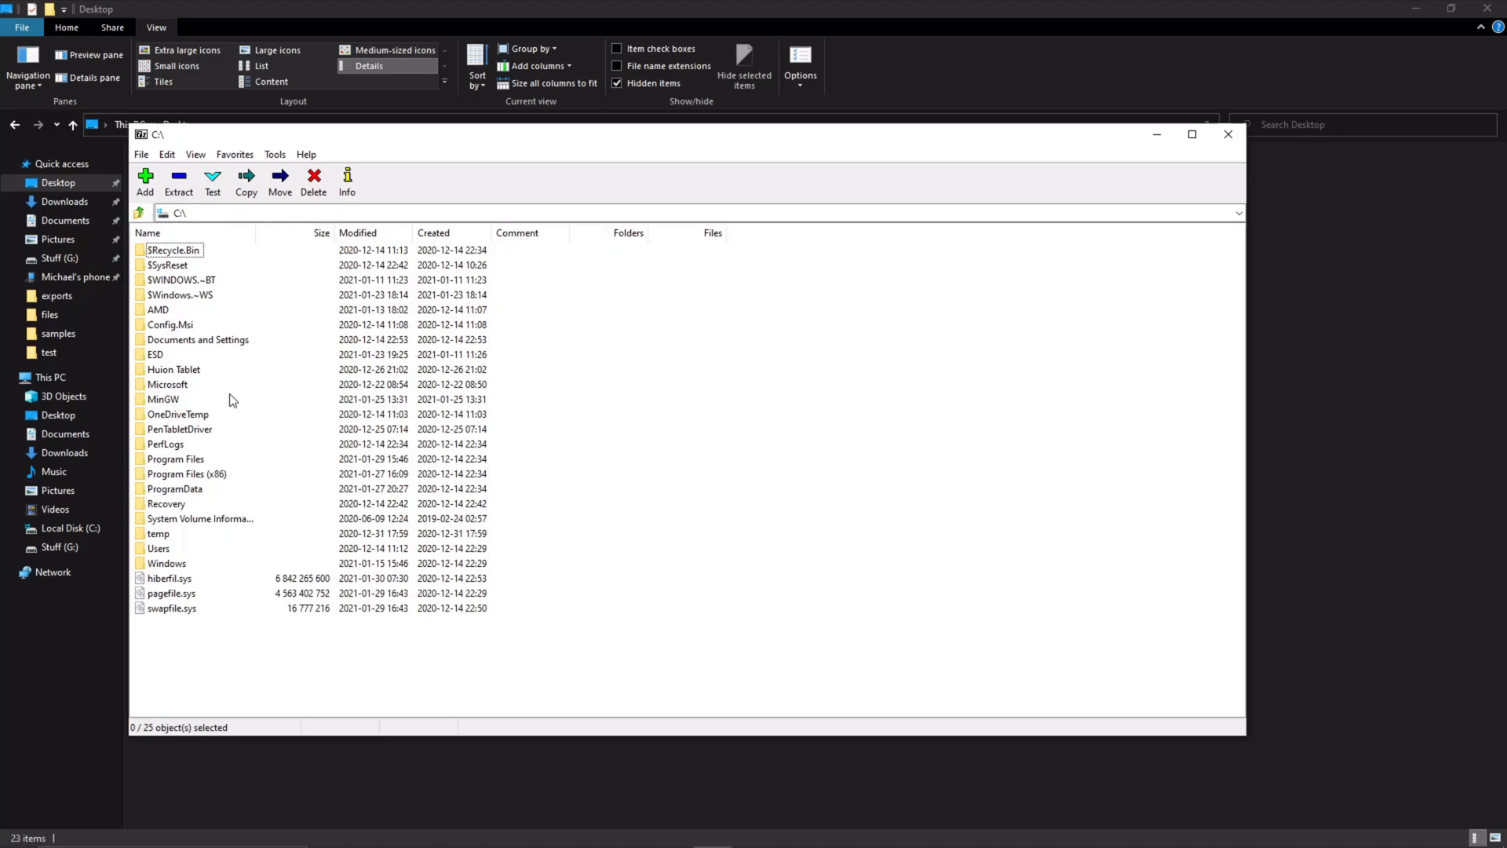
{"action": "left_click", "coordinate": [1228, 134]}
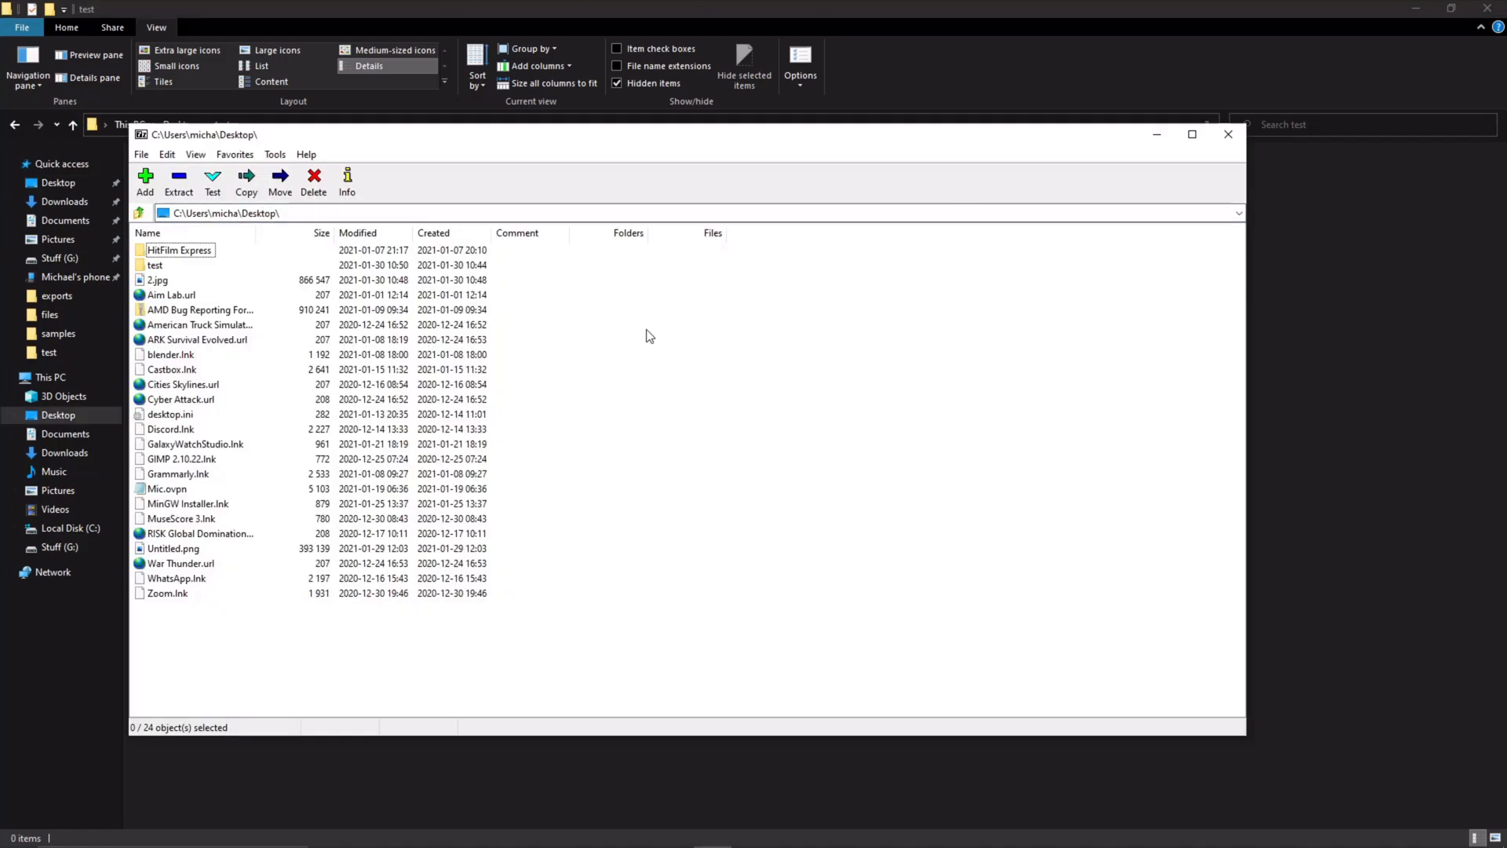
{"action": "left_click", "coordinate": [157, 280]}
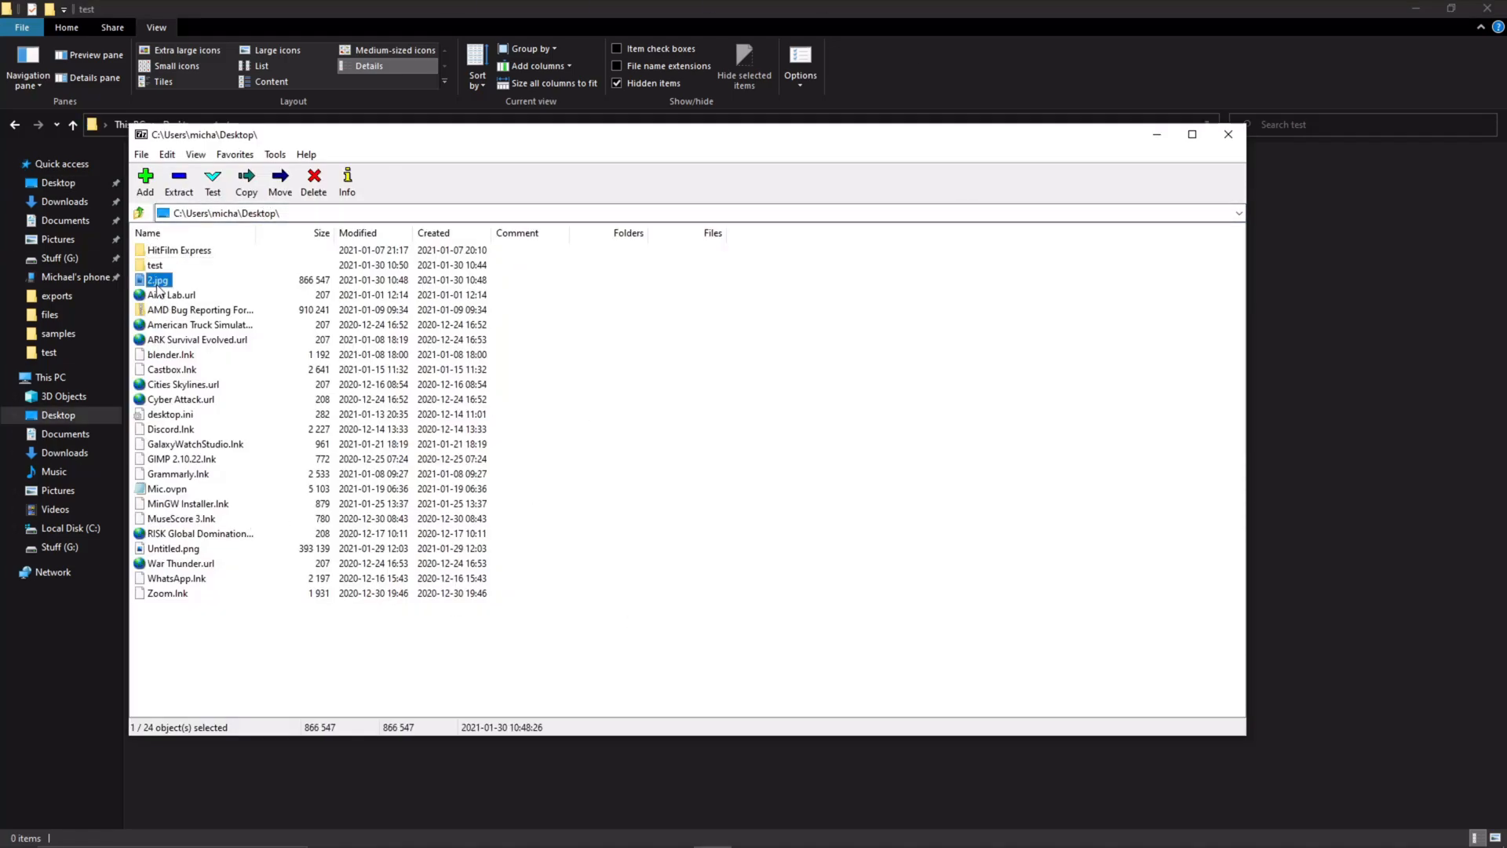
- Open 2.jpg as an archive in 7-Zip, revealing the 35-byte hidden.txt inside
{"action": "double_click", "coordinate": [159, 280]}
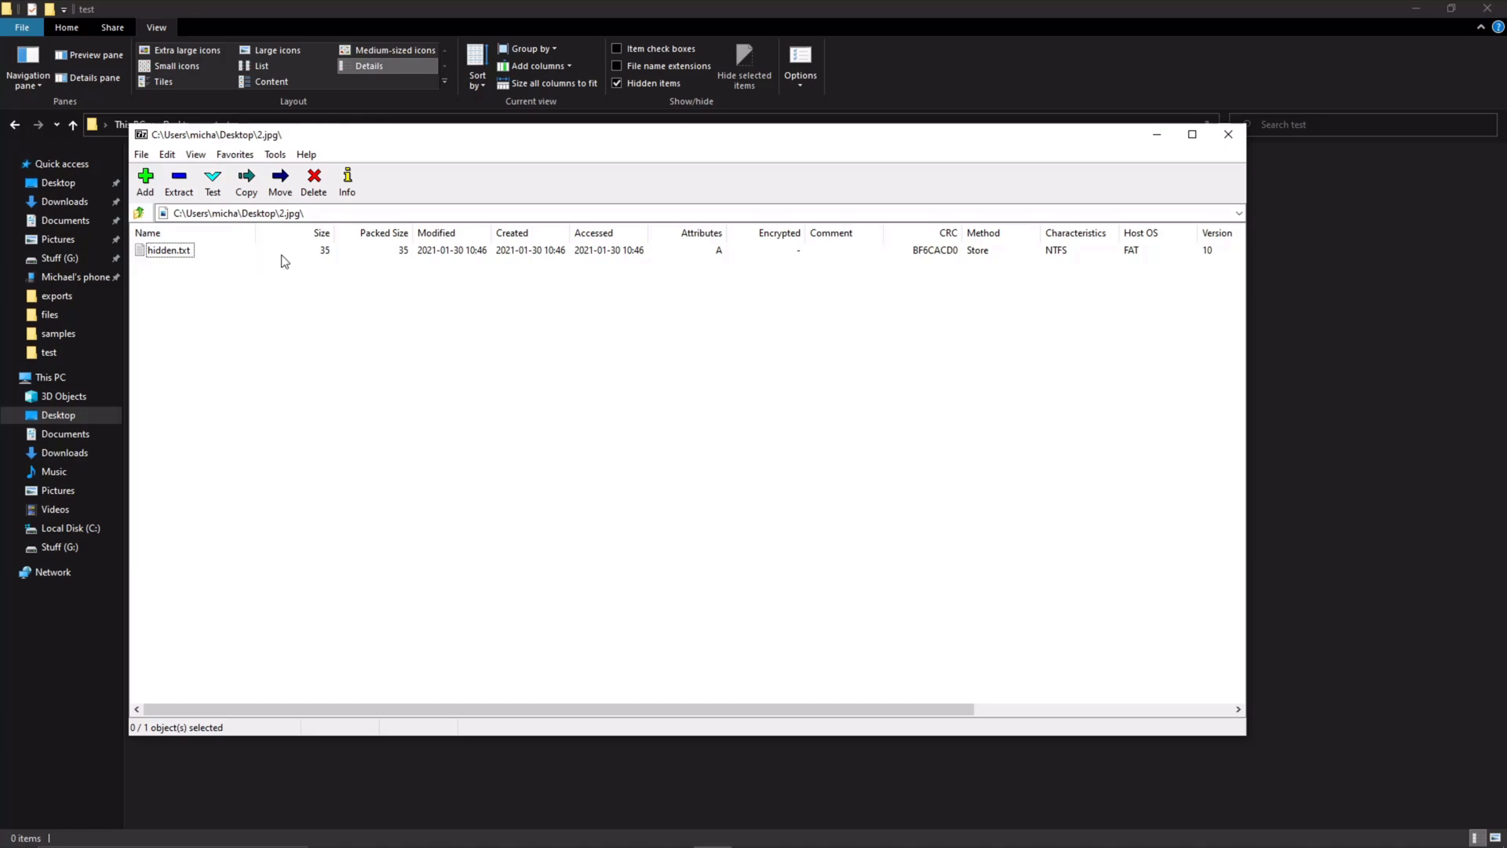
{"action": "mouse_move", "coordinate": [256, 259]}
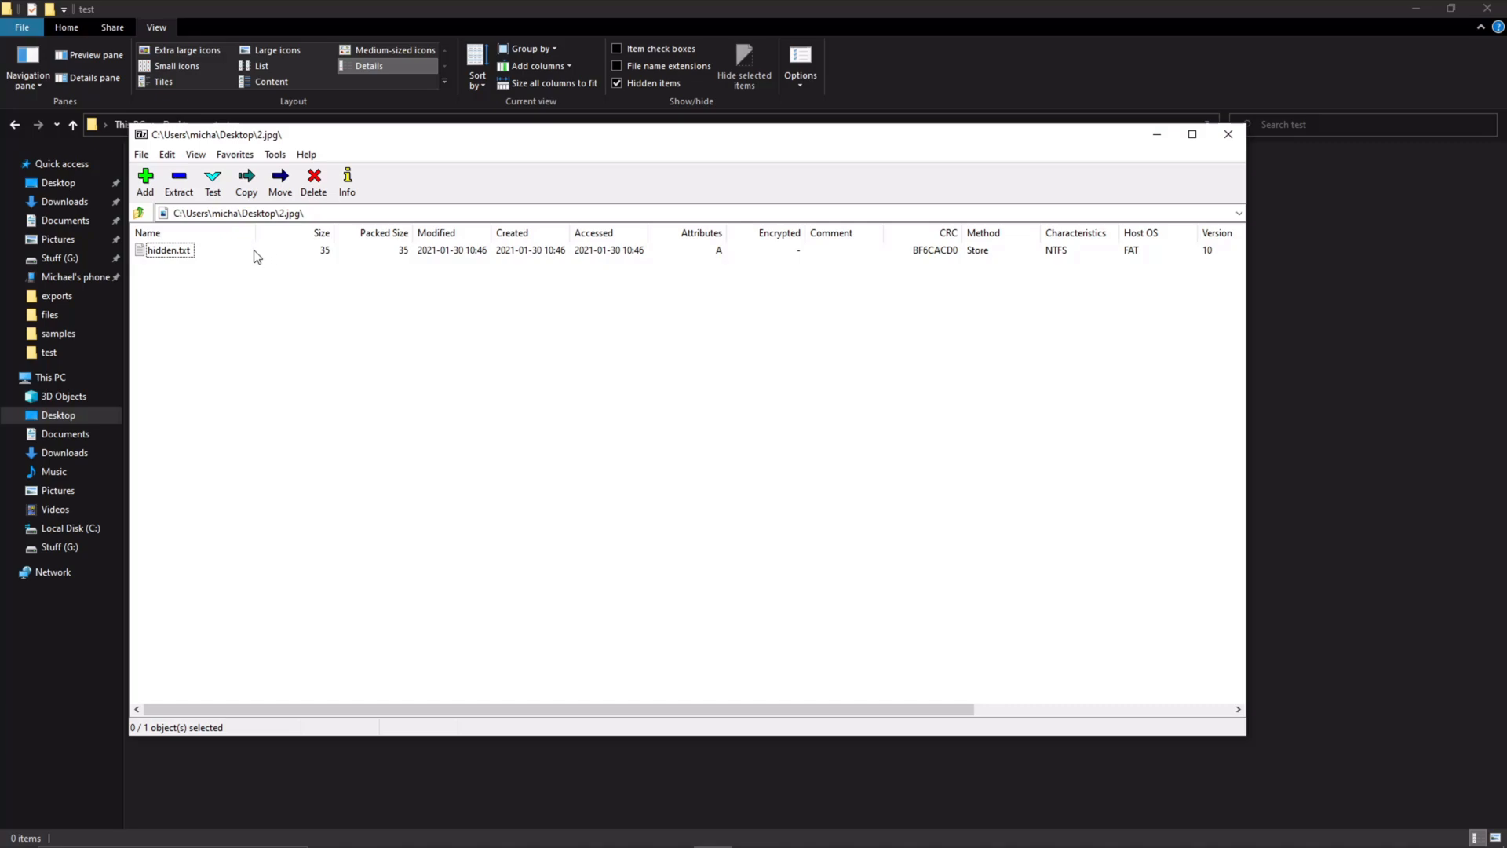
{"action": "mouse_move", "coordinate": [691, 545]}
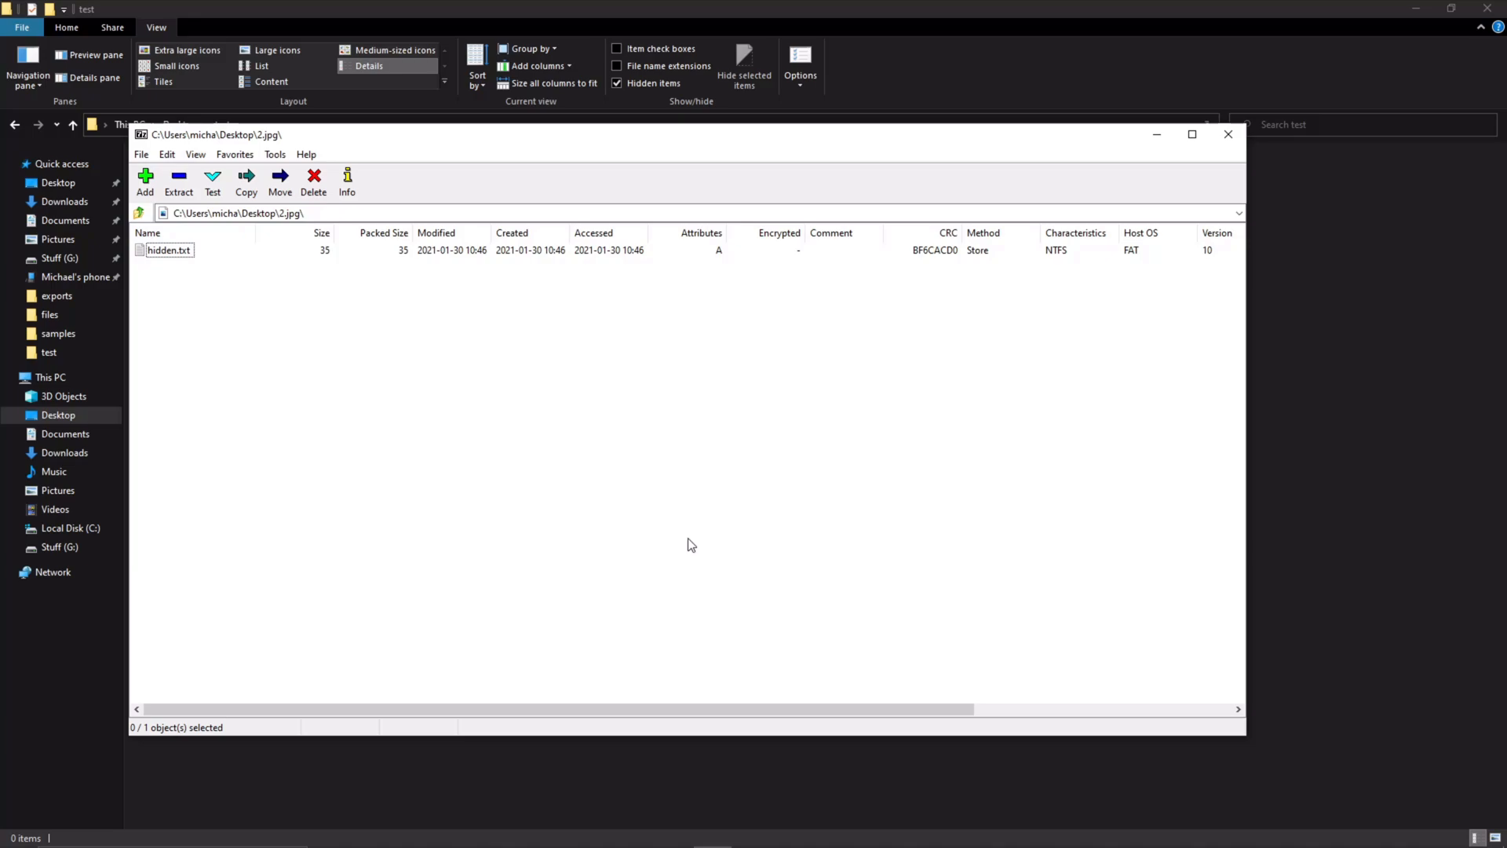